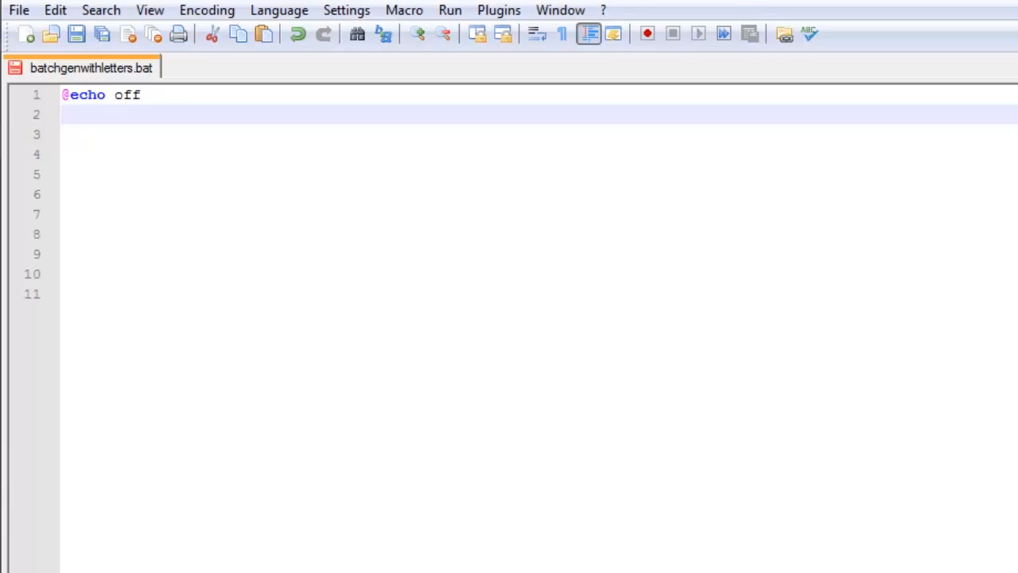
Step: Begin a Title line in the script starting with 'Title Pa'
left_click(64, 115)
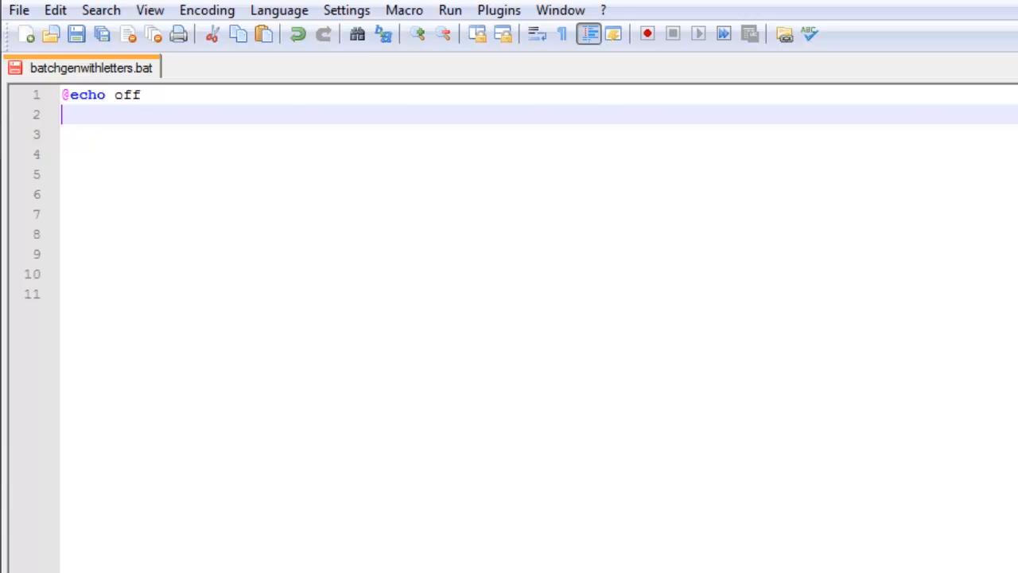
type("Titl")
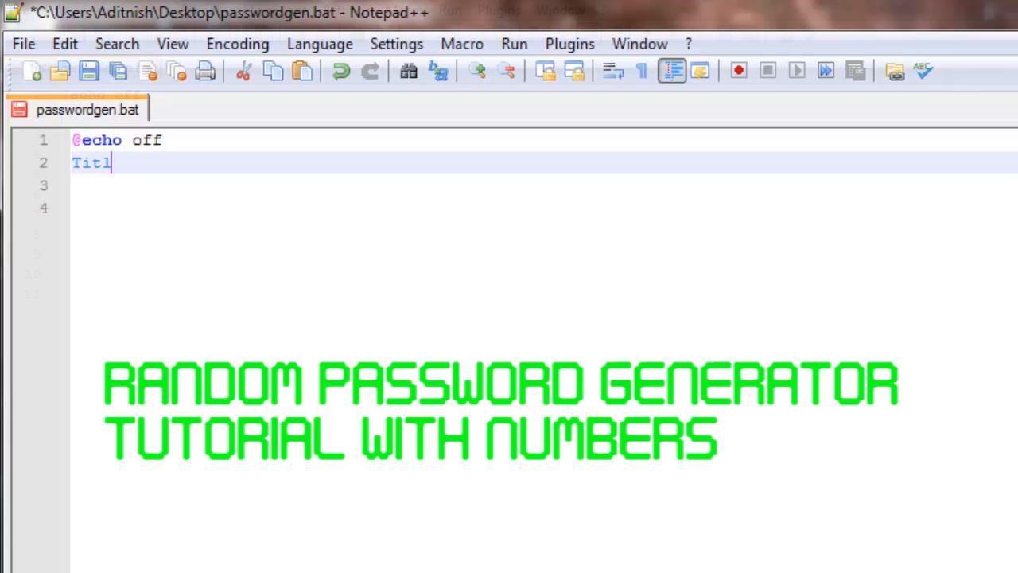
type("e Pa")
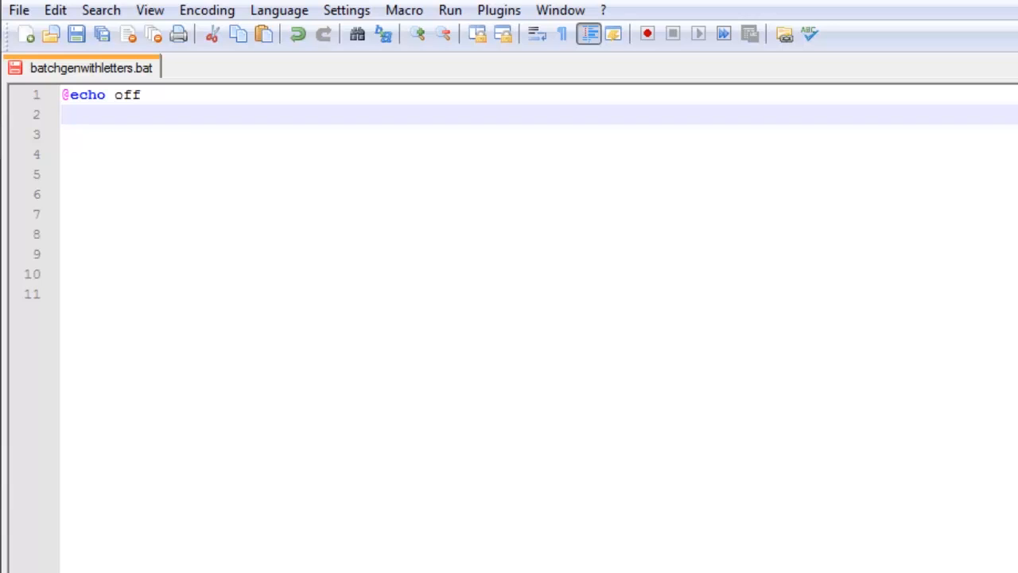
type("s")
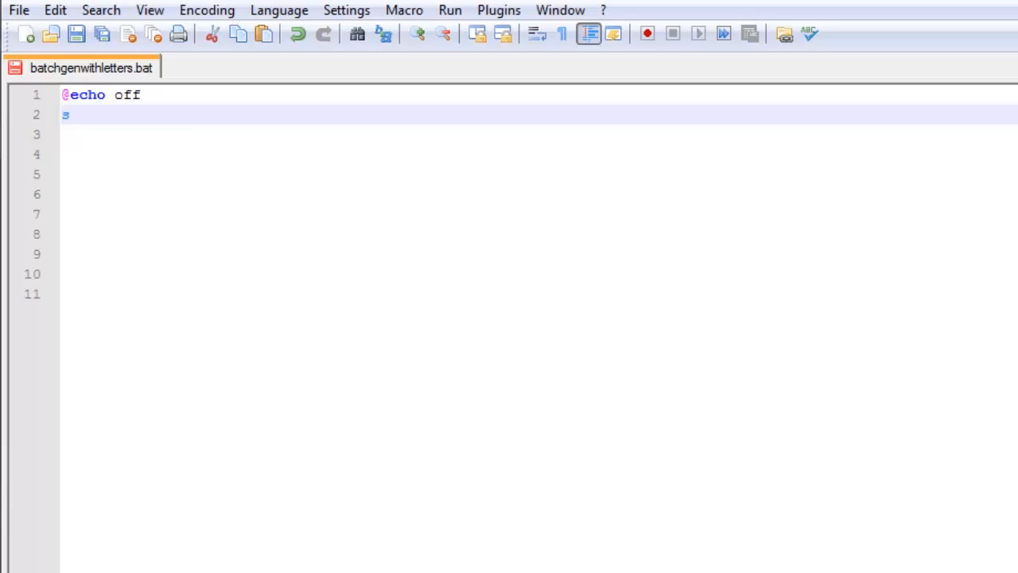
type("etlocal")
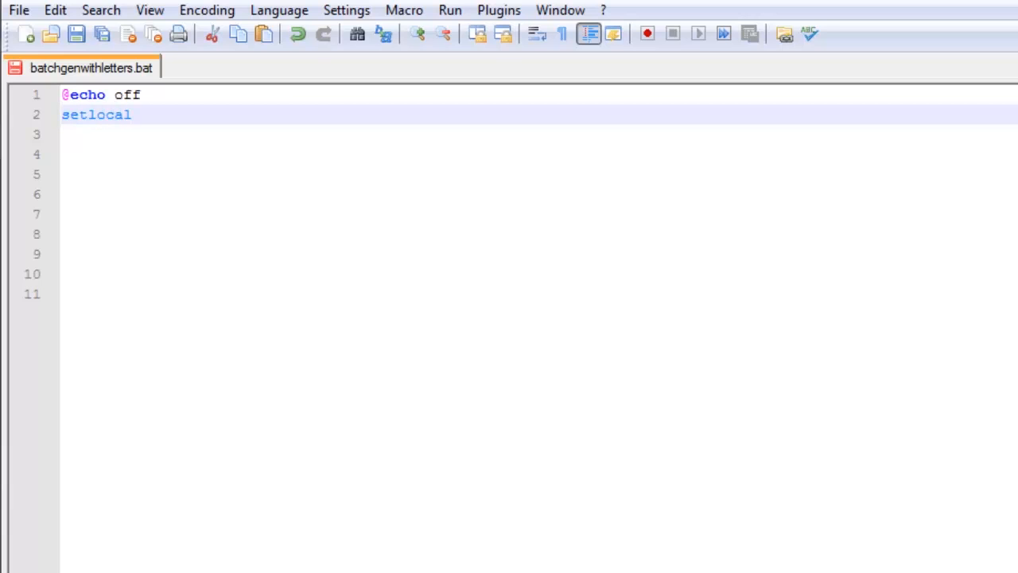
type("En")
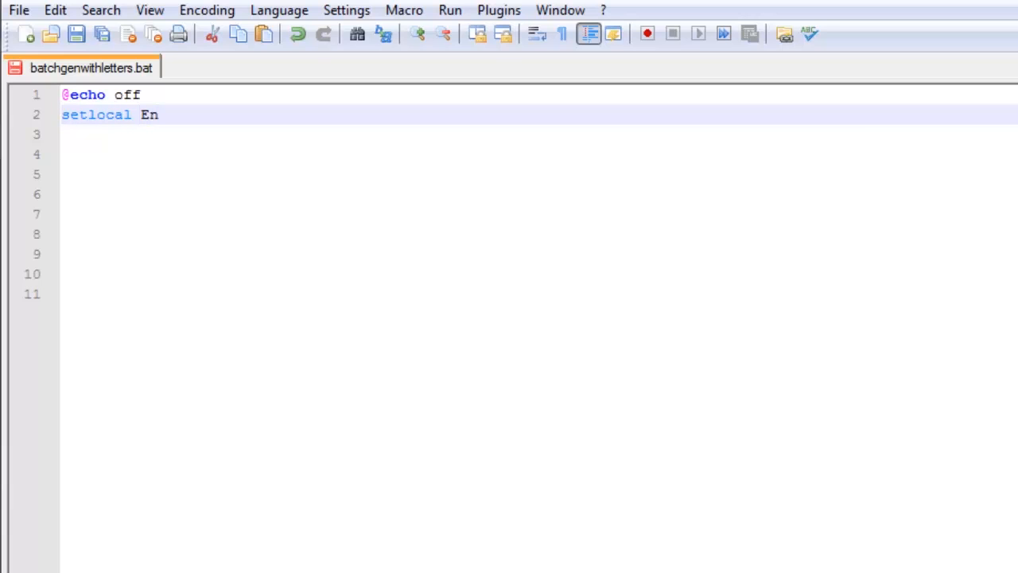
type("ableD")
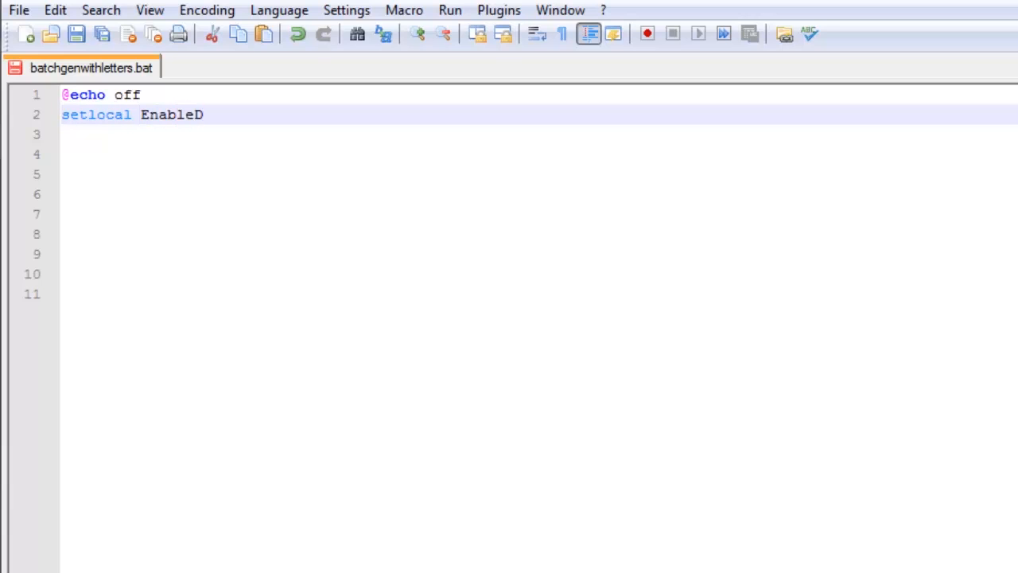
type("elayedE")
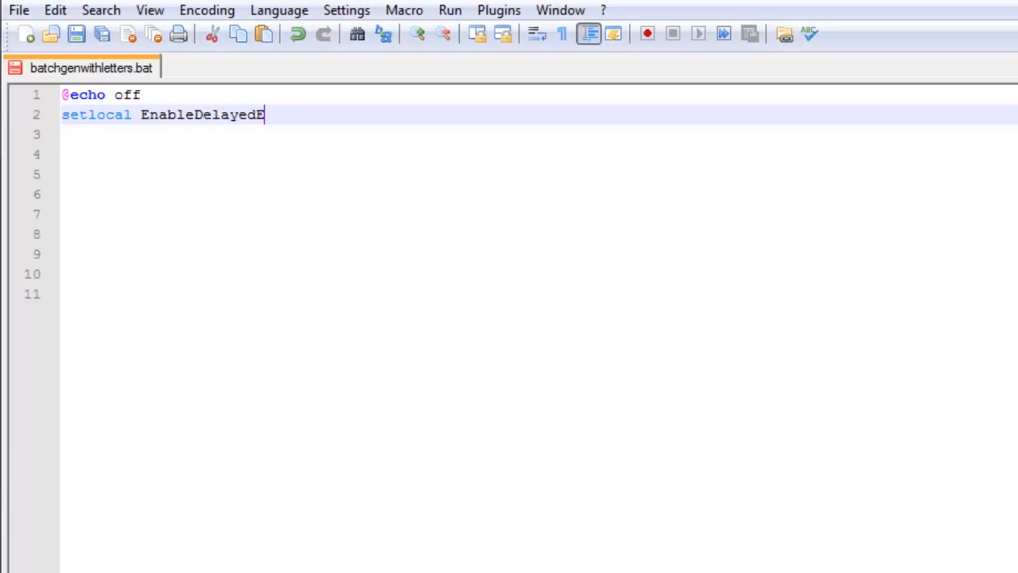
type("xpansion")
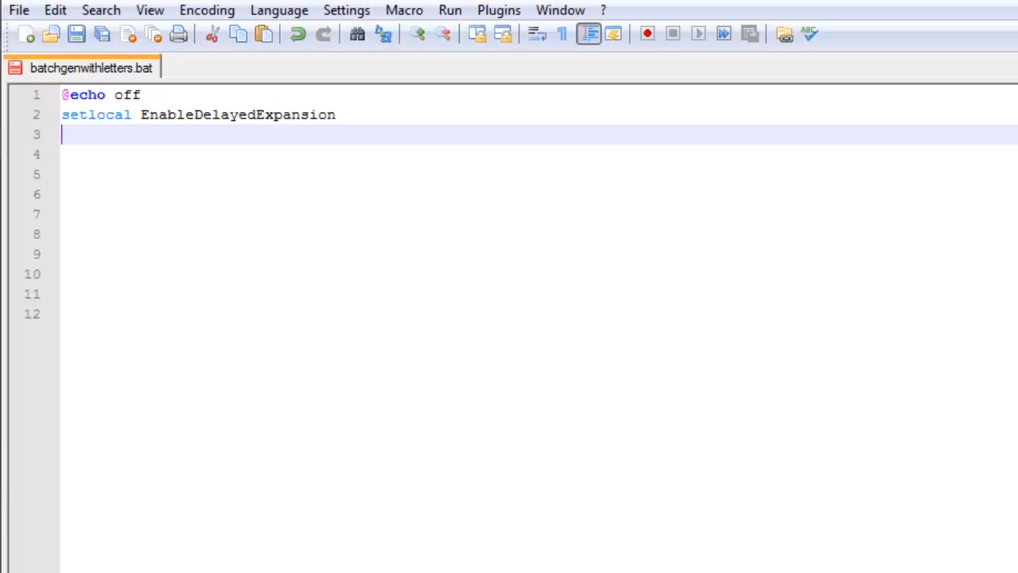
Step: Write set alpha= followed by the lowercase letters abcdefghijklmnopqrstuvwxyz
type("s")
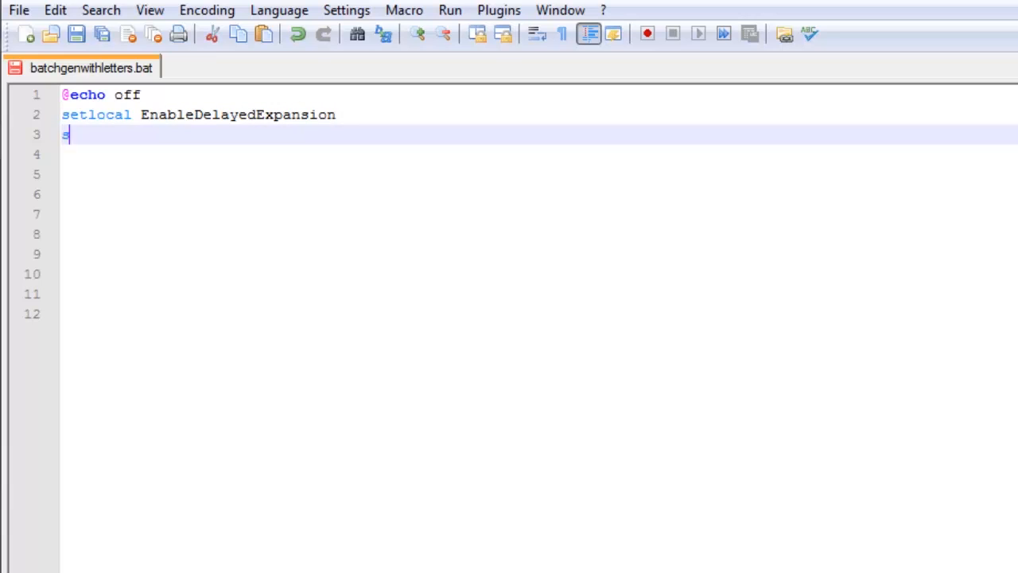
type("et apl")
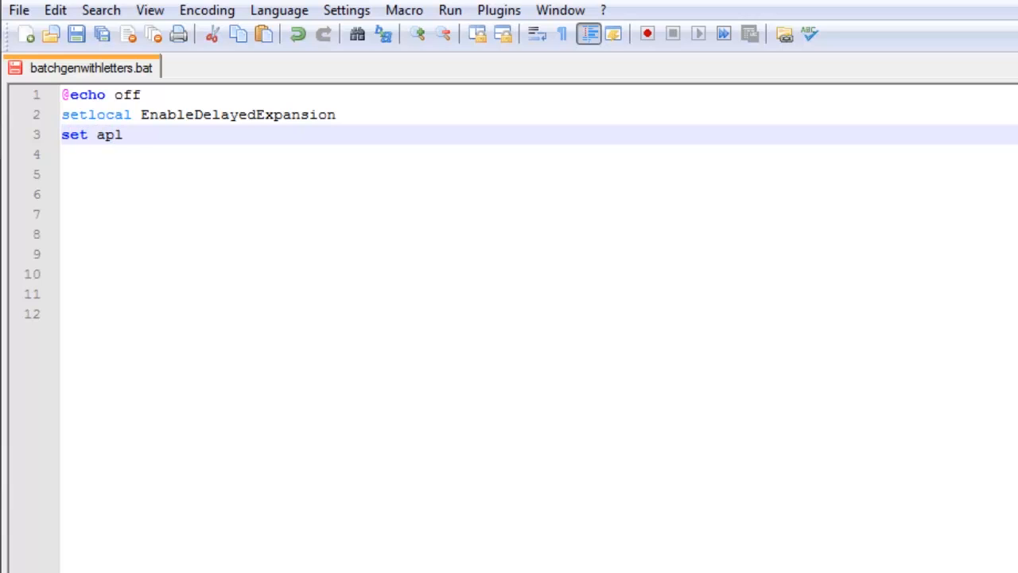
key("BackSpace")
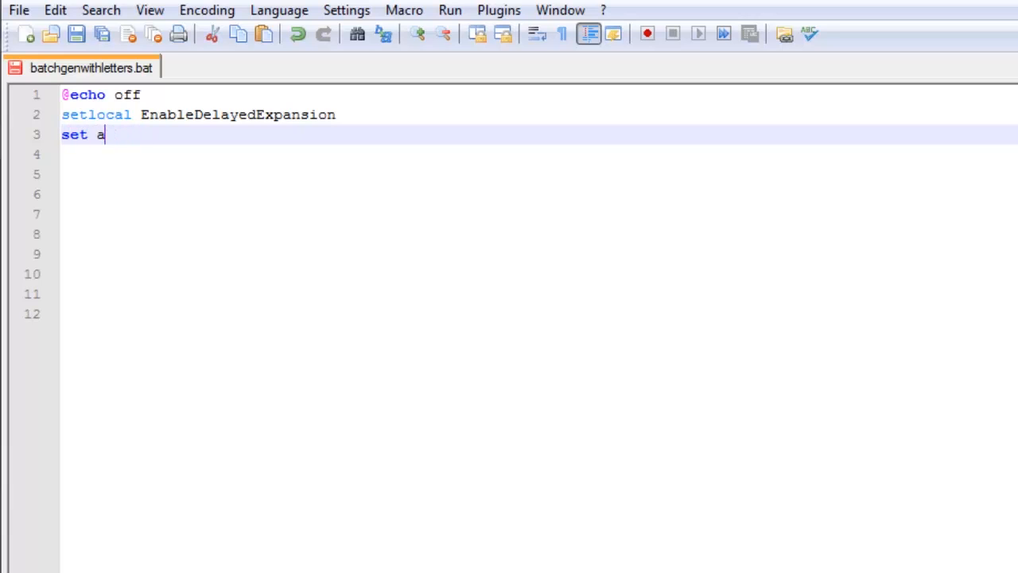
type("lpha=")
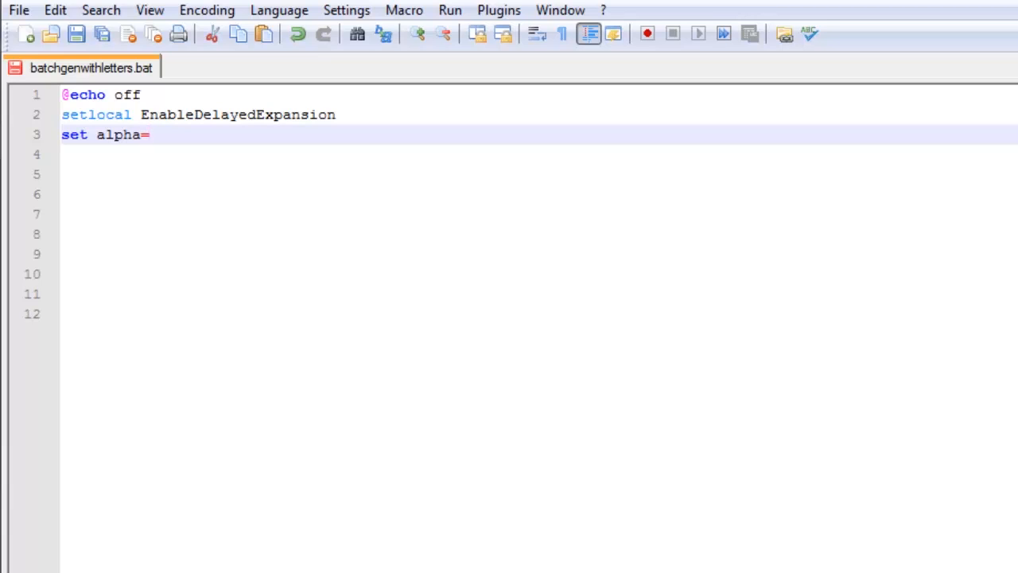
type("abcd")
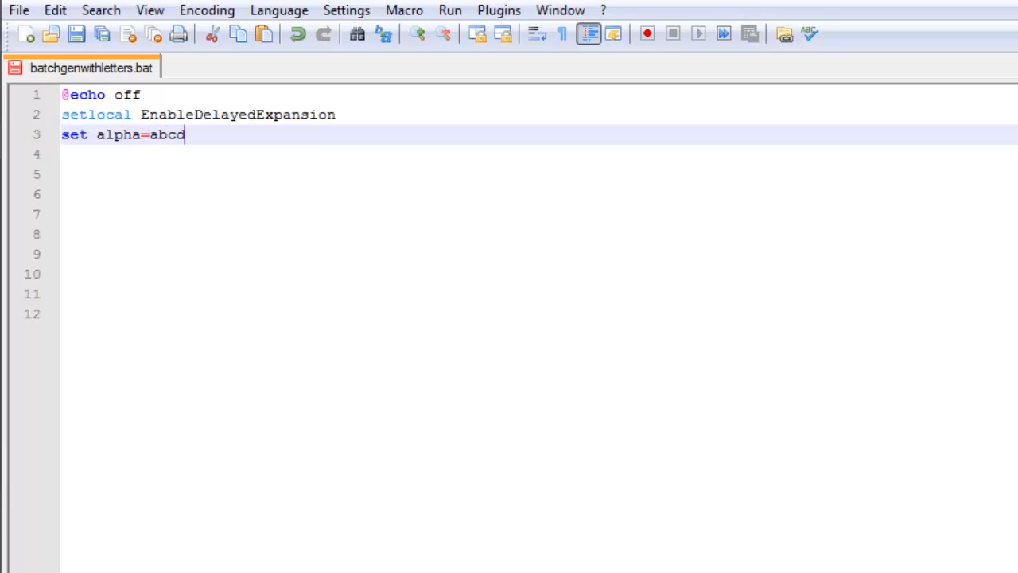
type("efghij")
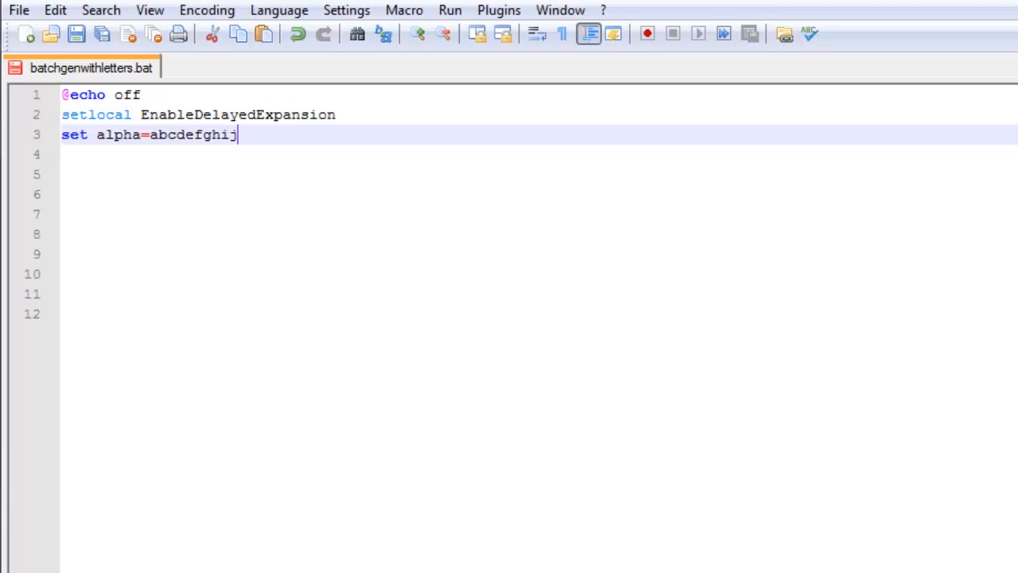
type("kl")
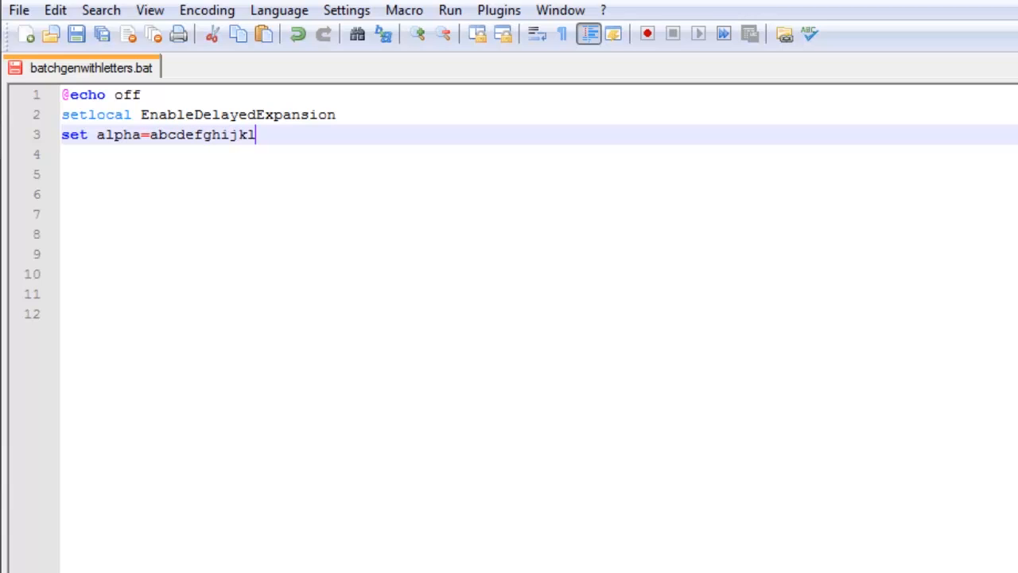
type("mnopq")
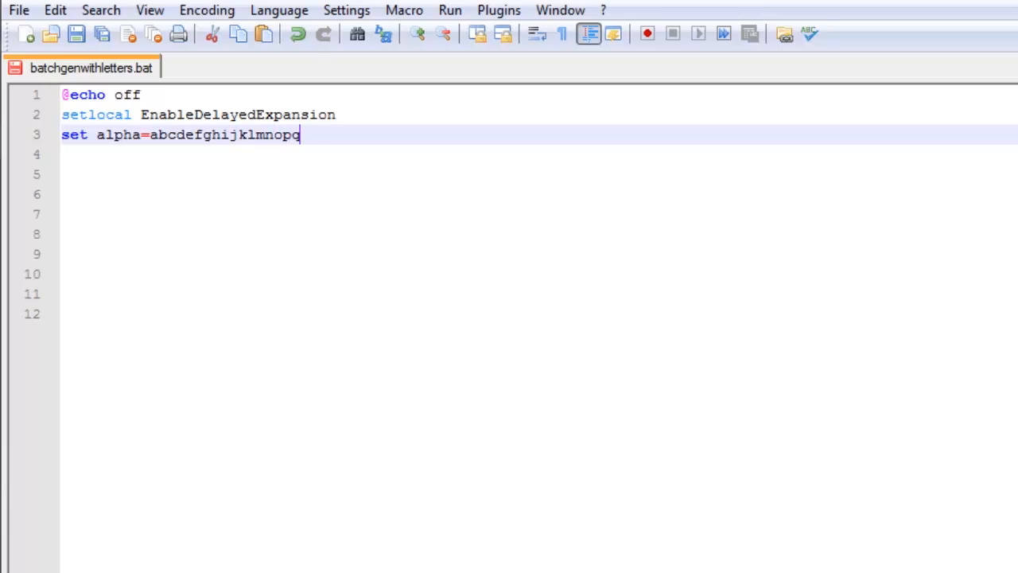
type("rstuv")
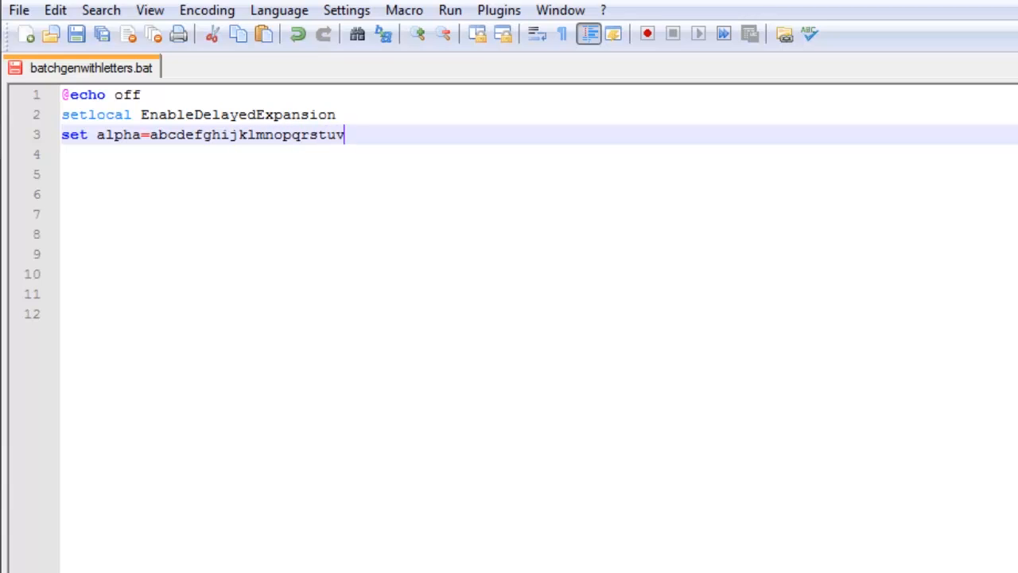
type("wxyz")
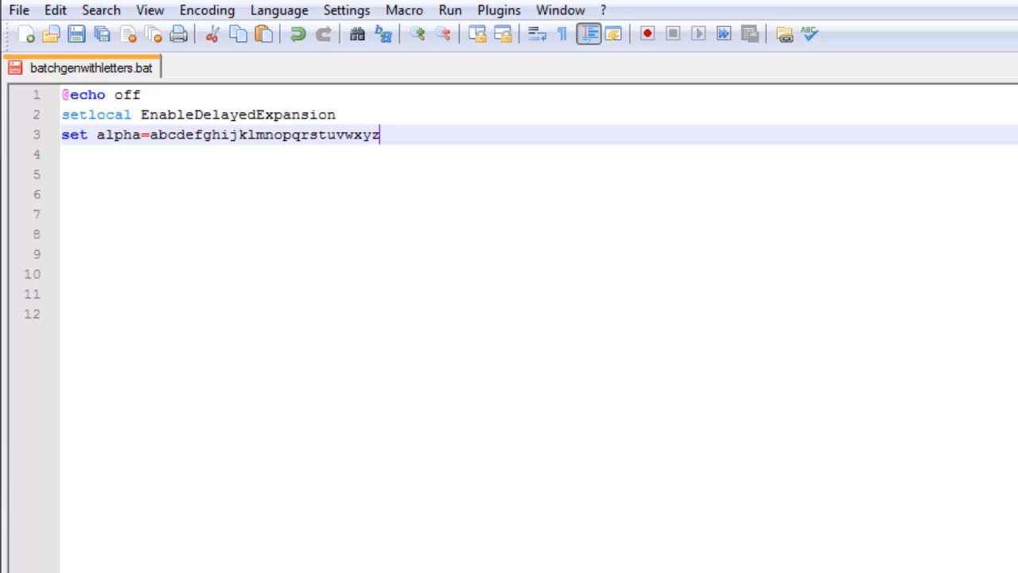
Step: Append the uppercase letters ABCDEFGHIJKLMNOPQRSTUVWXYZ to the alpha value
type("ABCD")
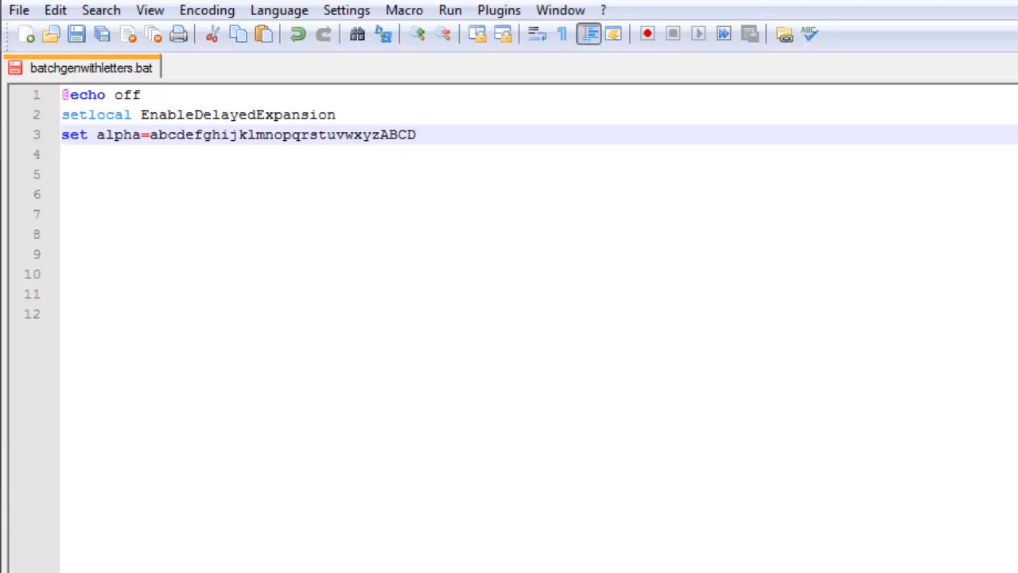
type("EFG")
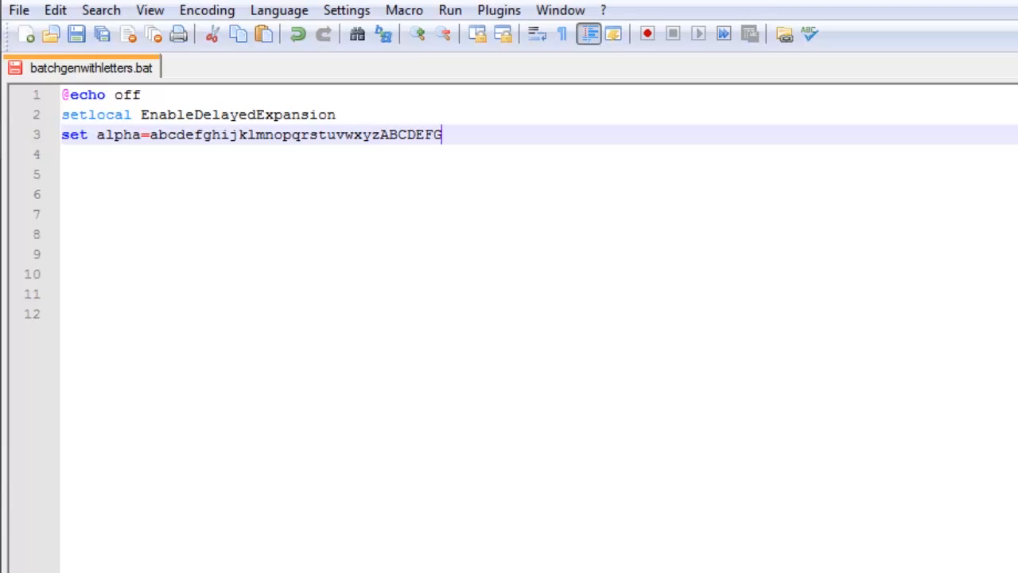
type("HIJK")
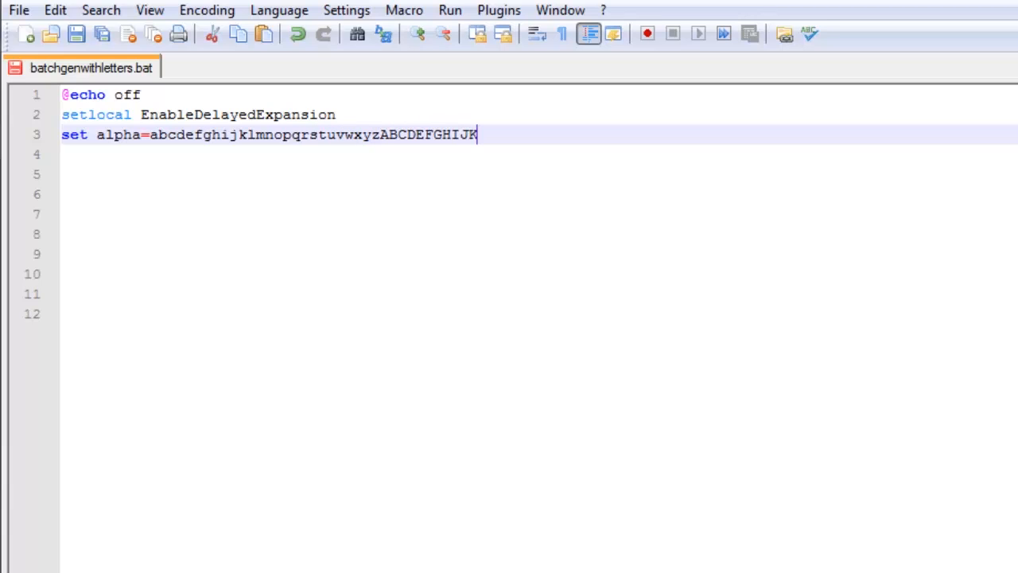
type("LMNOP")
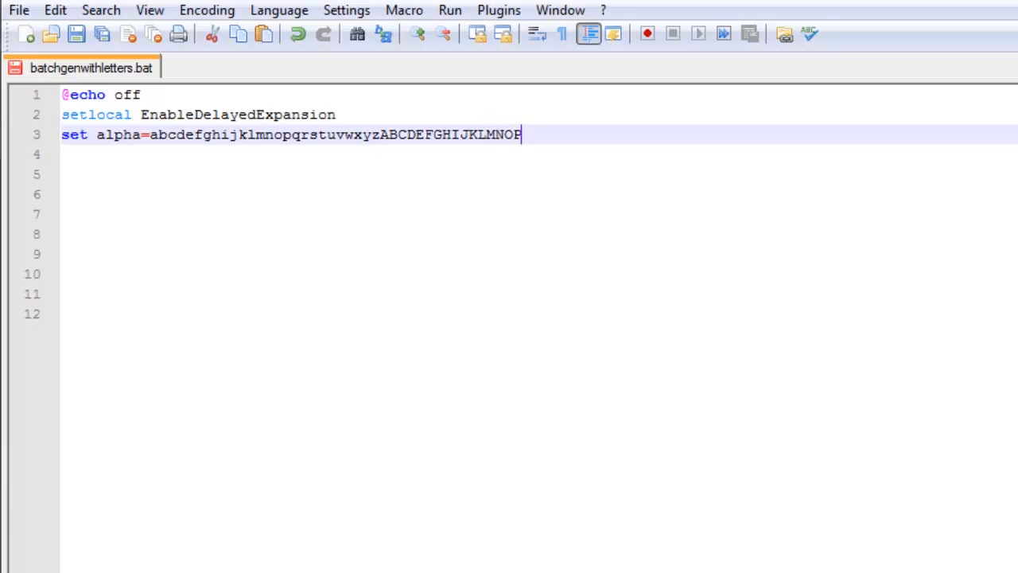
type("QRST")
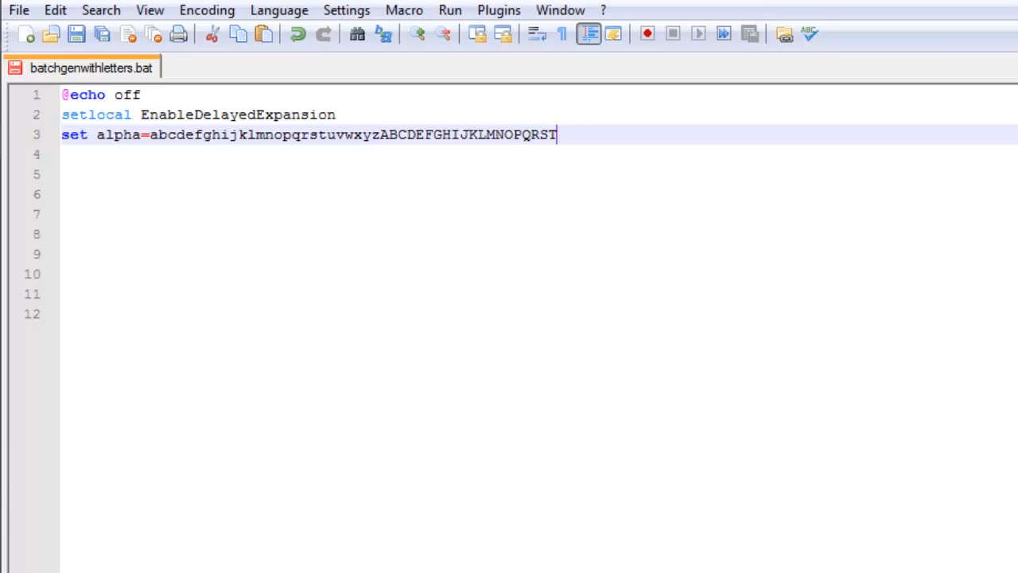
type("UVWX")
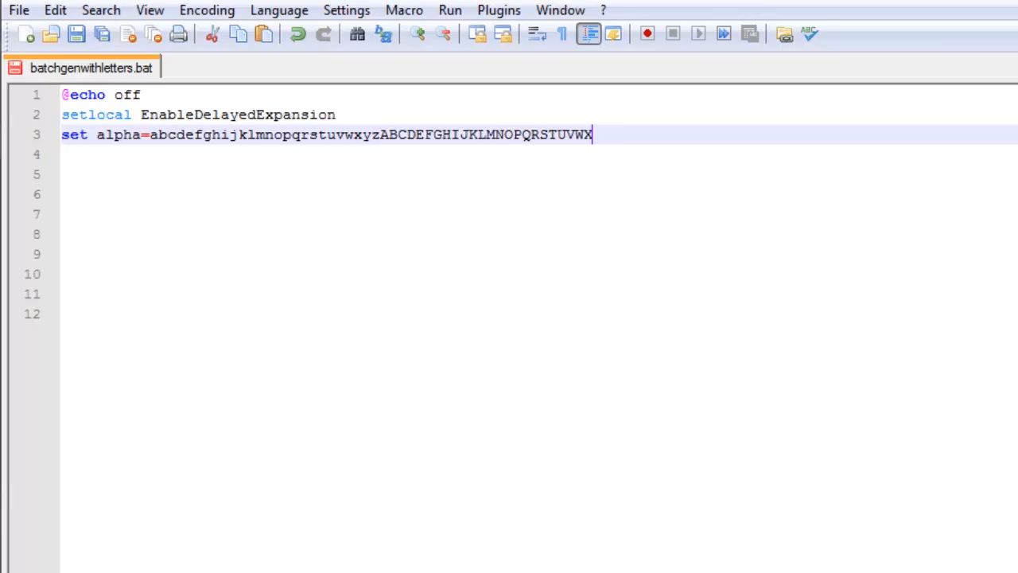
type("YZ")
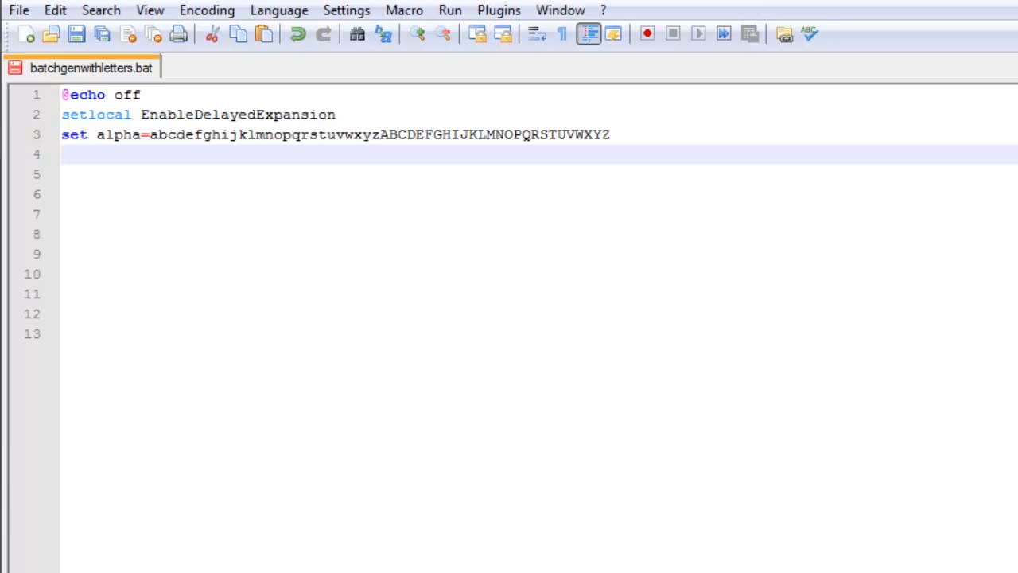
Step: Write line 4: For /L %%j in (1,1,12) Do Call :GEN
type("For")
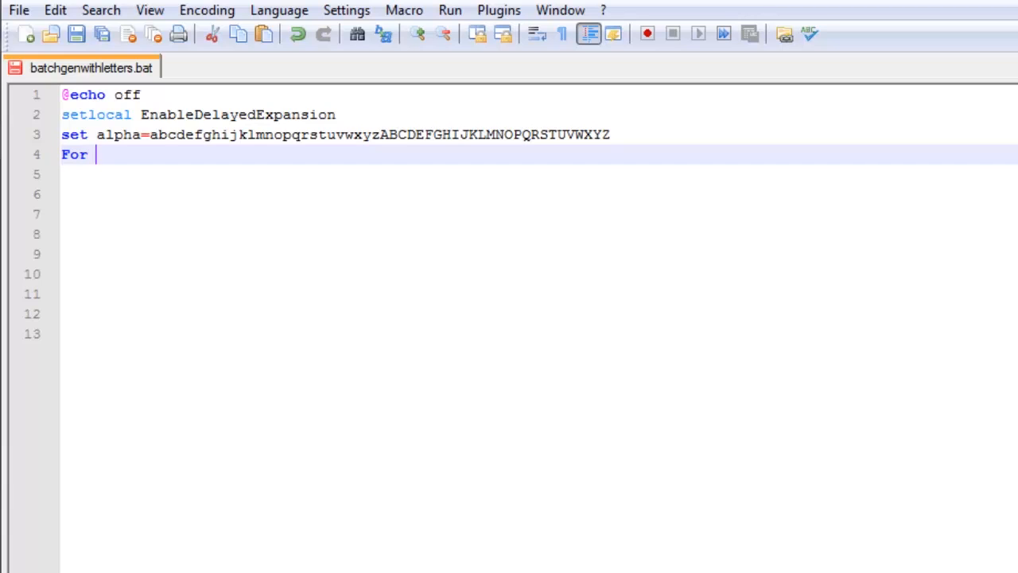
type("/L %")
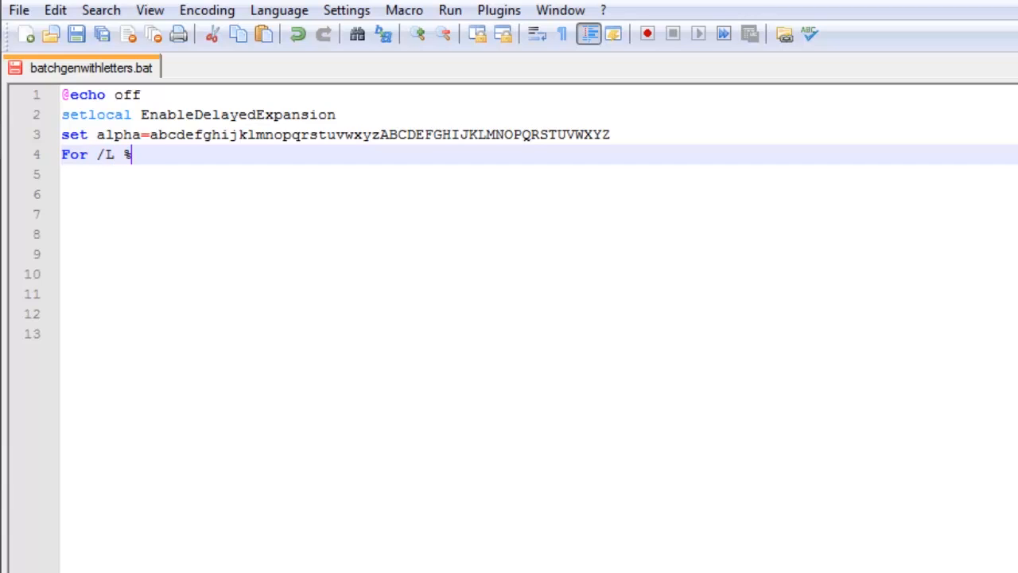
type("%j in (")
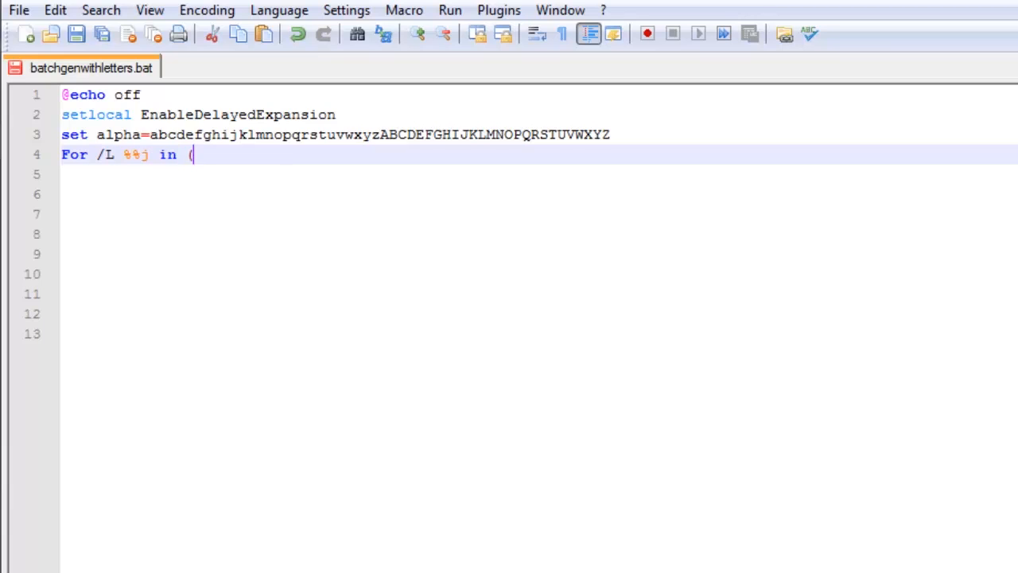
type("1,")
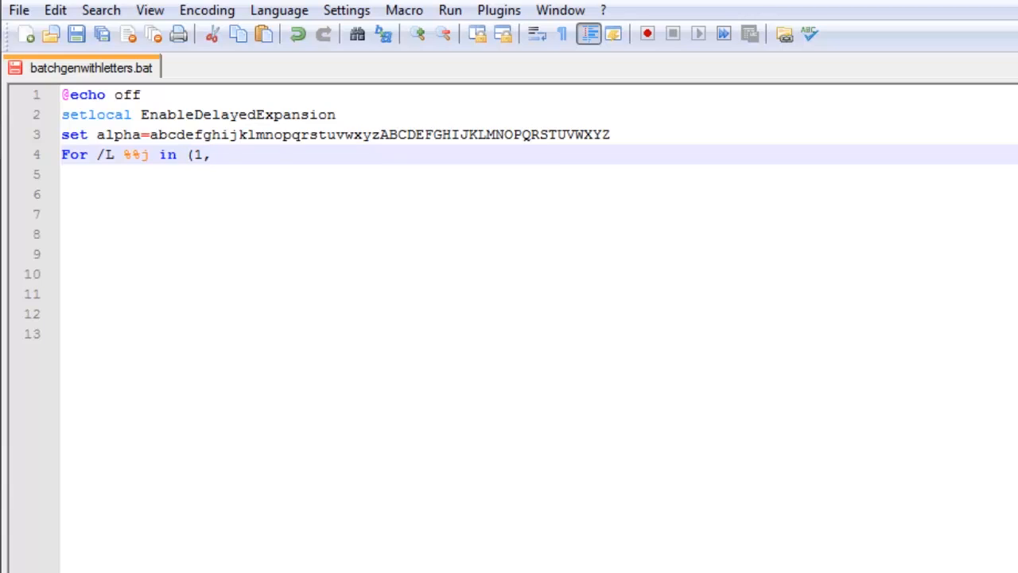
type("1,1")
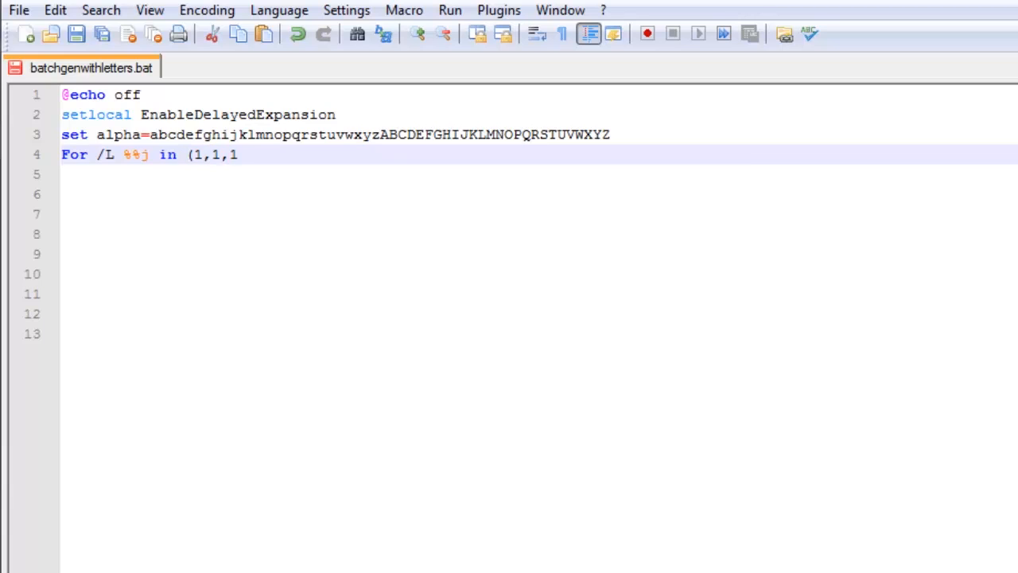
type("2)")
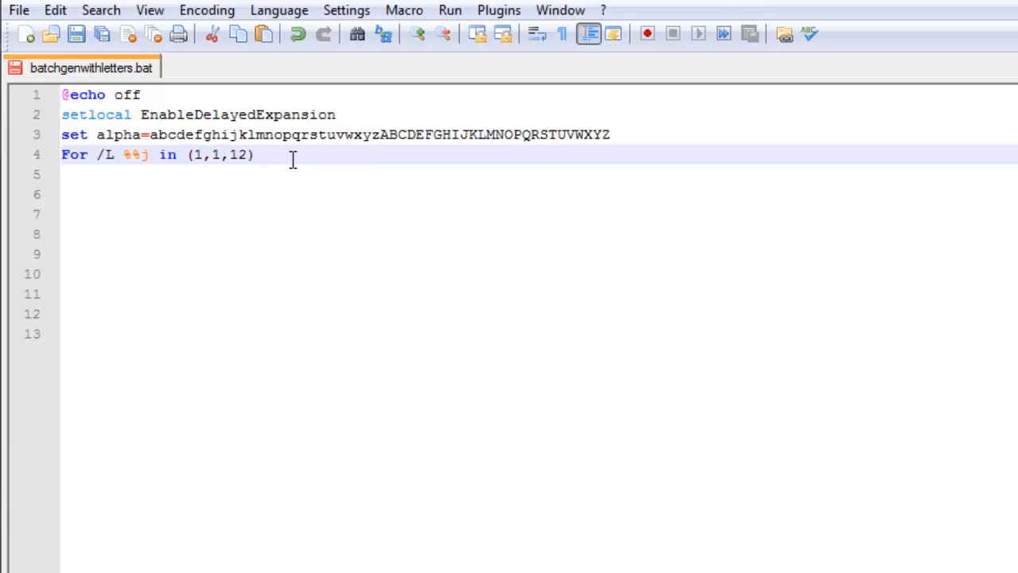
type("Do Call :GEN")
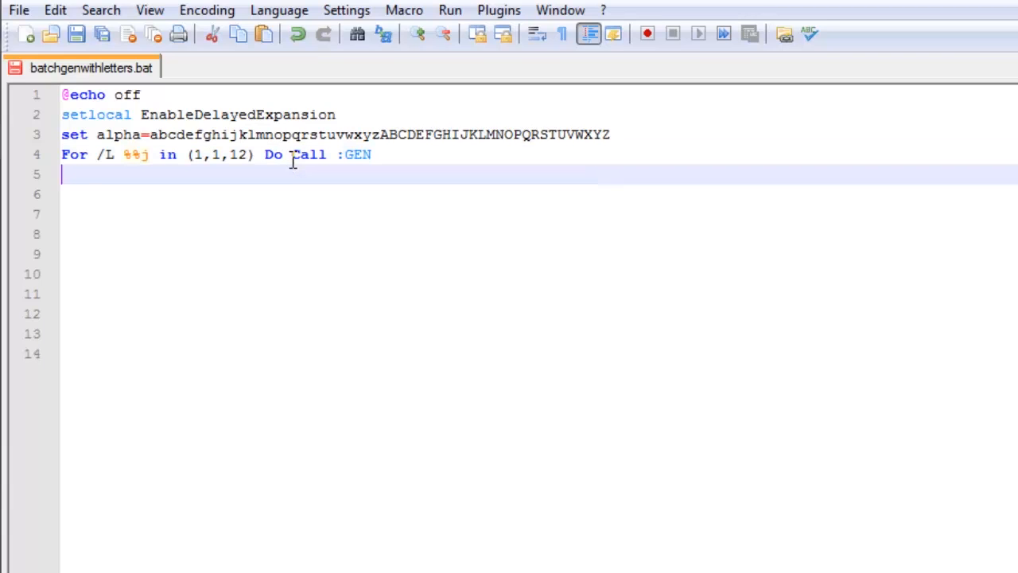
Step: Write the line echo Your Random Password is [%PASSWORD%]
type("echo")
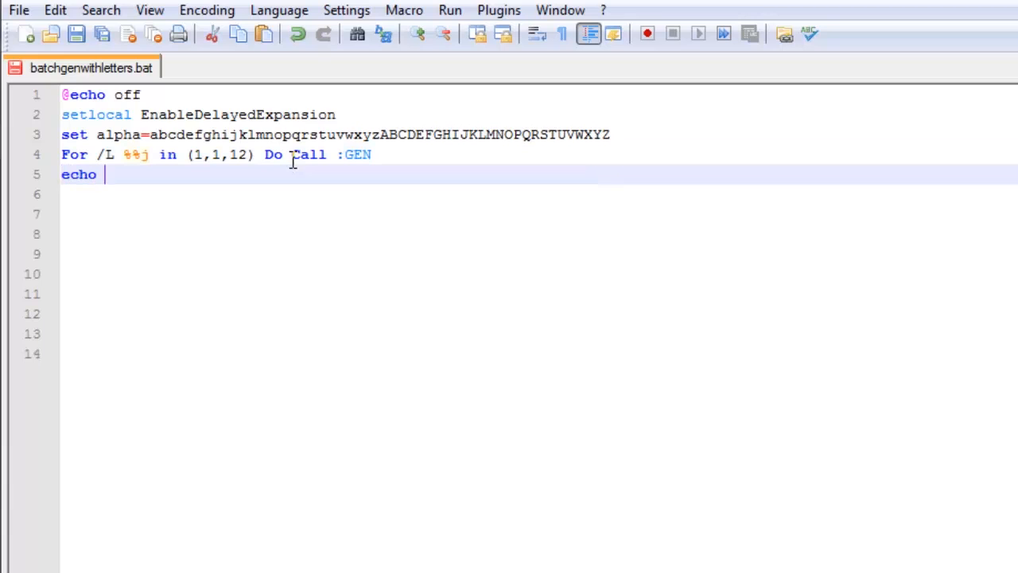
type("Your")
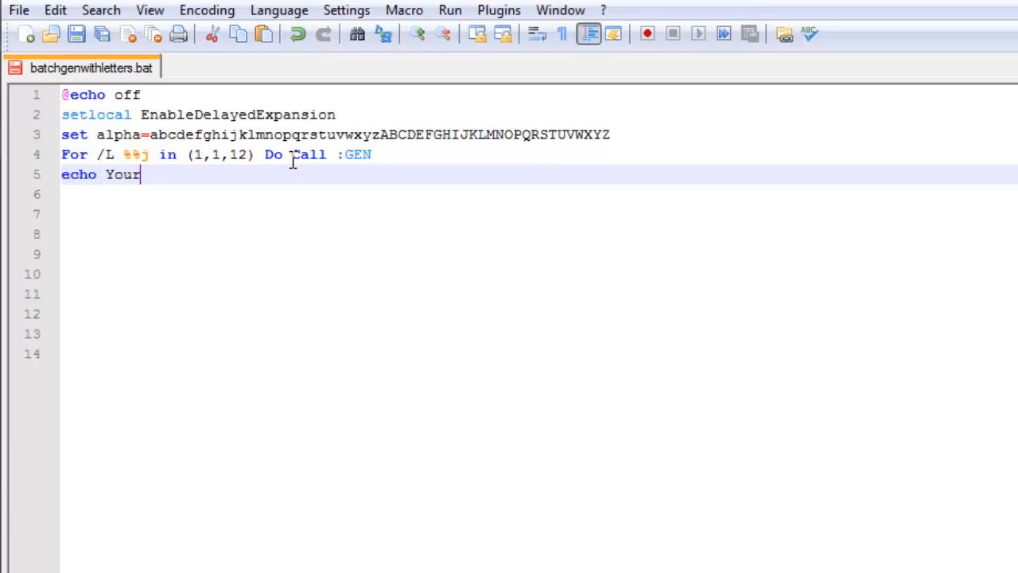
type("Rando")
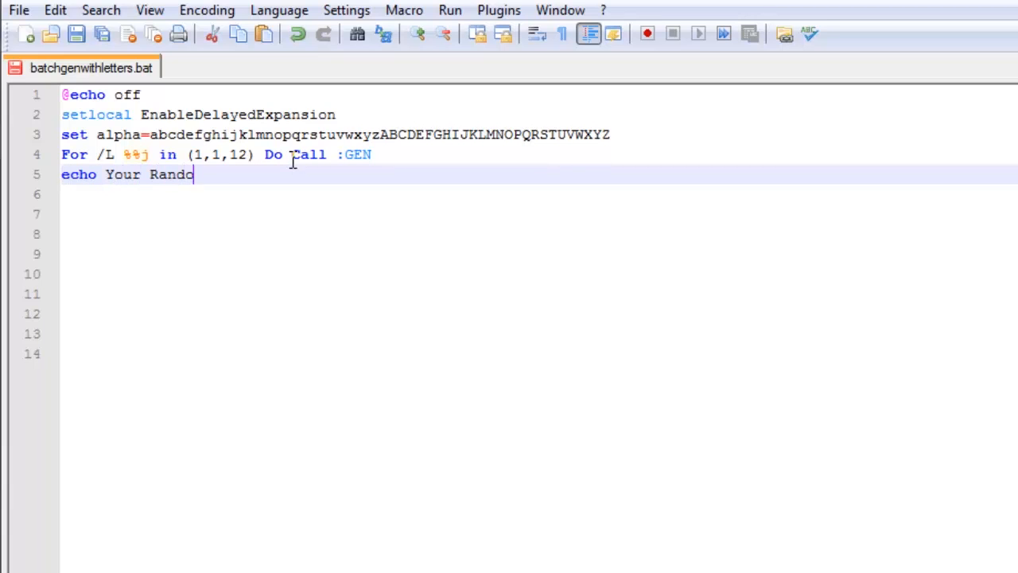
type("m Pass")
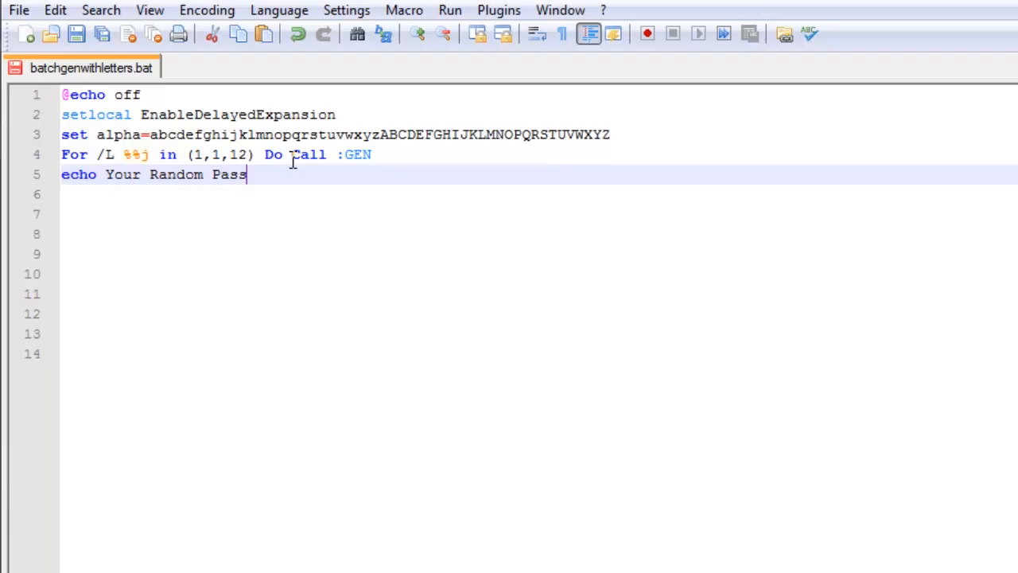
type("word is")
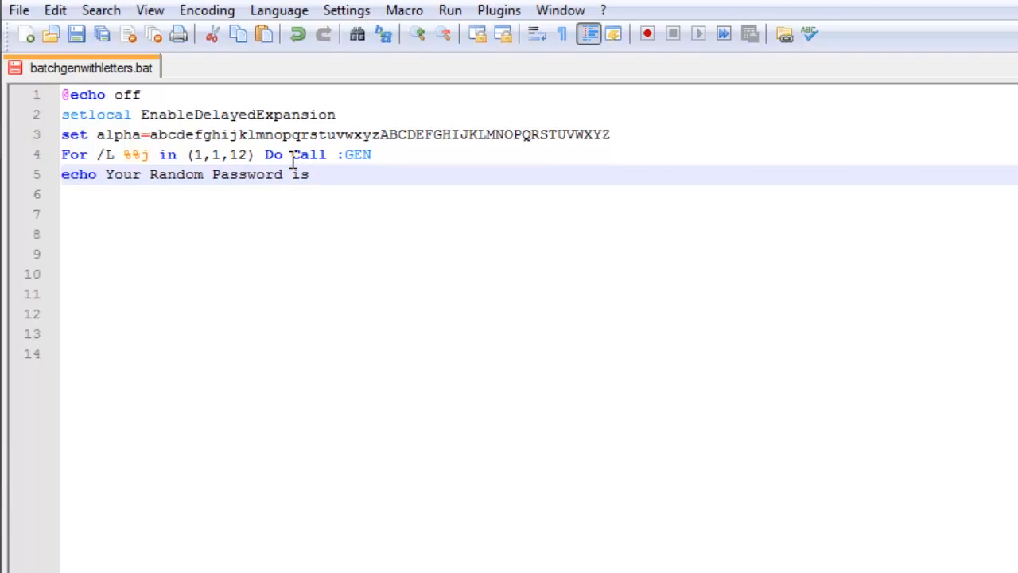
type("[%")
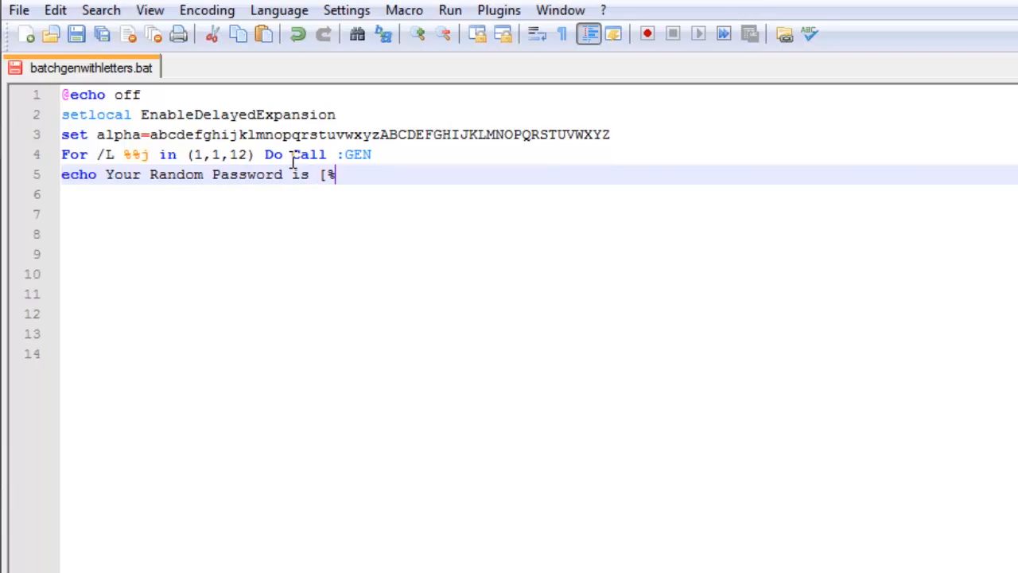
type("PASS")
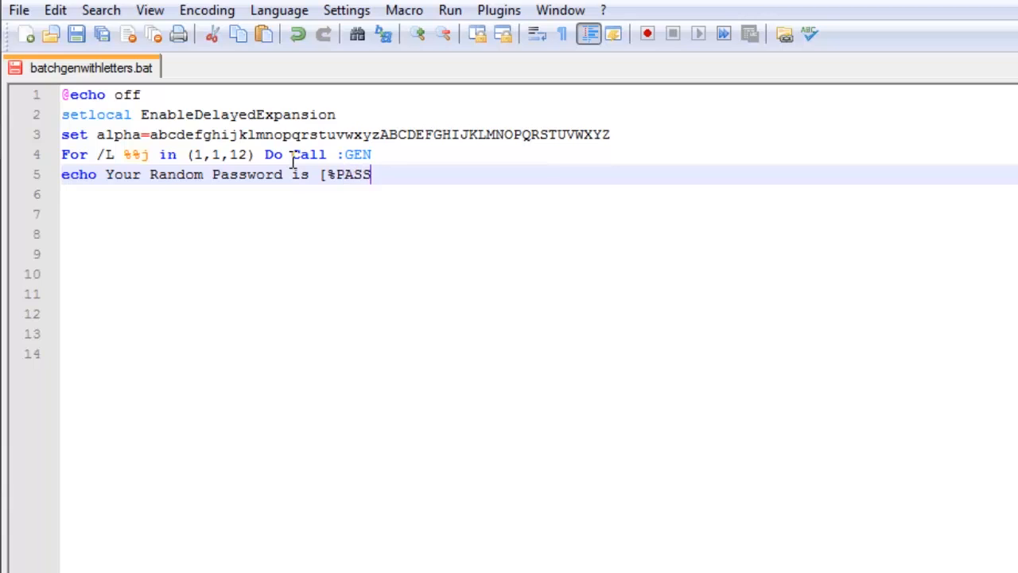
type("WOR")
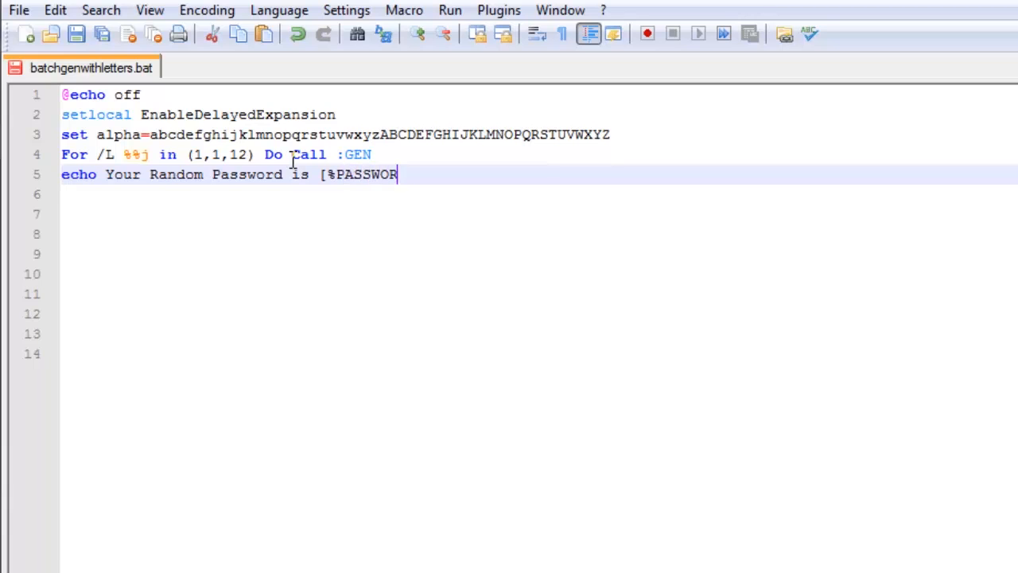
type("D%")
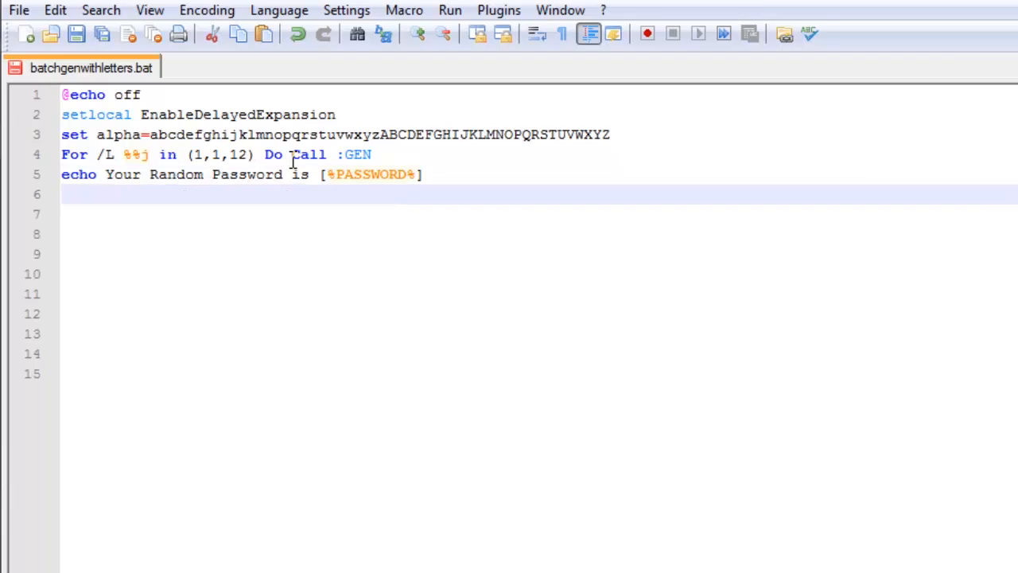
Step: Add the lines pause, EndLocal and GoTo :EOF to close the main section
type("paus")
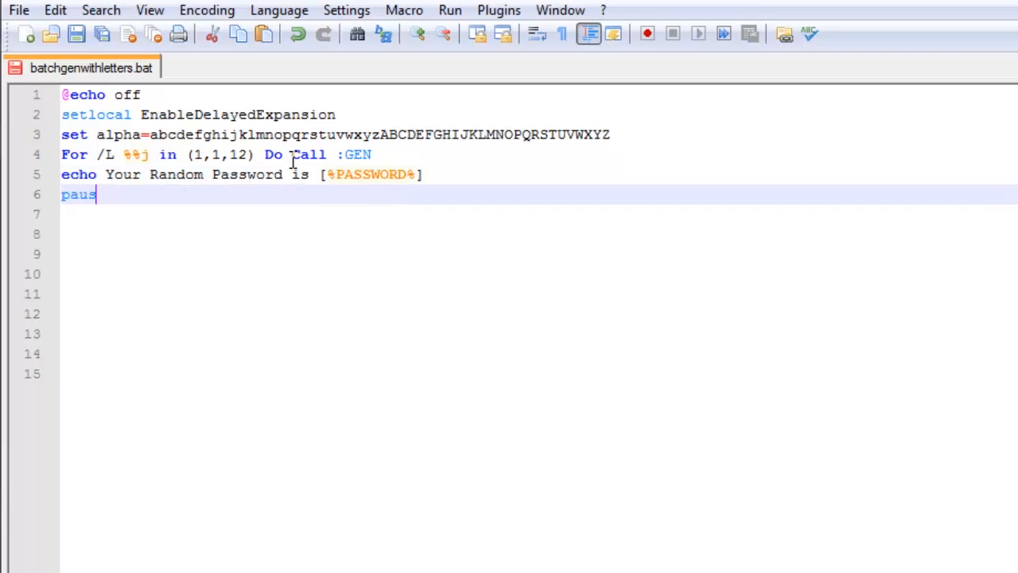
key("enter")
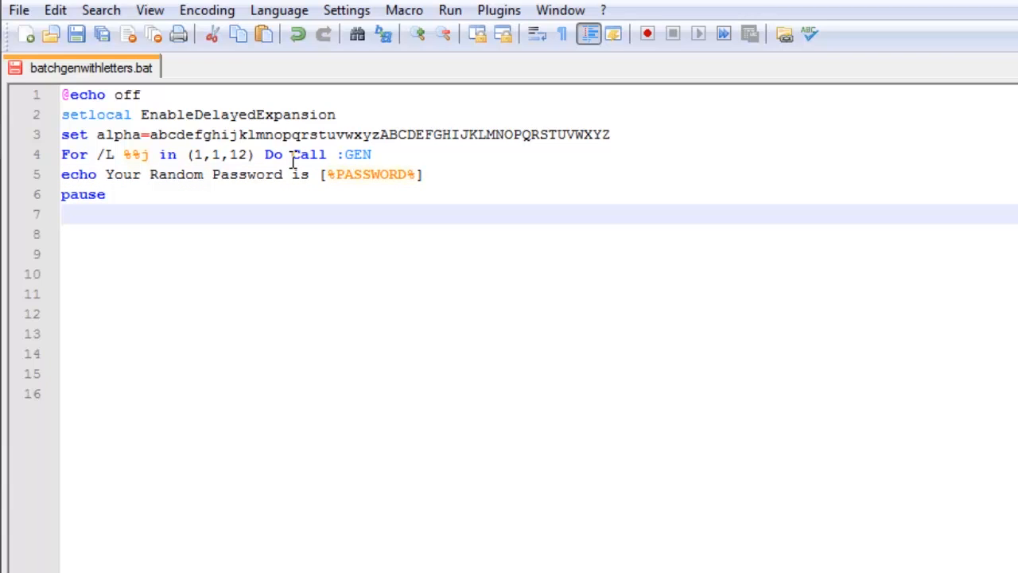
type("En")
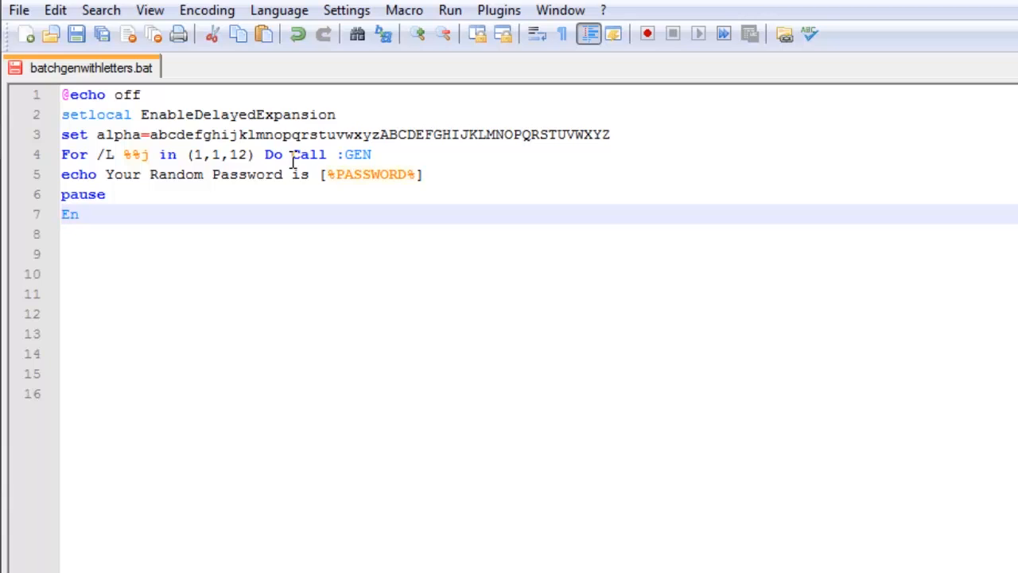
type("dLoc")
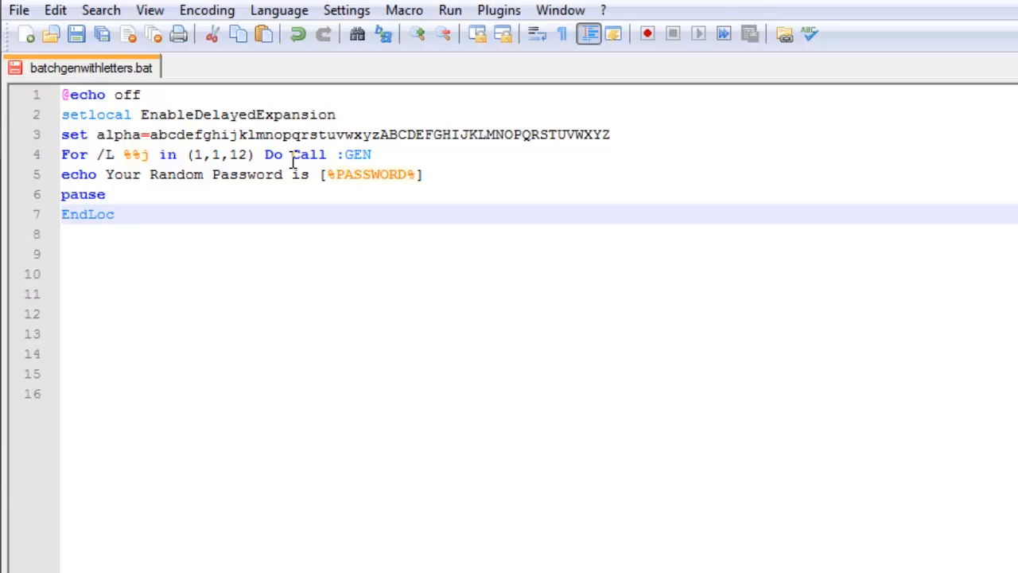
type("al")
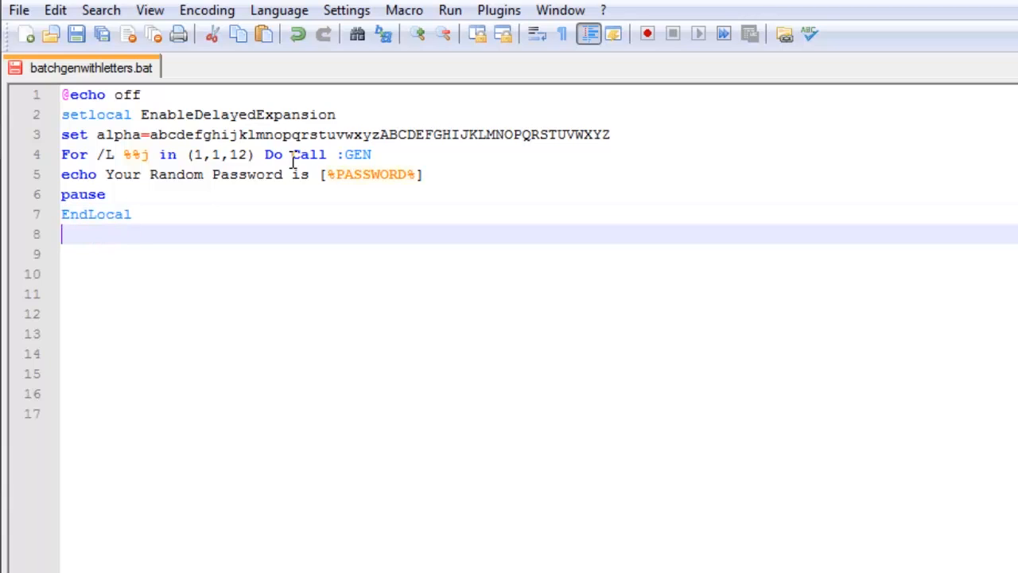
type("GoT")
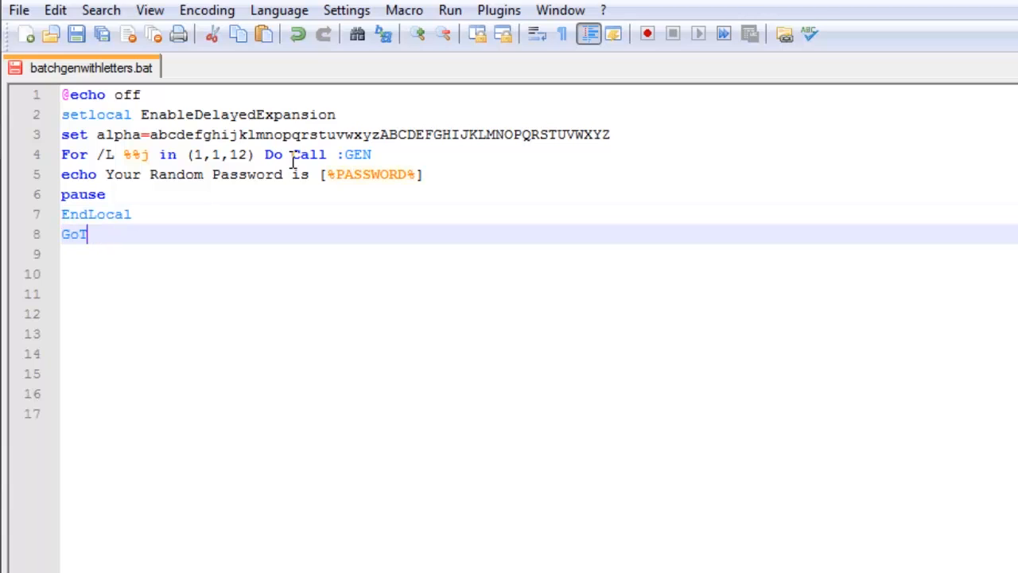
type("o :")
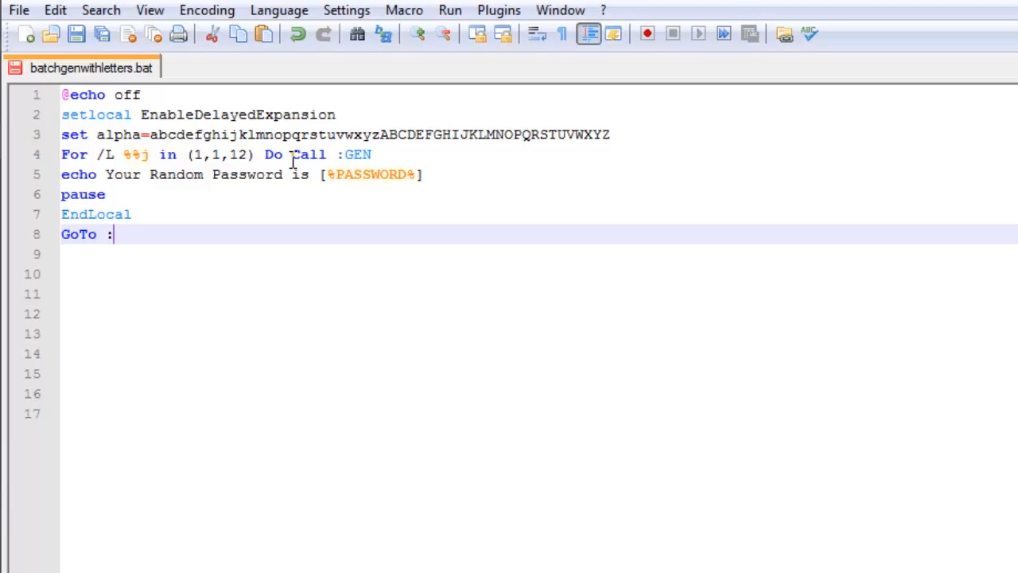
type("EOF")
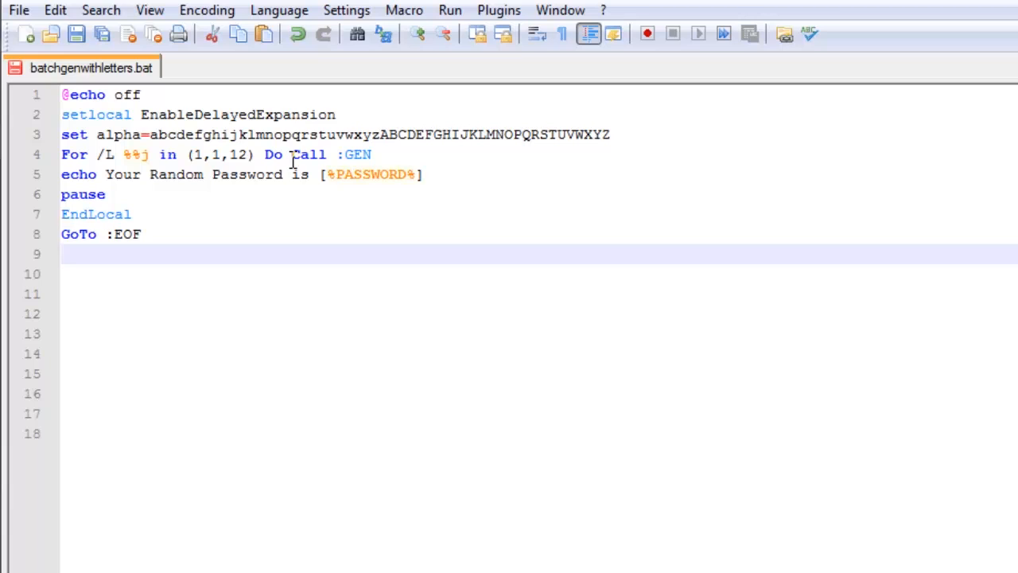
Step: Add the :GEN label and the line if %random% gtr 10000 (
type(":G")
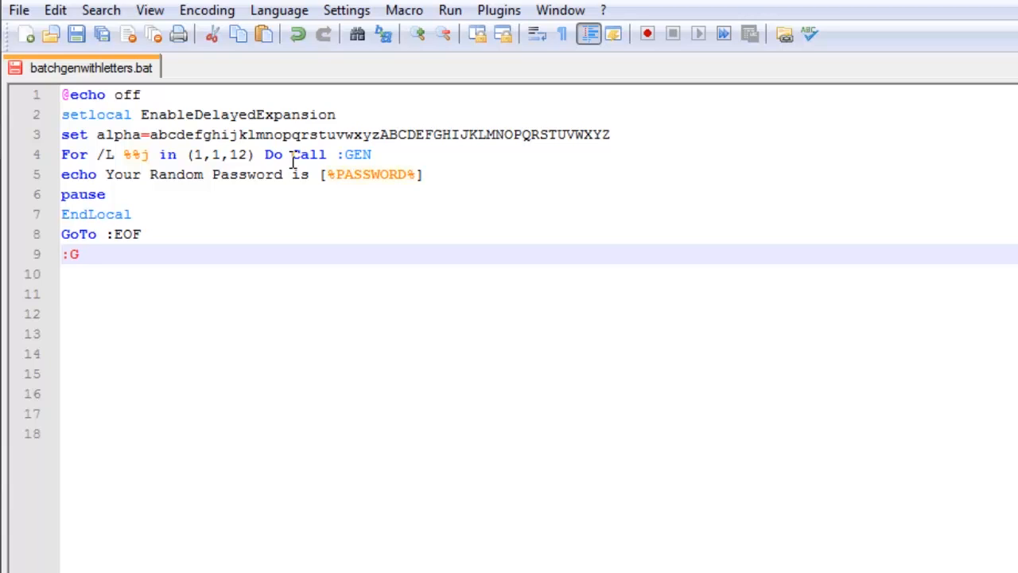
type("EN")
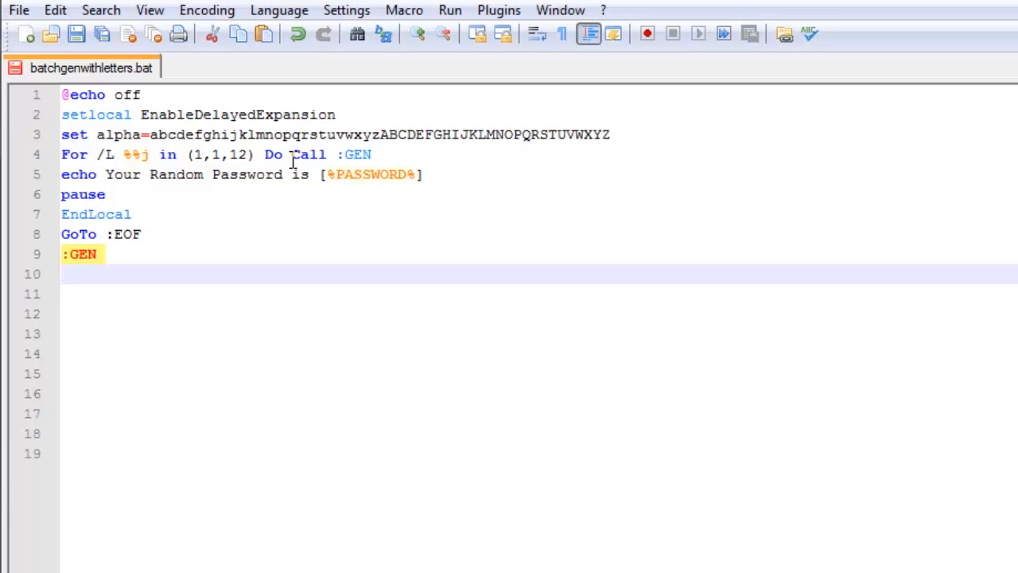
type("if")
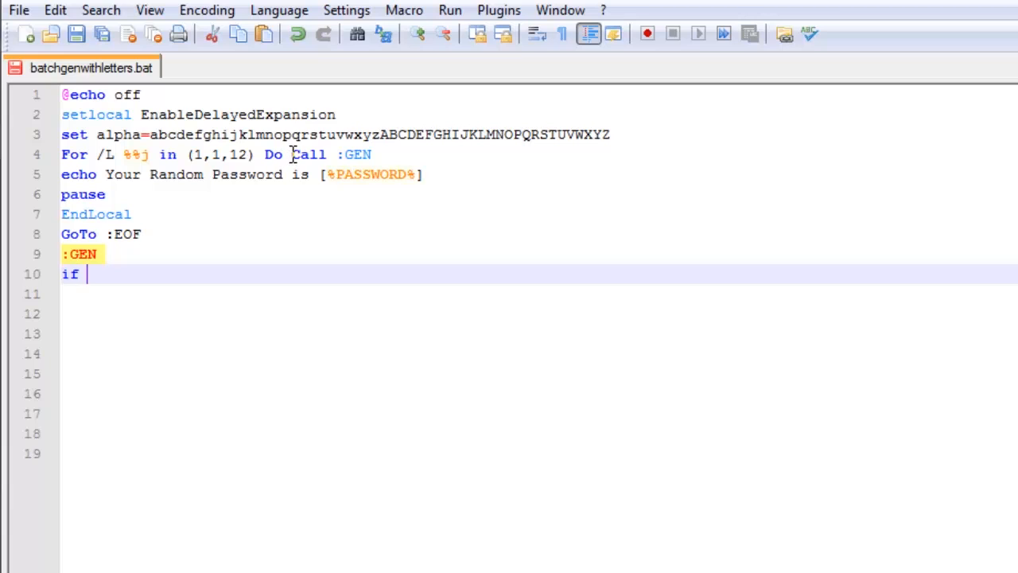
type("%")
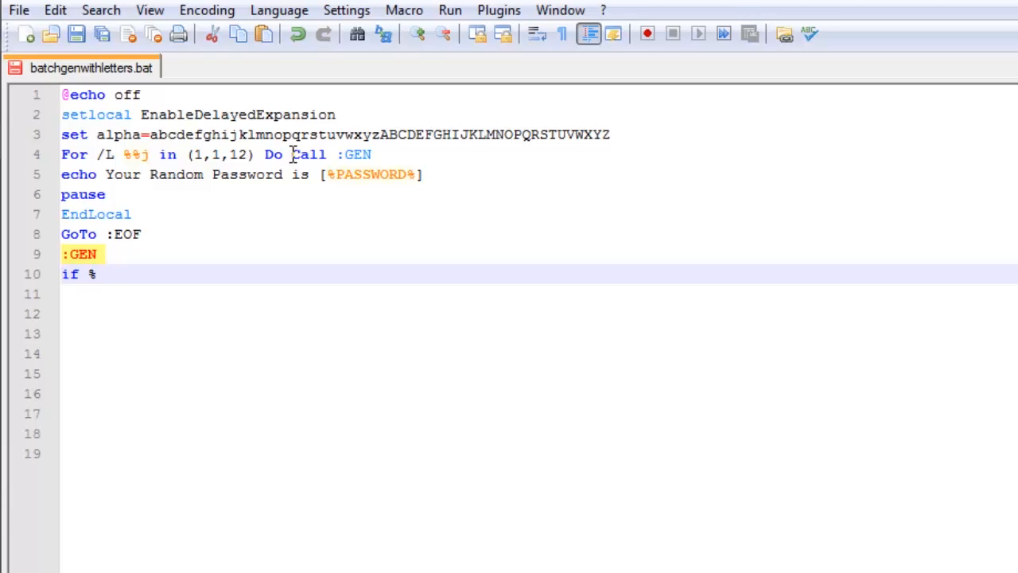
type("random%")
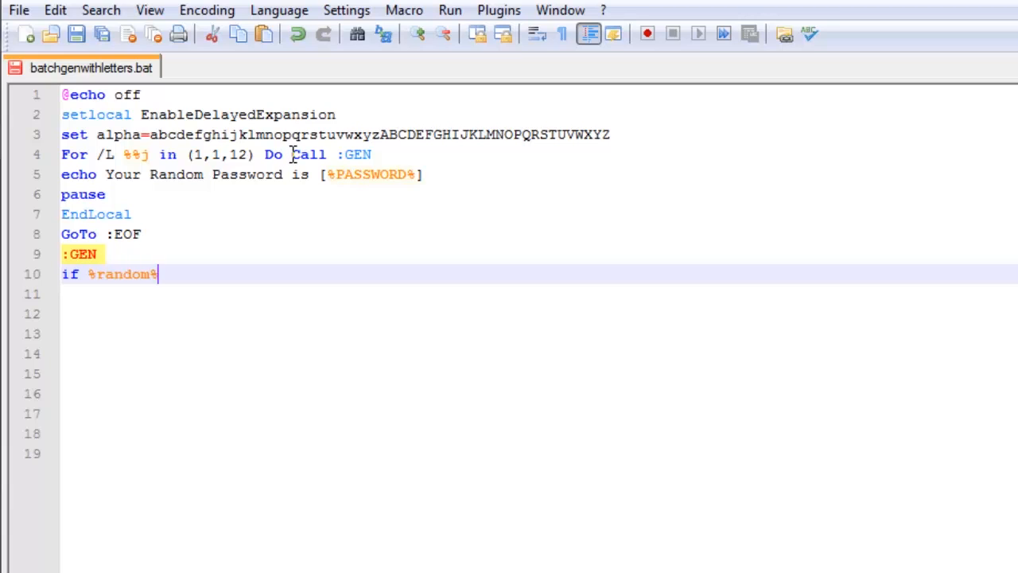
type("gtr")
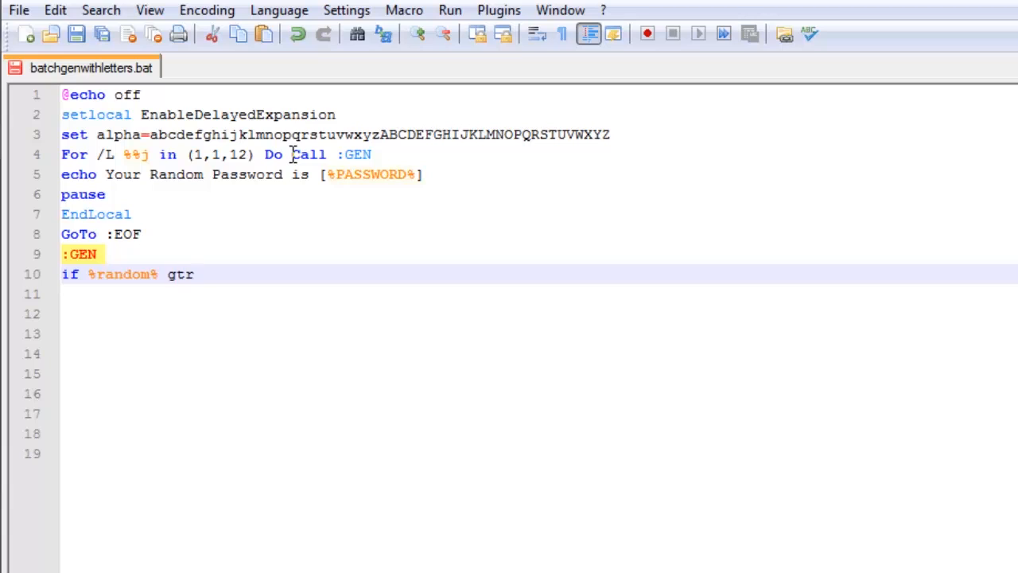
type("1000")
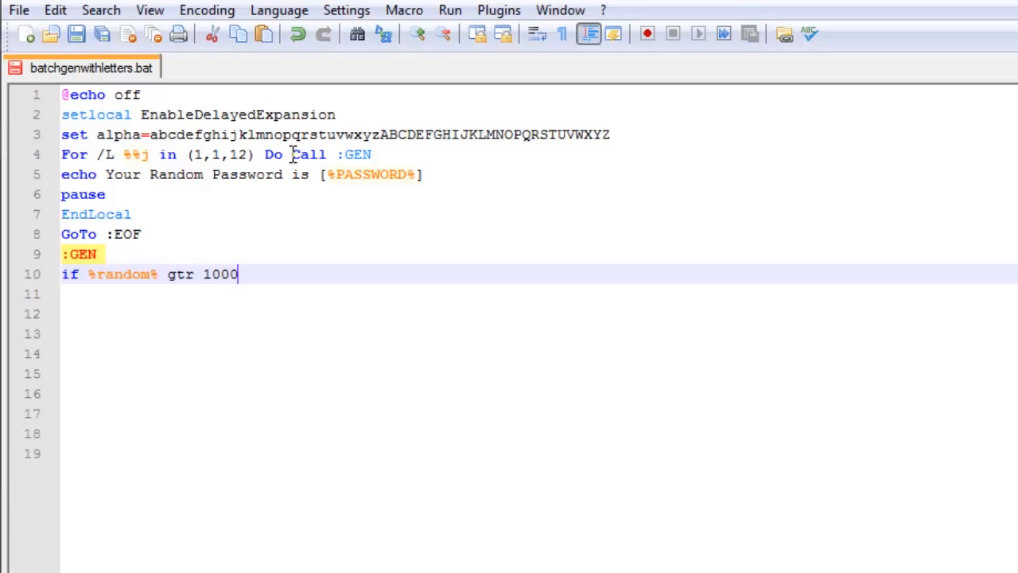
type("0 (")
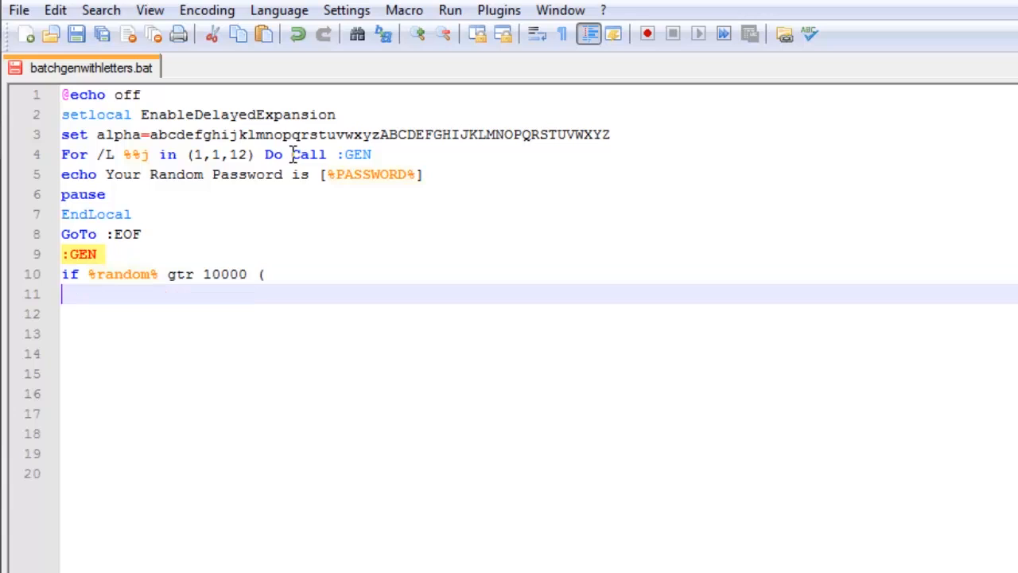
Step: Write set PASSWORD=%PASSWORD%%random:~0,1% to append one random digit
type("s")
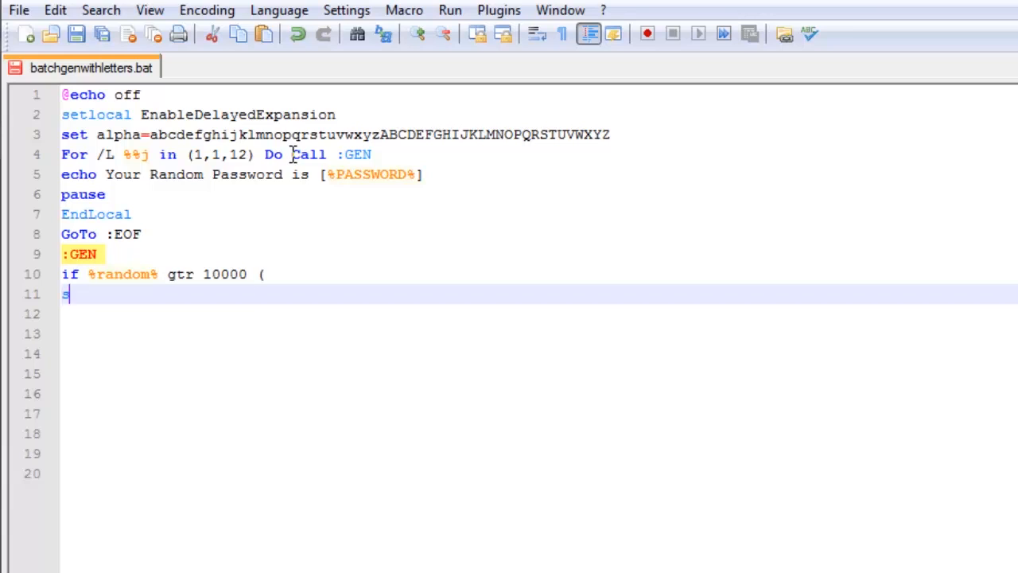
type("et PA")
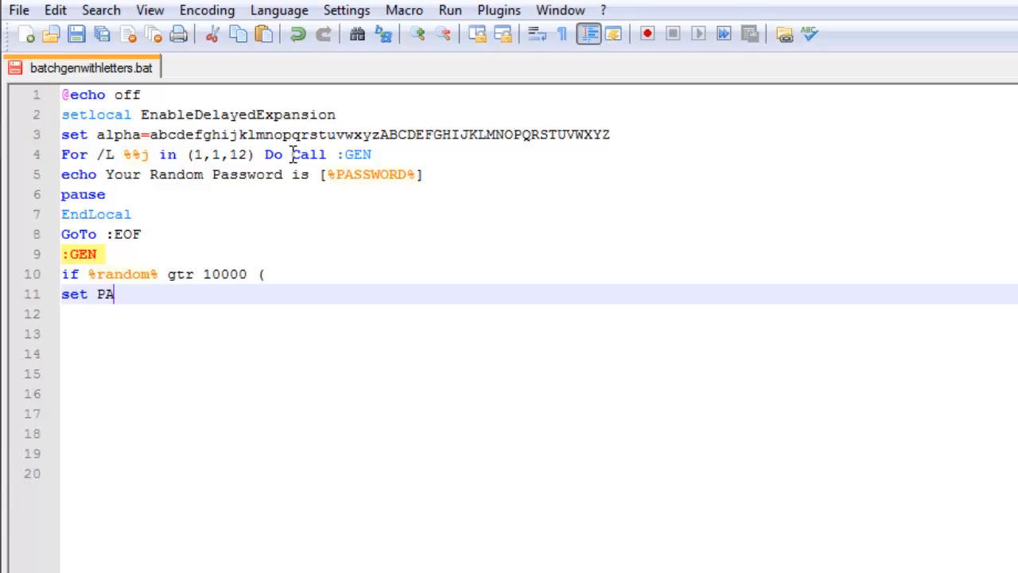
type("SSWORD")
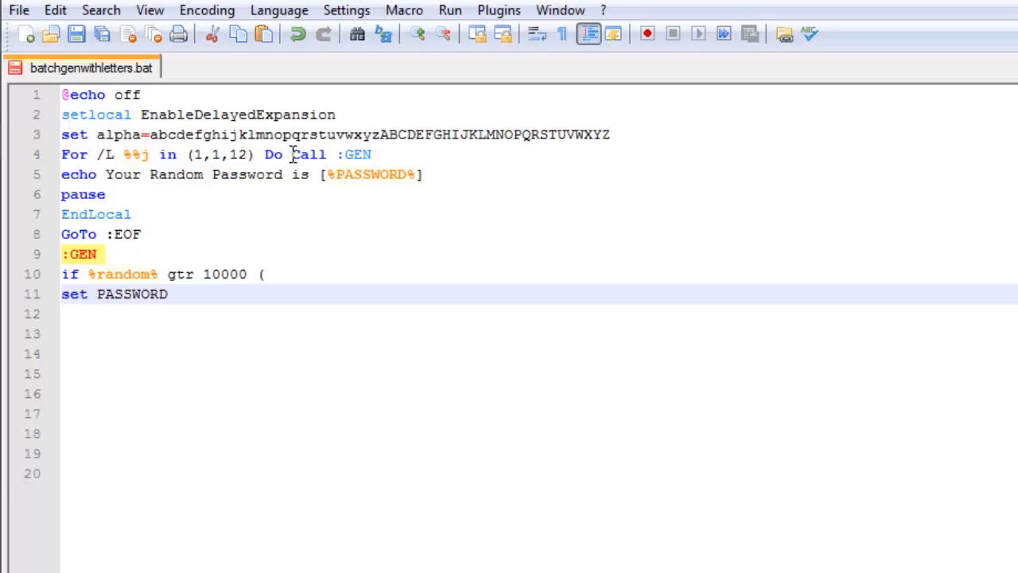
type("=%")
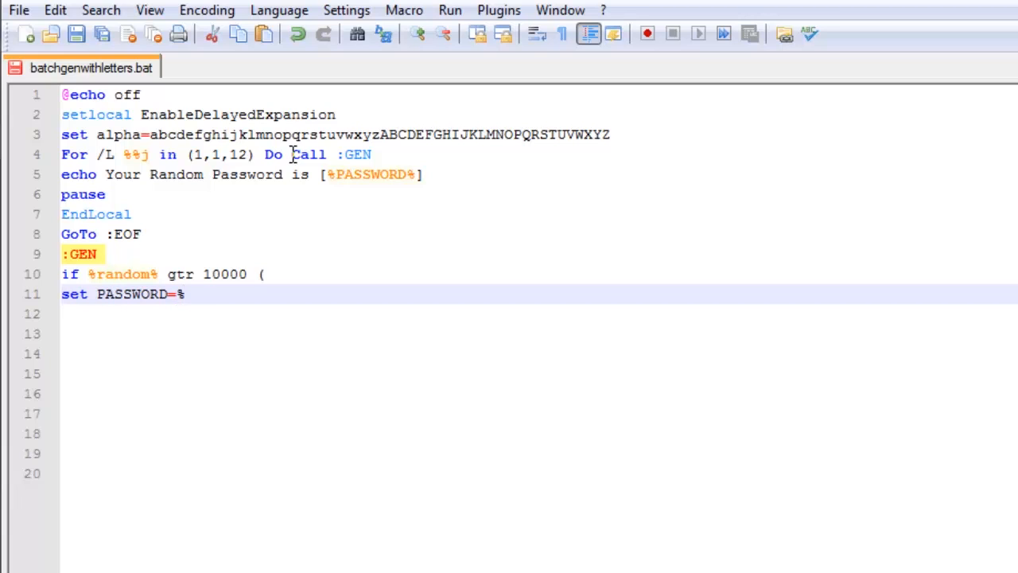
type("PASSWOR")
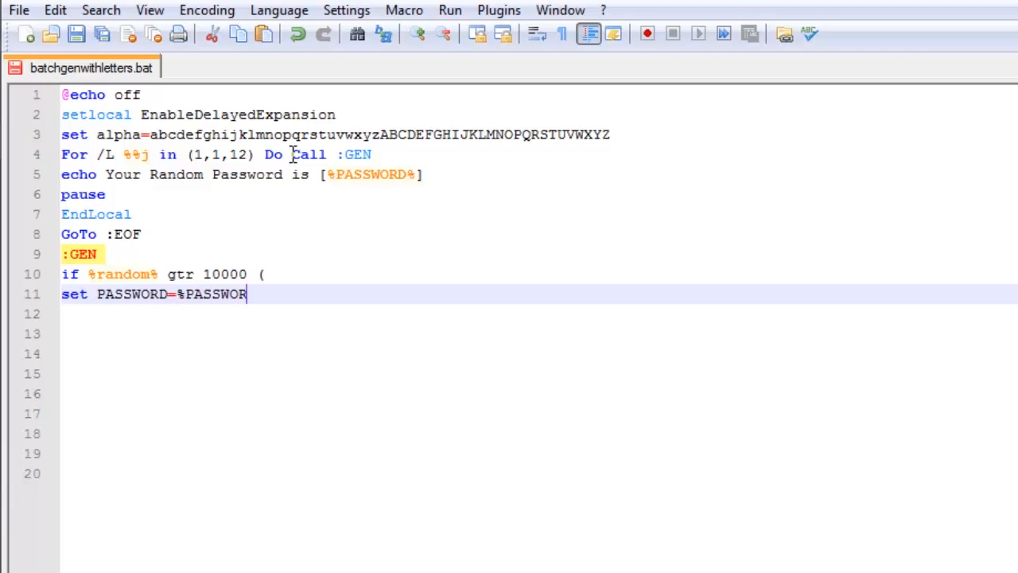
type("D%")
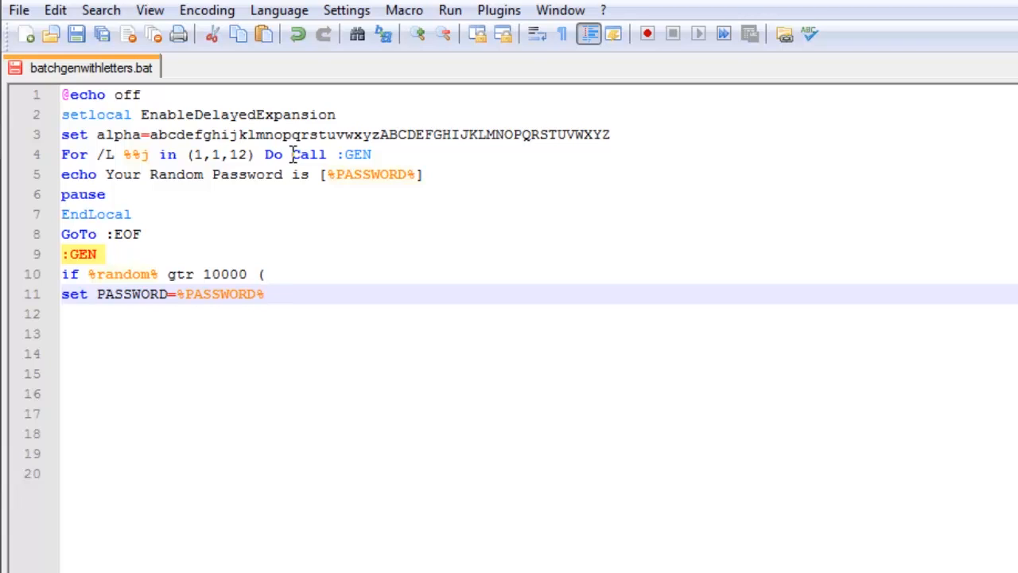
type("%ran")
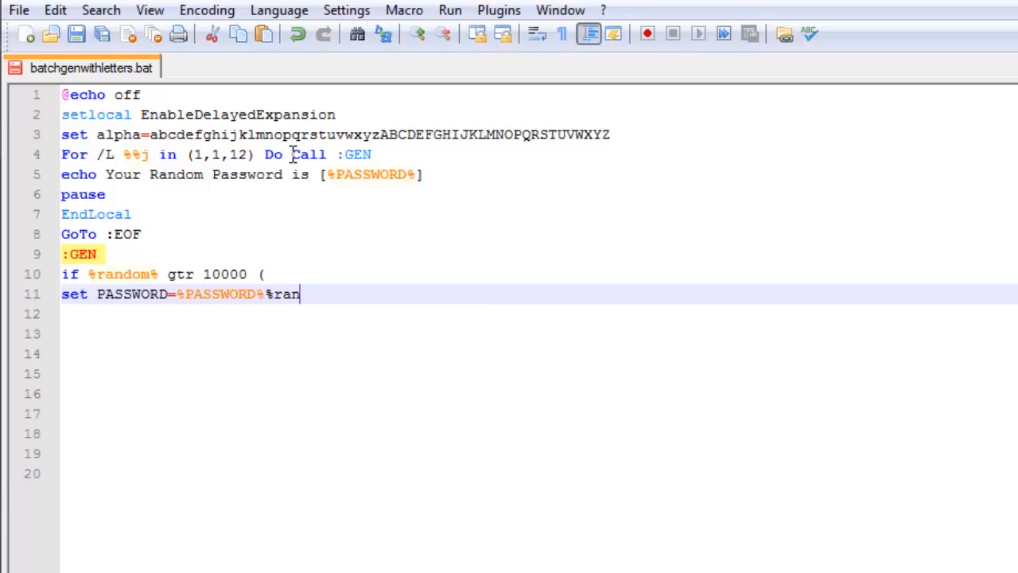
type("dom:")
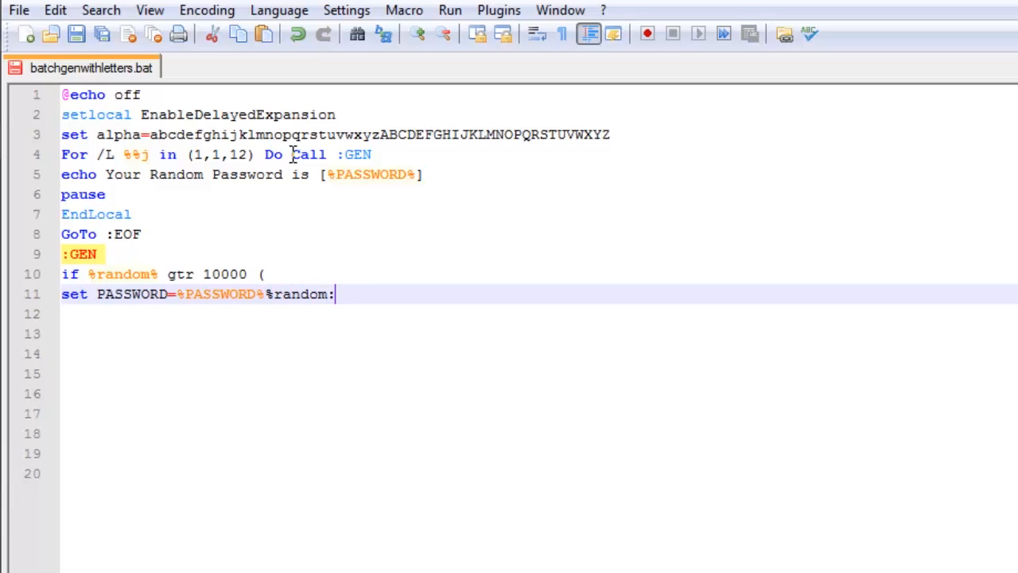
type("~0,1%")
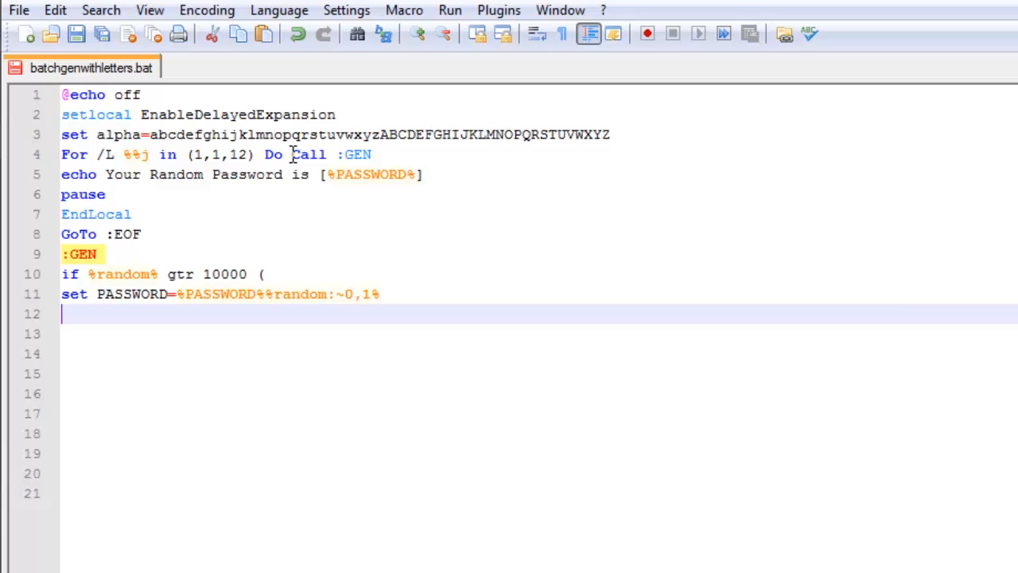
Step: Close the if block and start the else branch with ) else (
type(")")
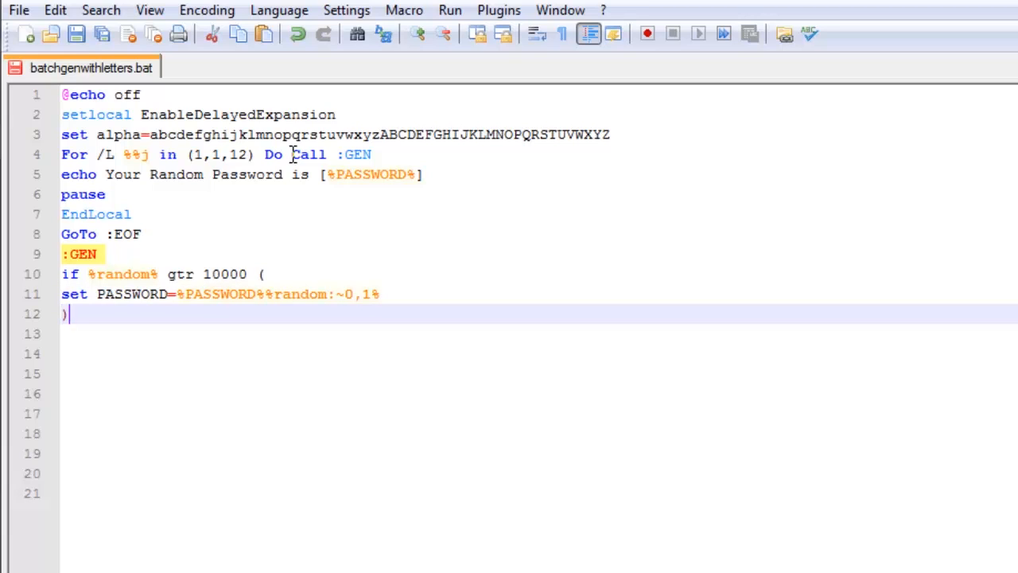
type("else")
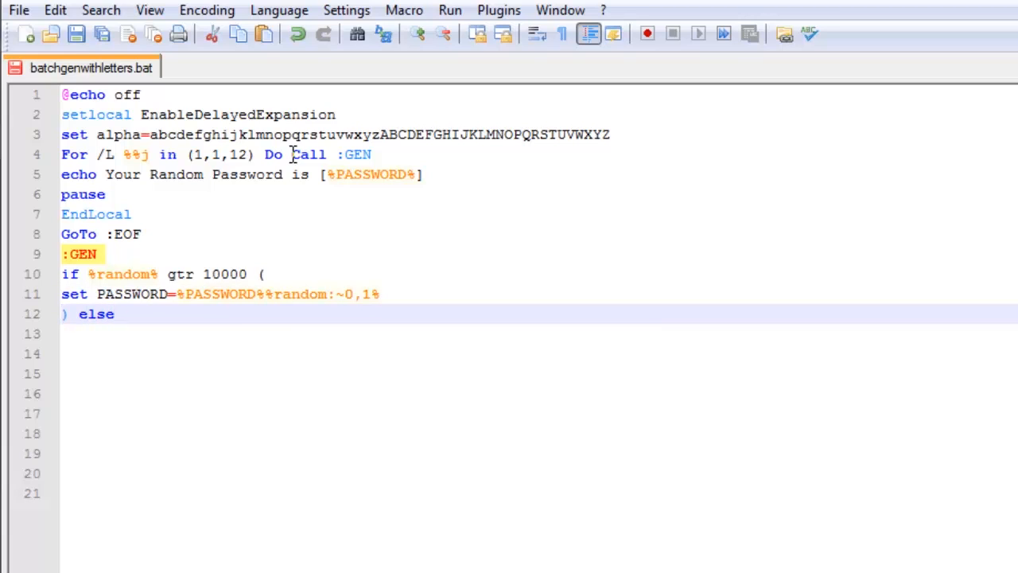
type("(")
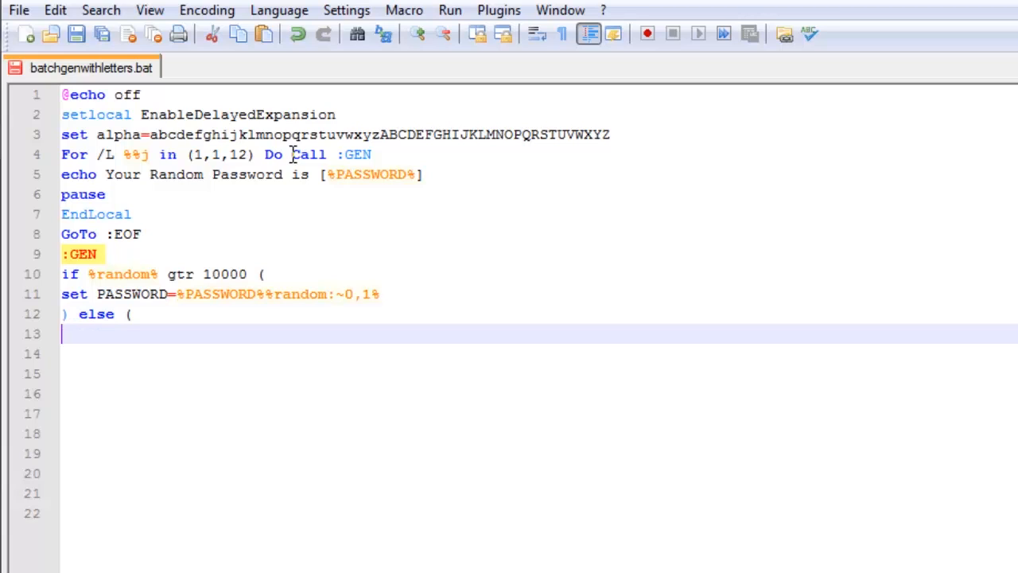
Step: Write set /a i=%random:~1,1%+%random:~1,1% to sum two random digits
type("set /")
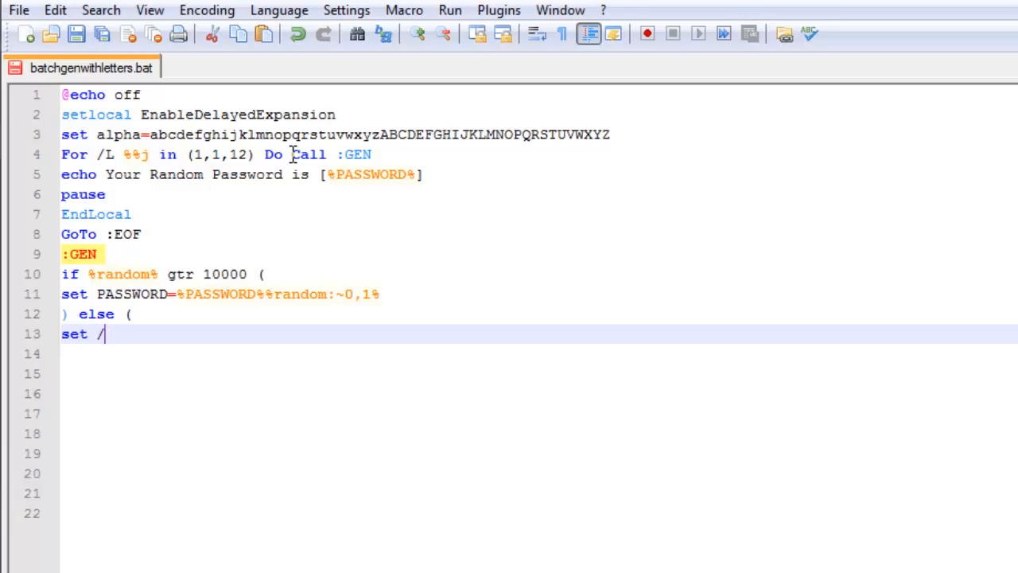
type("a i")
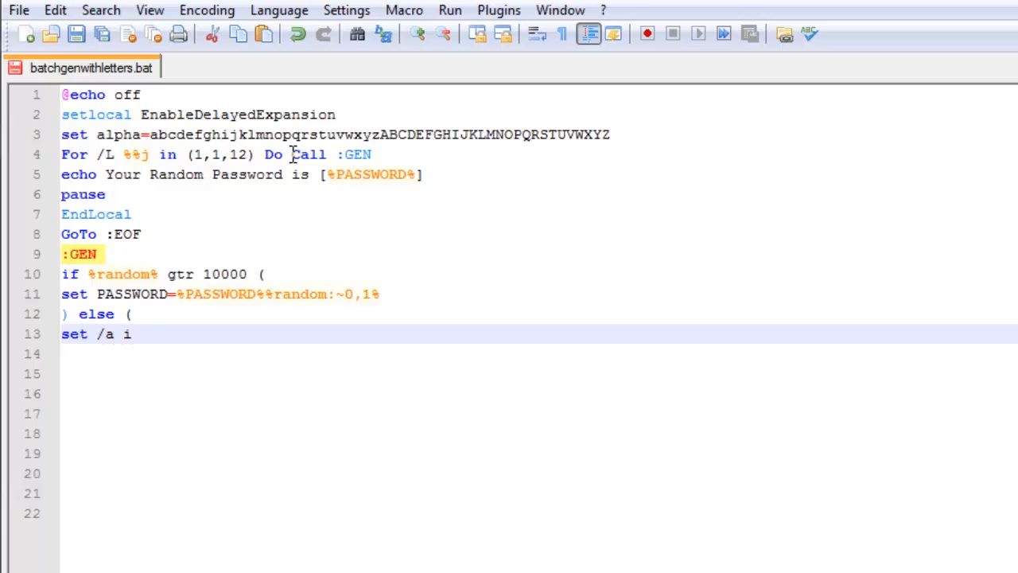
type("=%r")
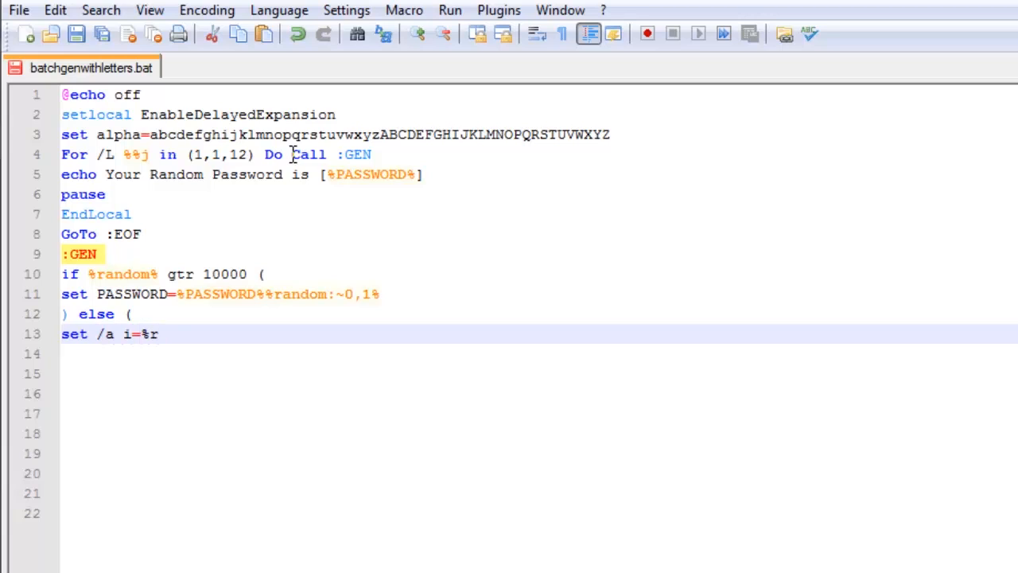
type("andom:")
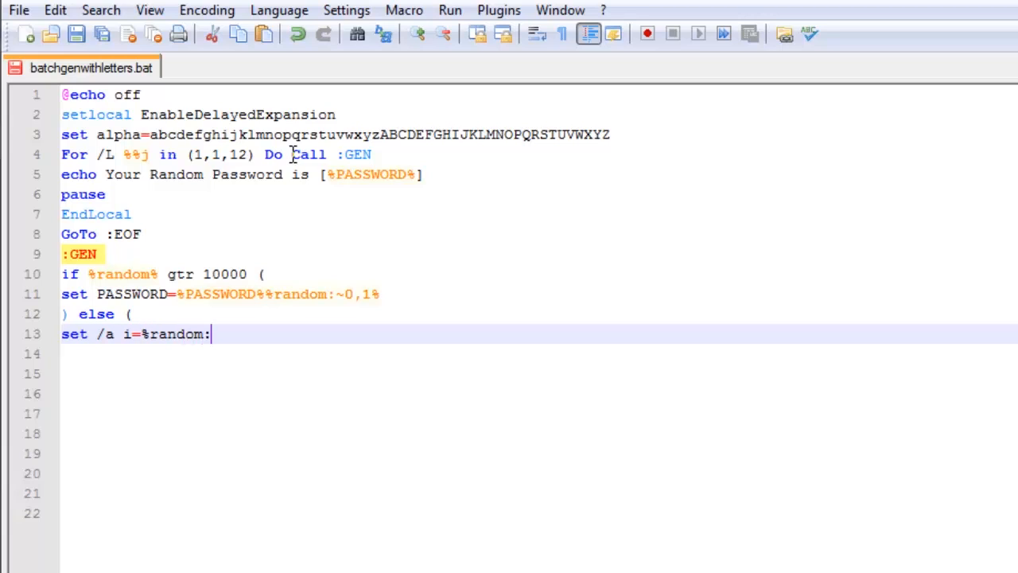
type("~1,1")
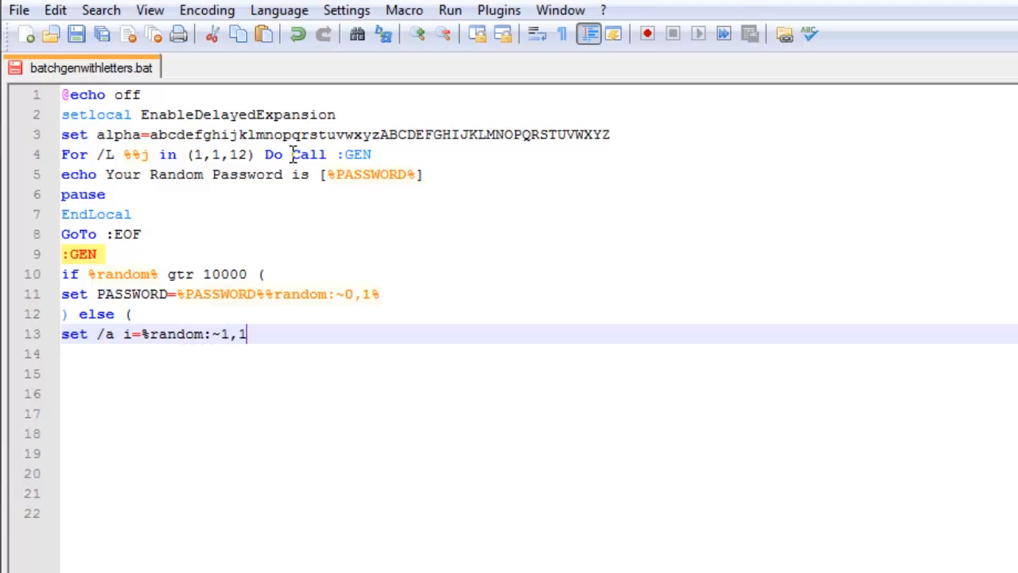
type("%")
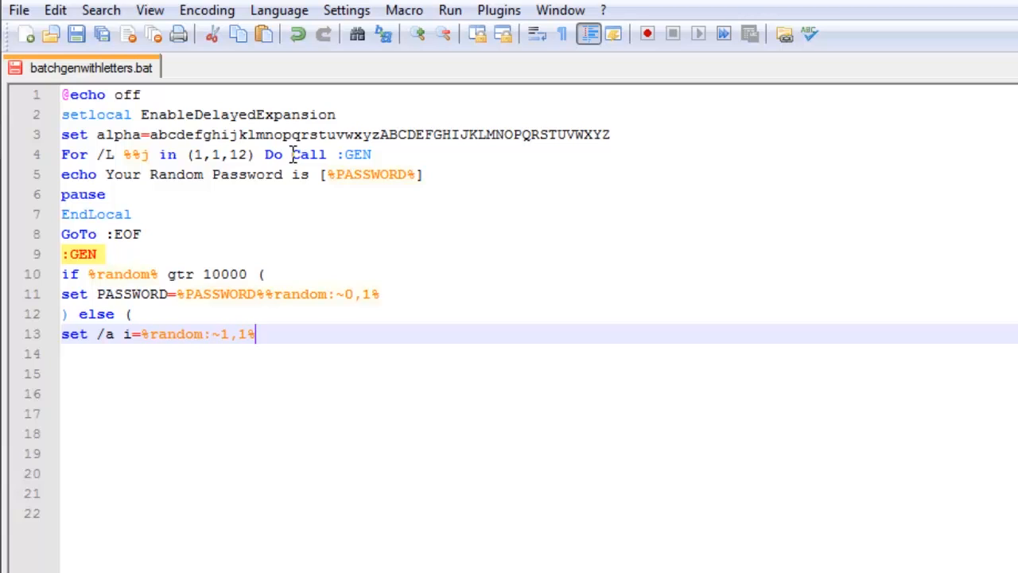
type("+%ra")
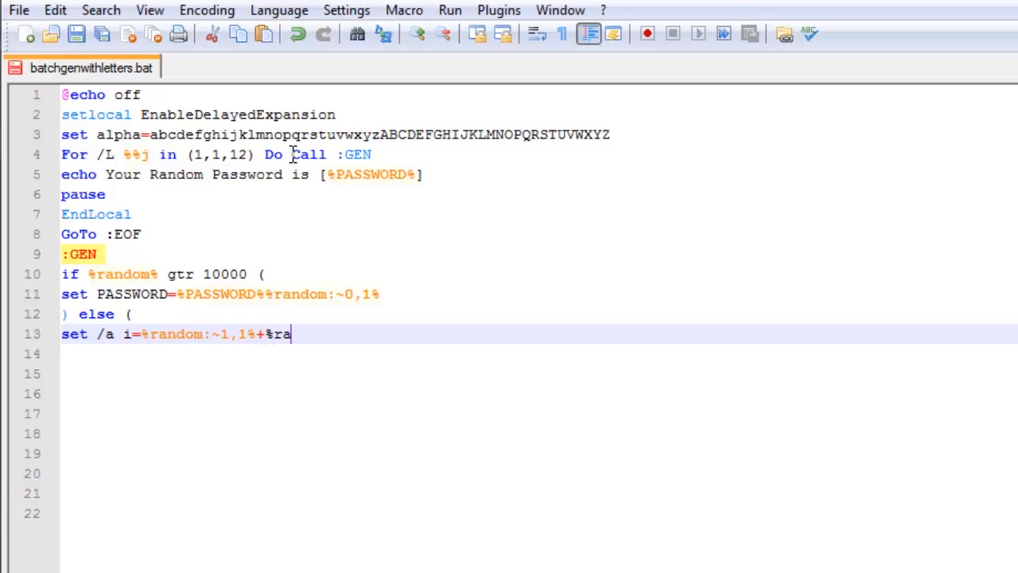
type("ndom")
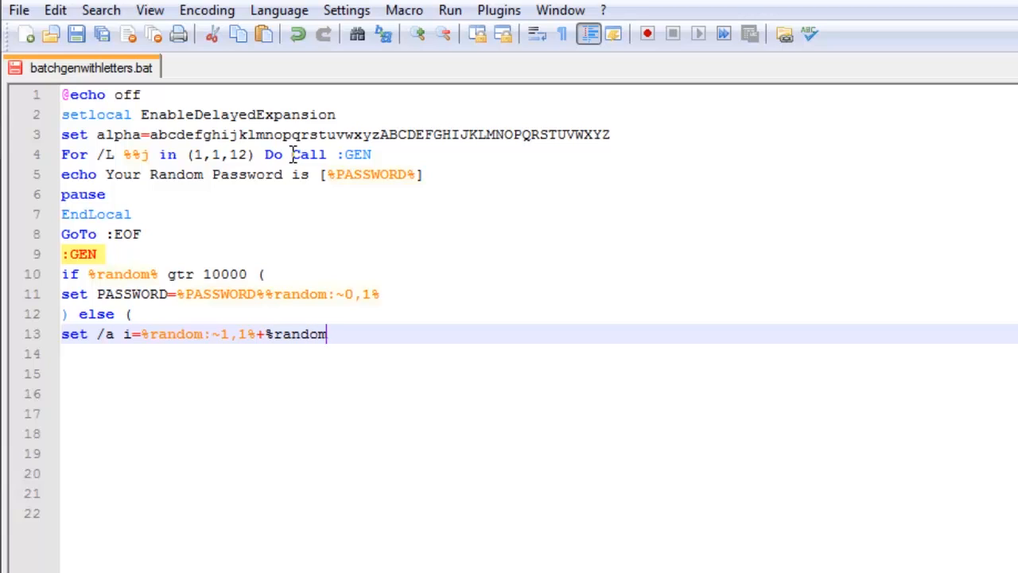
type(":~1,")
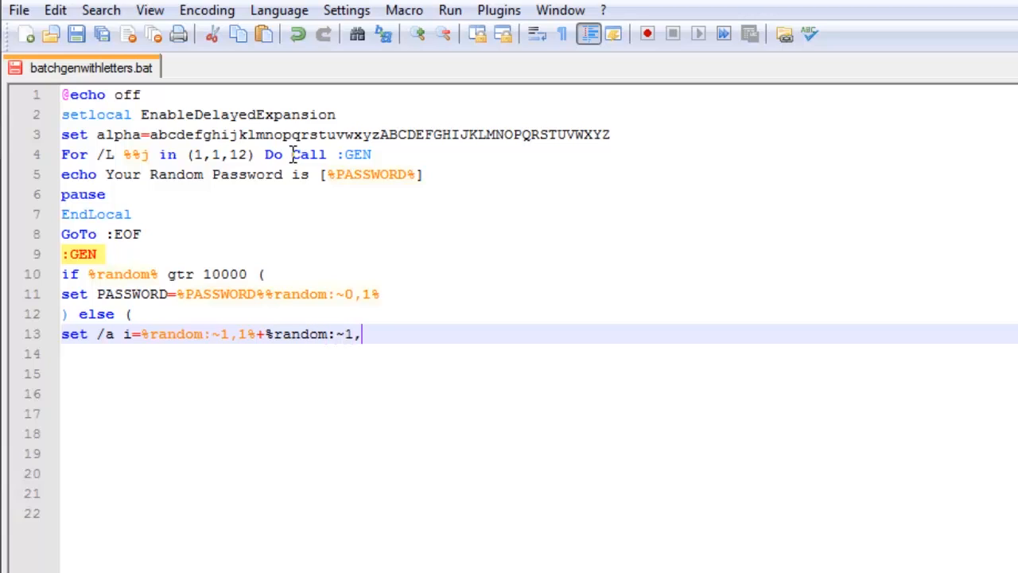
type("1")
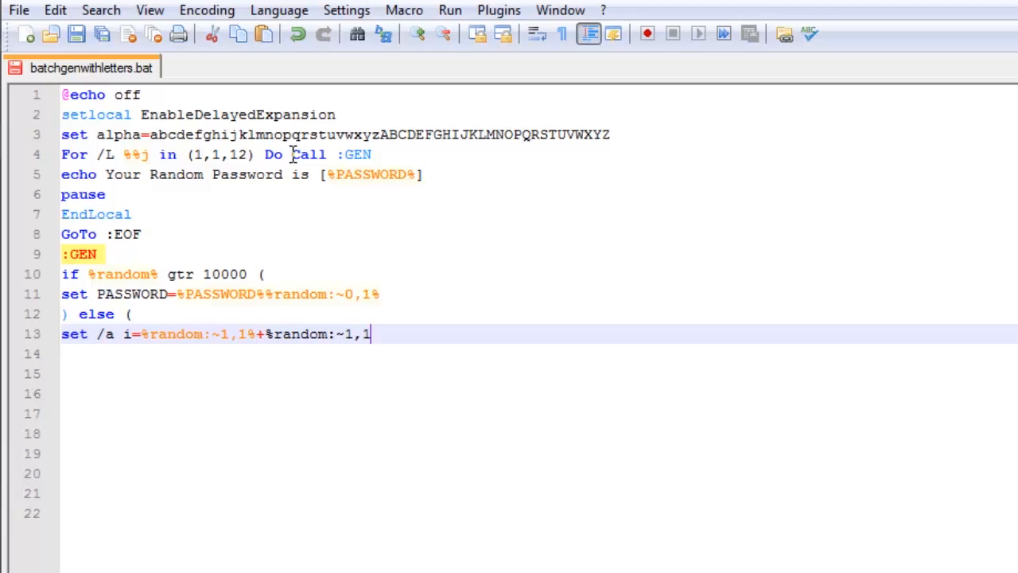
type("%")
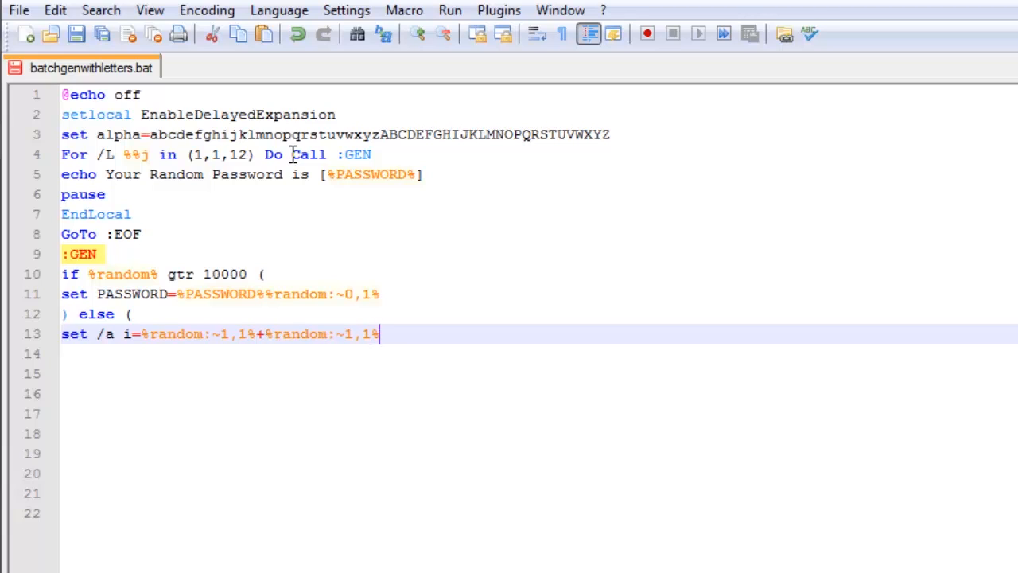
Step: Write if !i! gtr 25 set i=25 to cap i at 25
type("if")
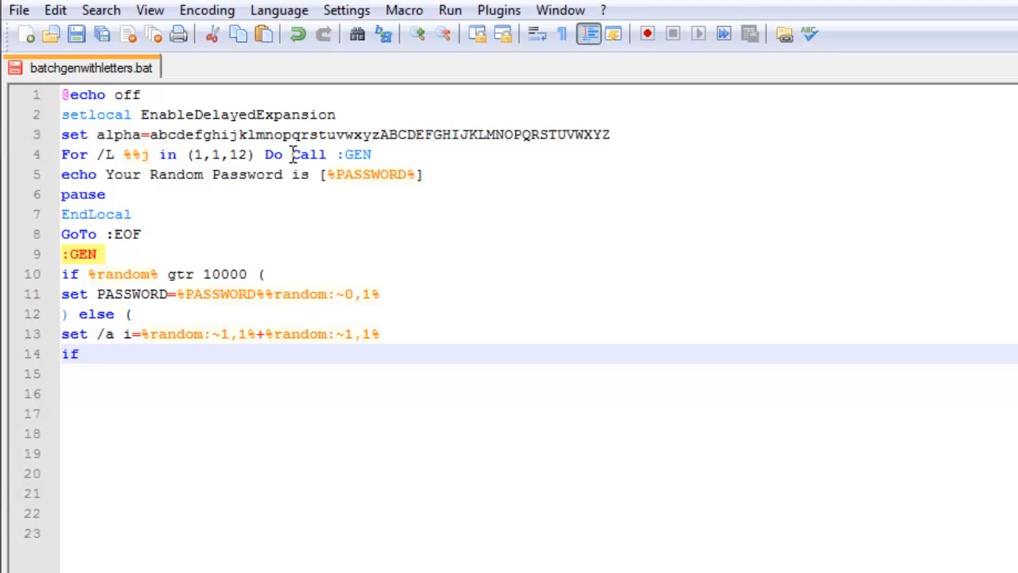
type("!")
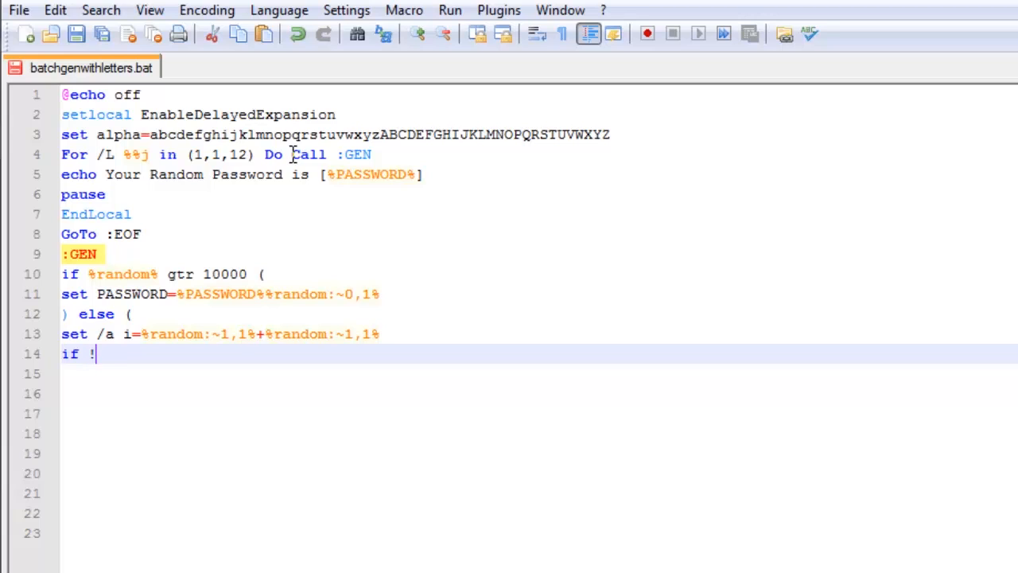
type("i!")
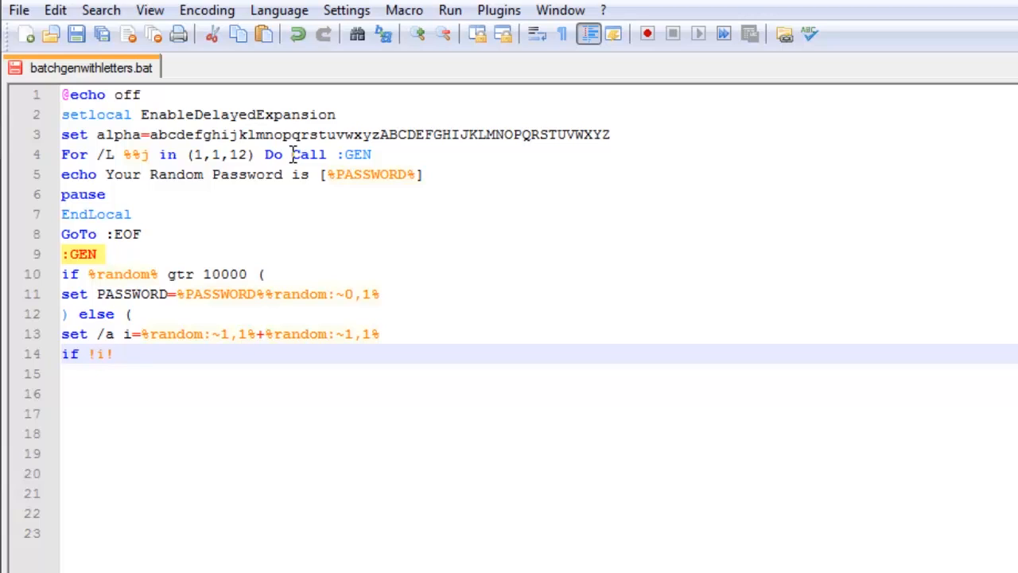
type("gtr")
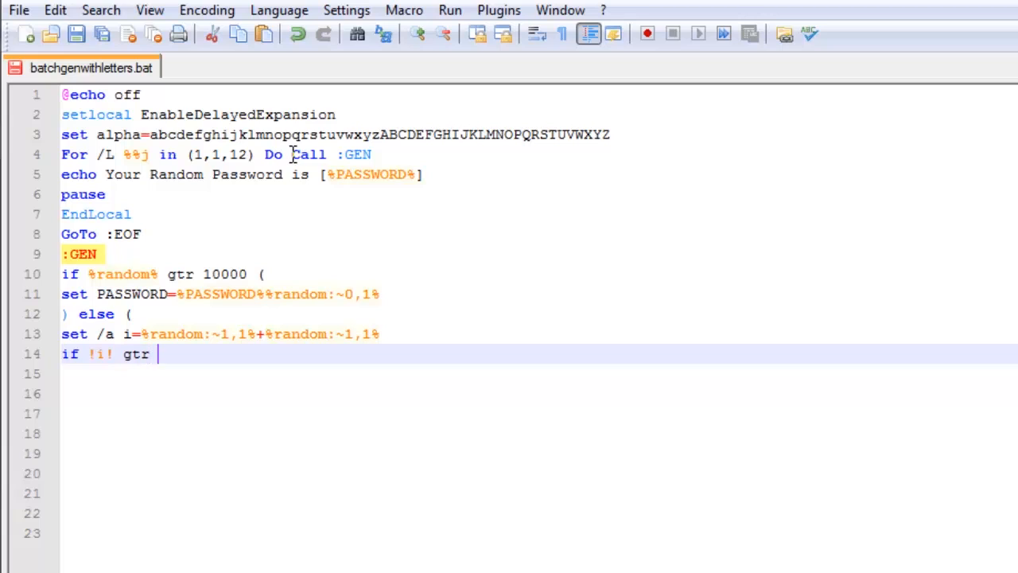
type("25 se")
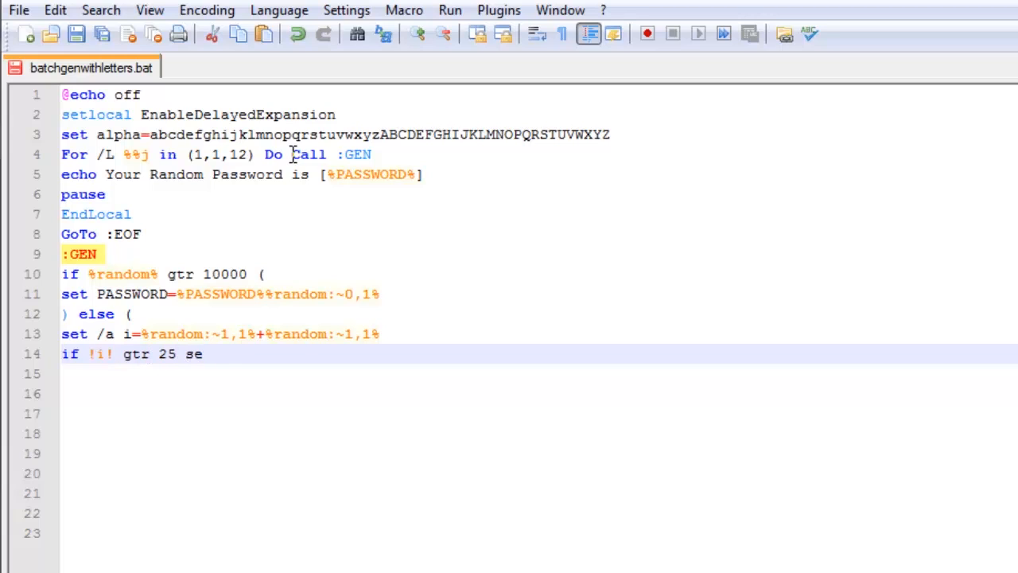
type("t i=25")
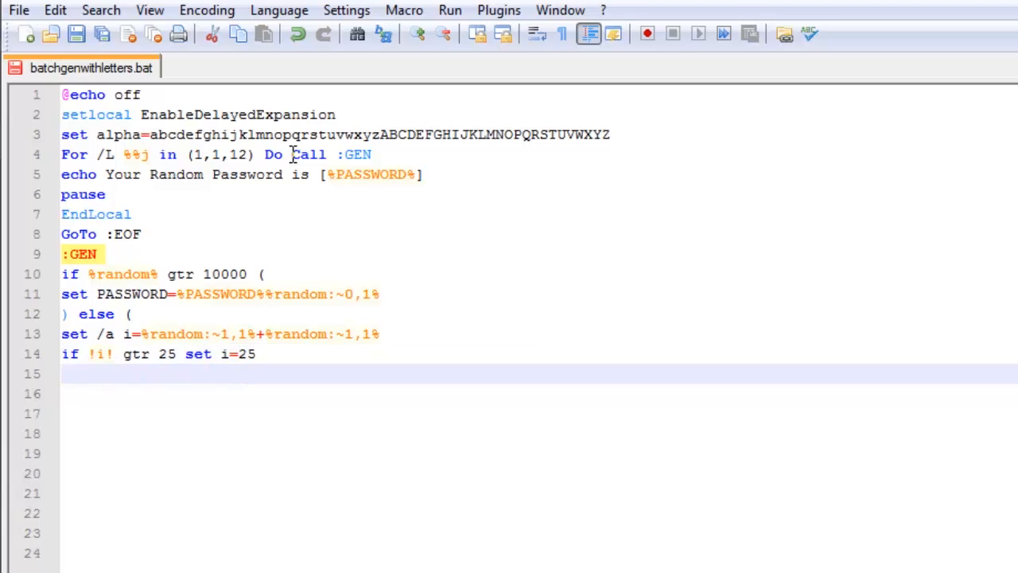
Step: Write set PASSWORD=%PASSWORD%!alpha:~%i%,1! to append the i-th alpha letter
type("set PASS")
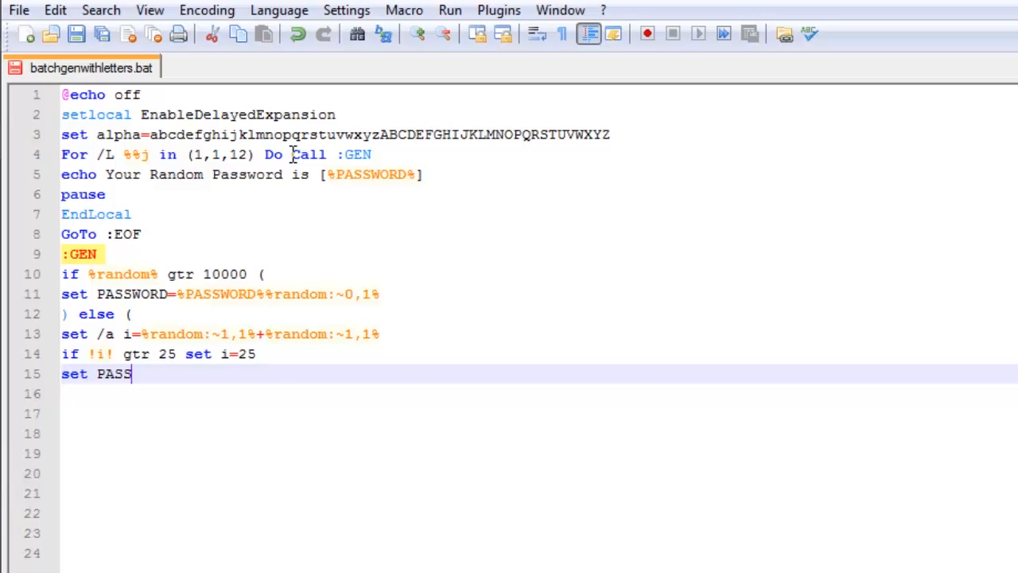
type("WORD")
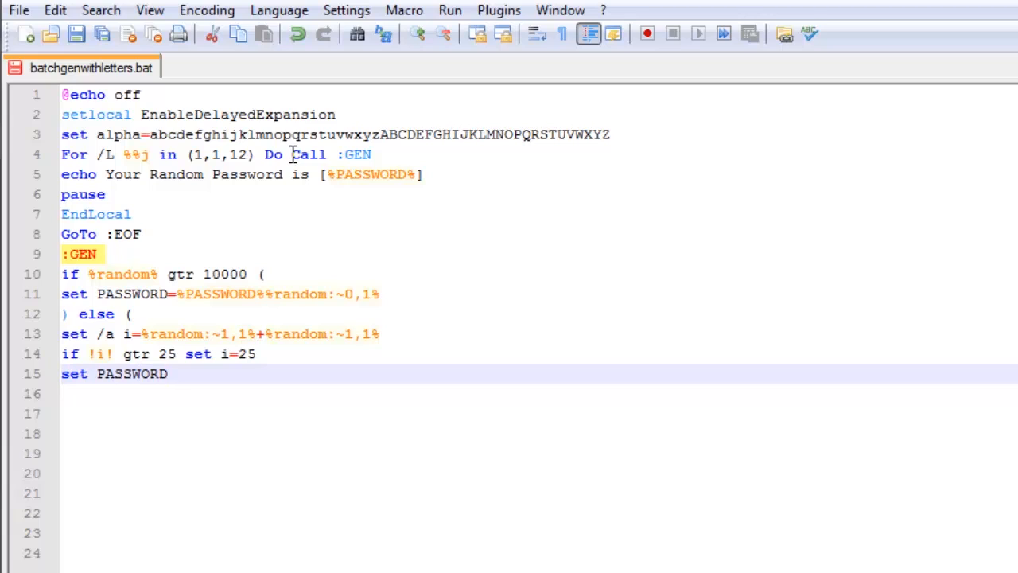
type("=")
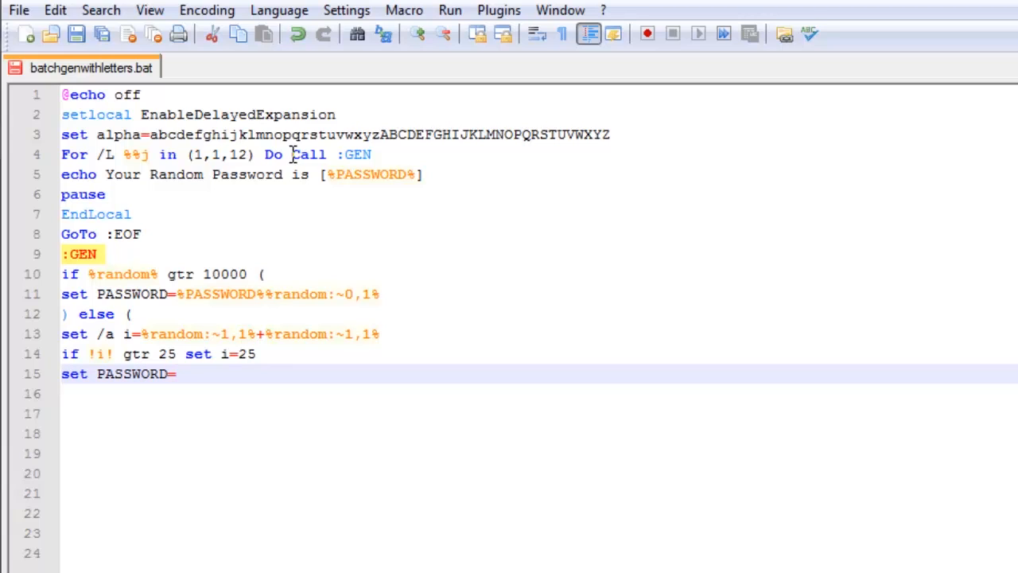
type("%PASSW")
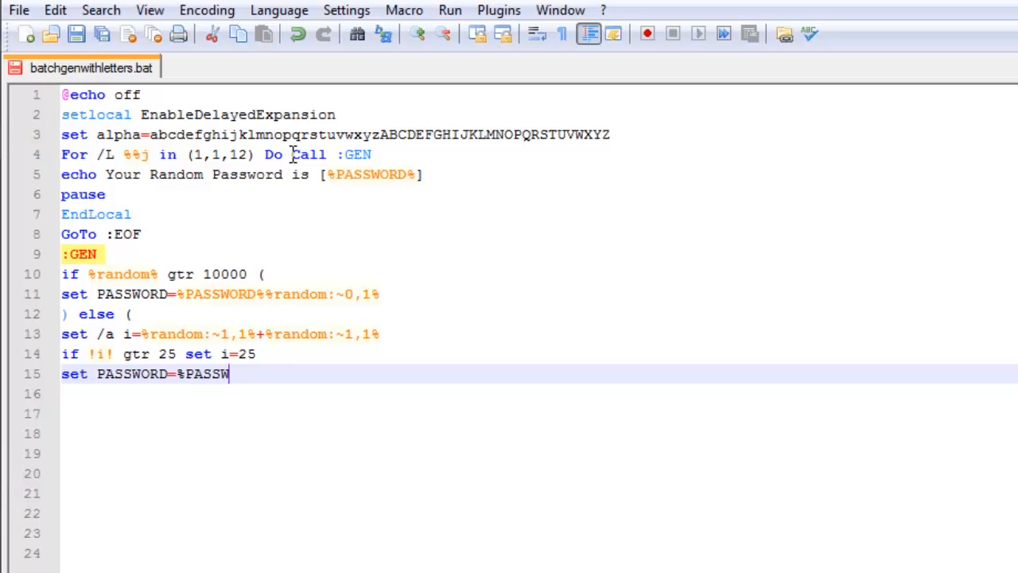
type("ORD")
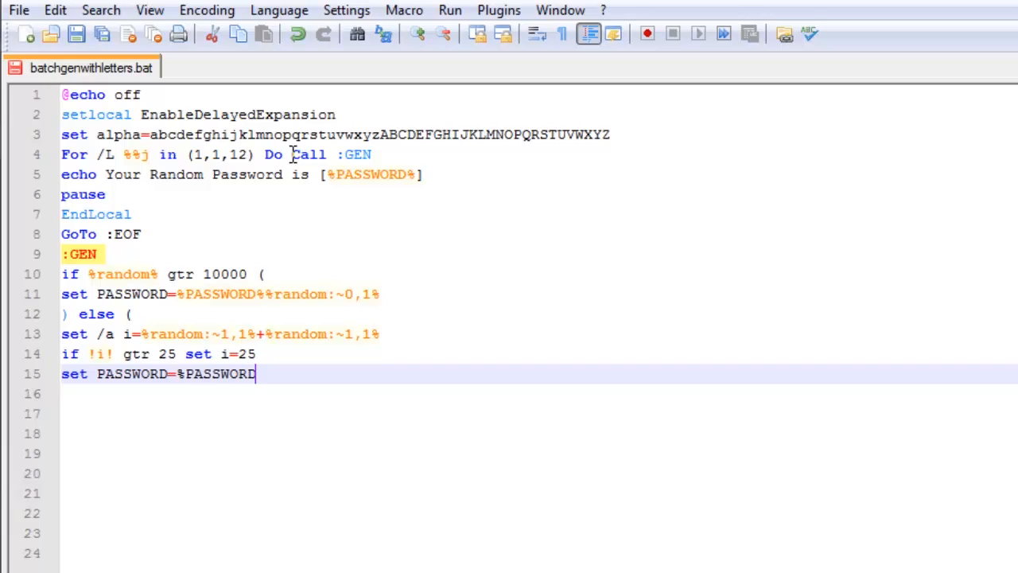
type("%")
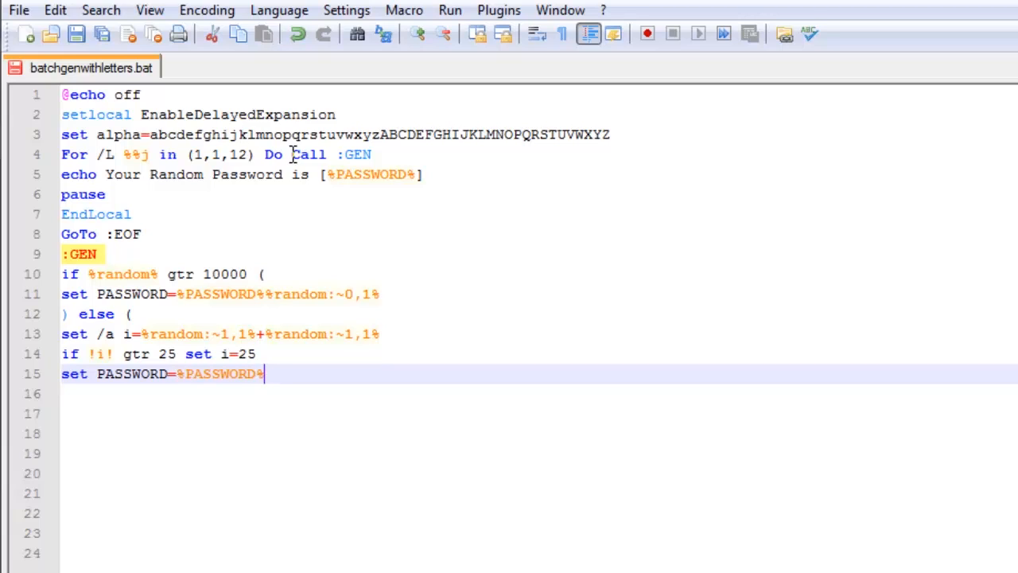
type("!")
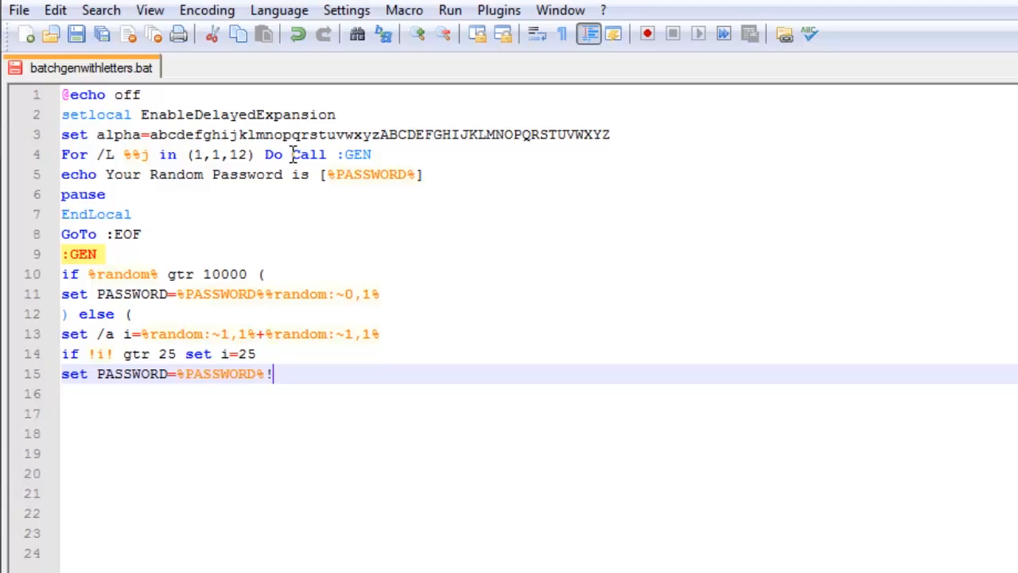
type("a")
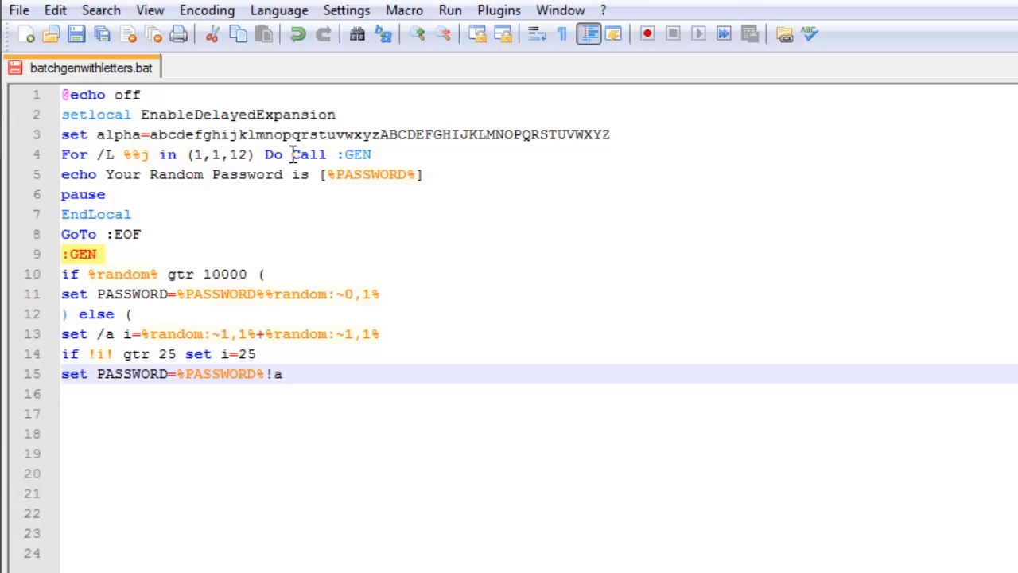
type("lpha")
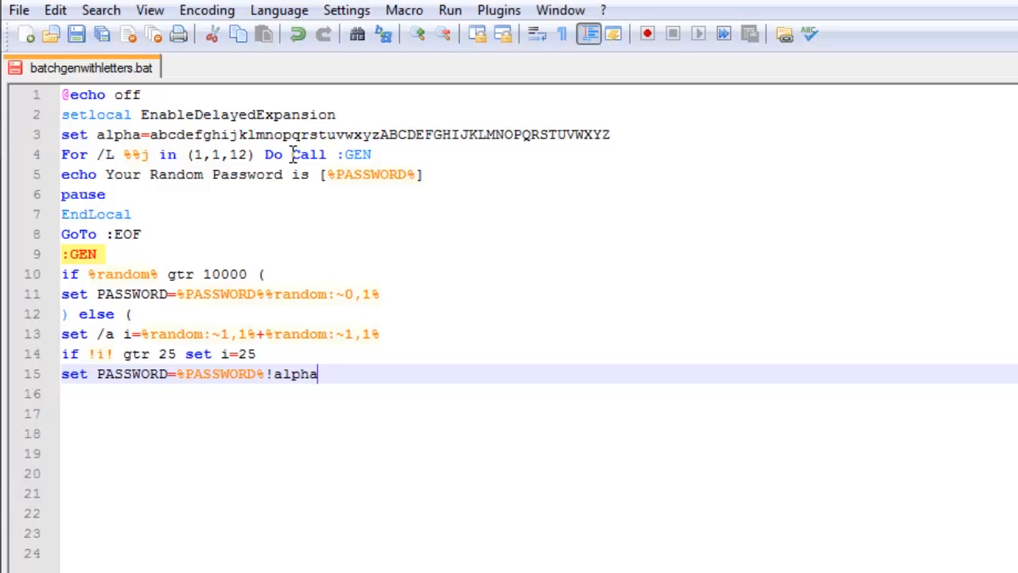
type(":~")
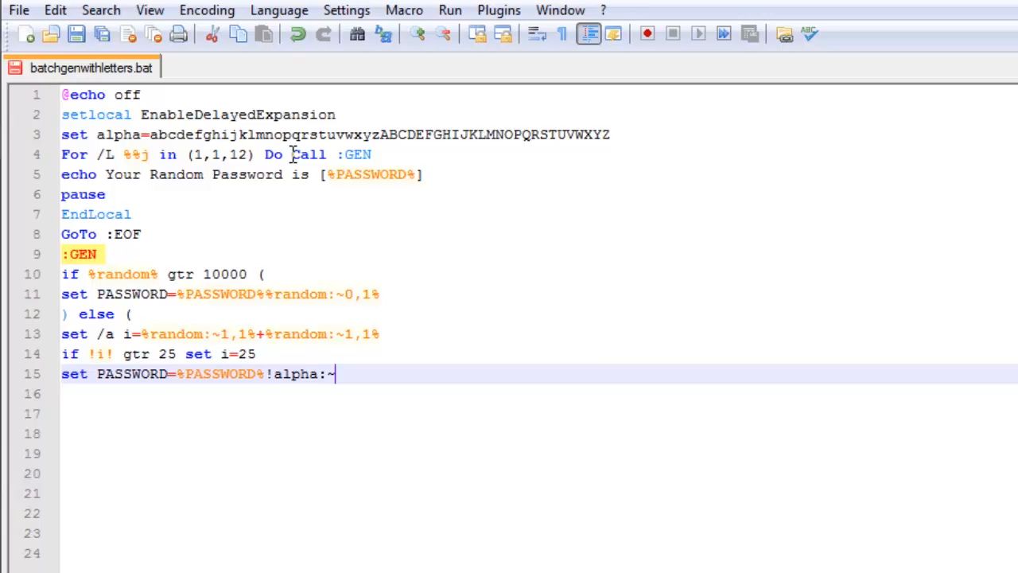
type("%")
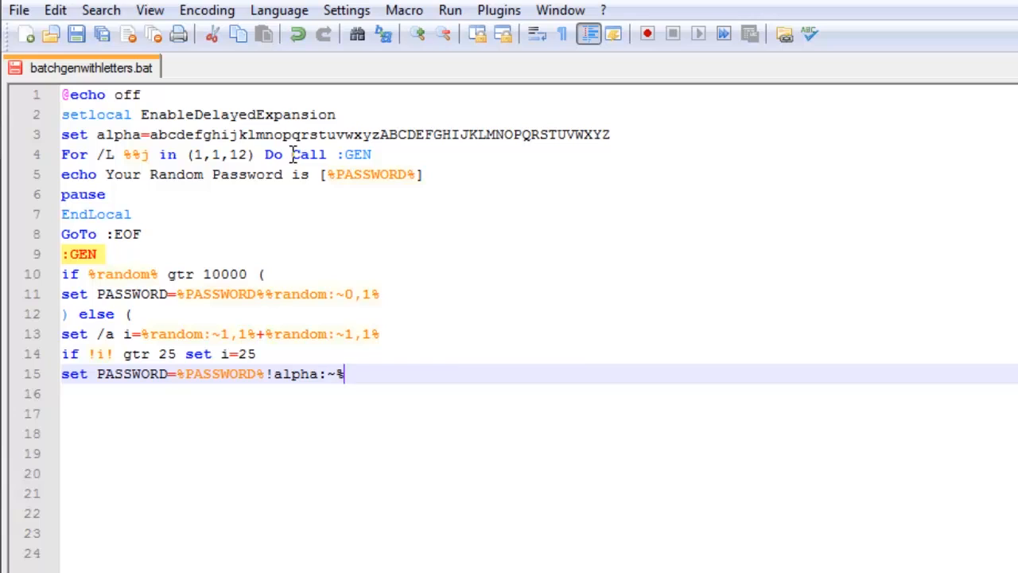
type("i%")
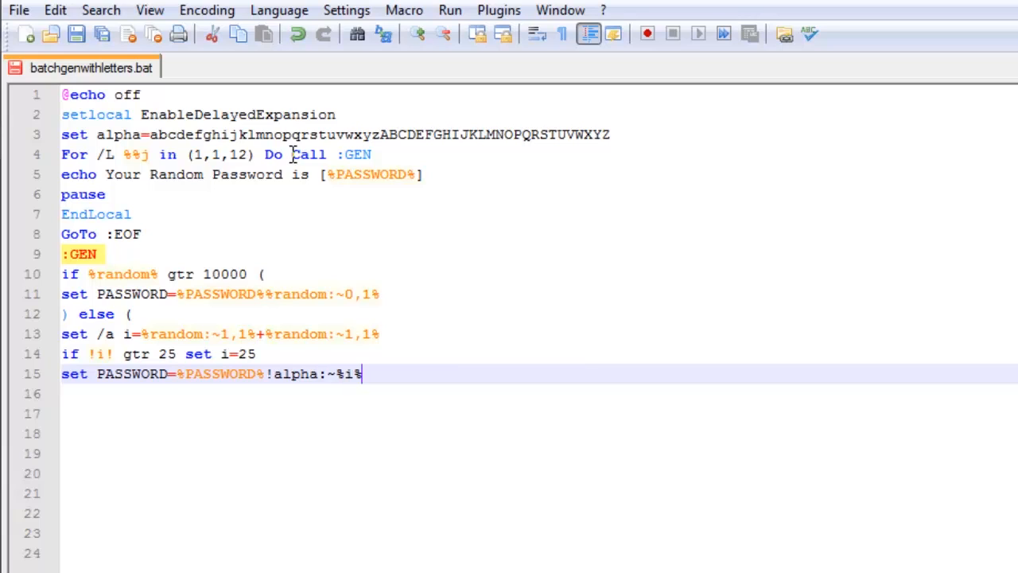
type(",1")
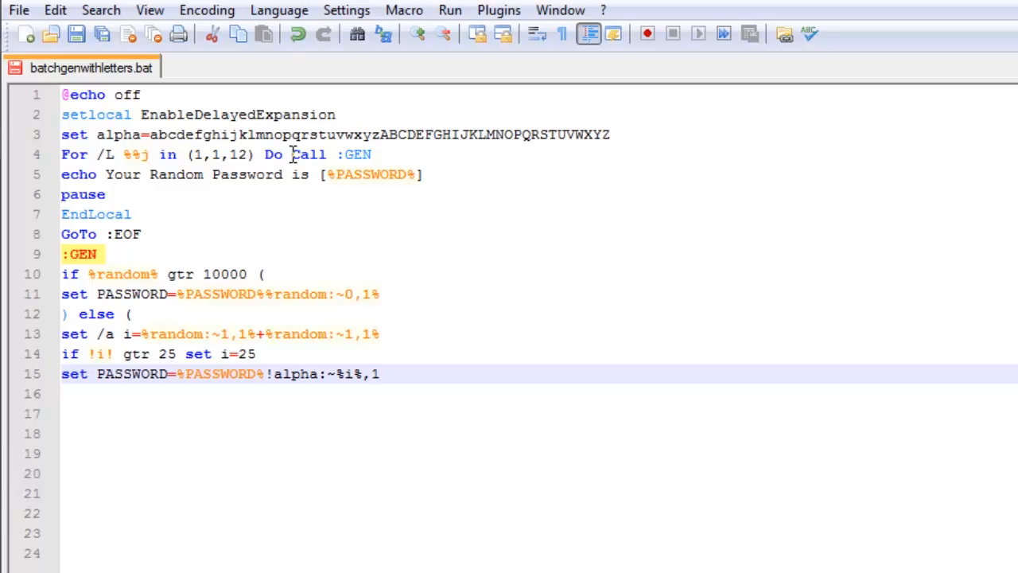
type("!")
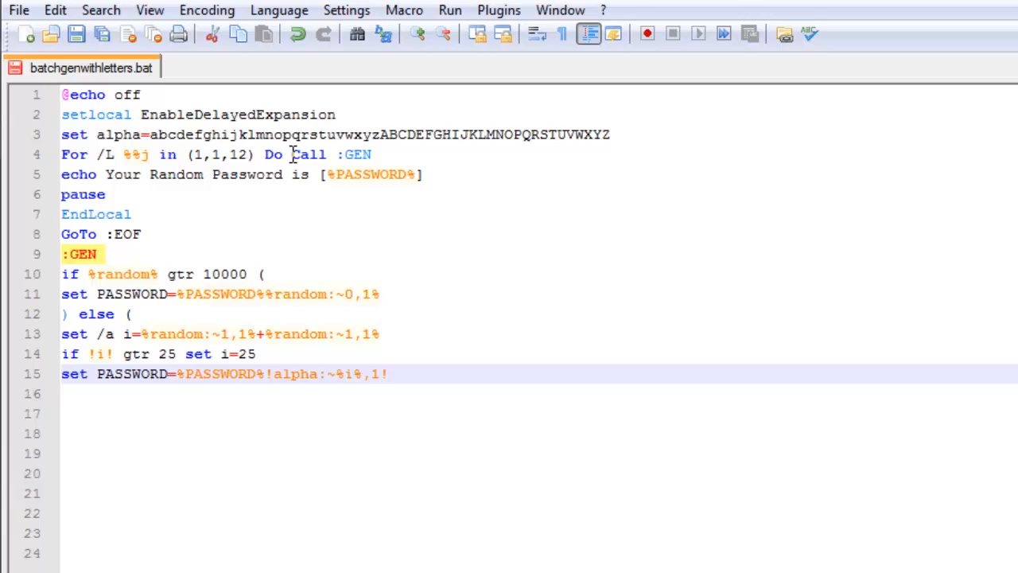
Step: Close the else block with ) and end the routine with GoTO :EOF
type(")")
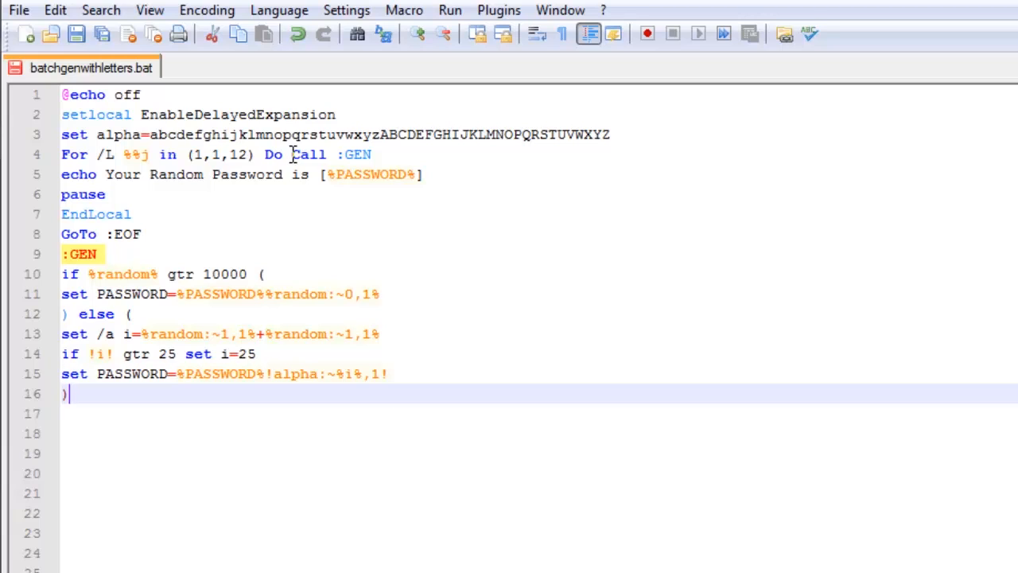
type("@")
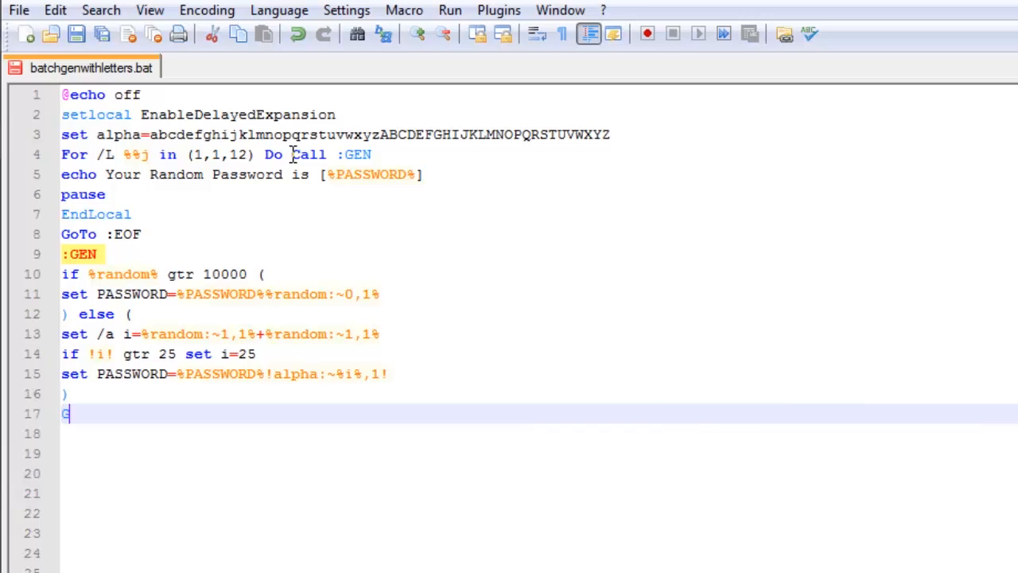
type("oT")
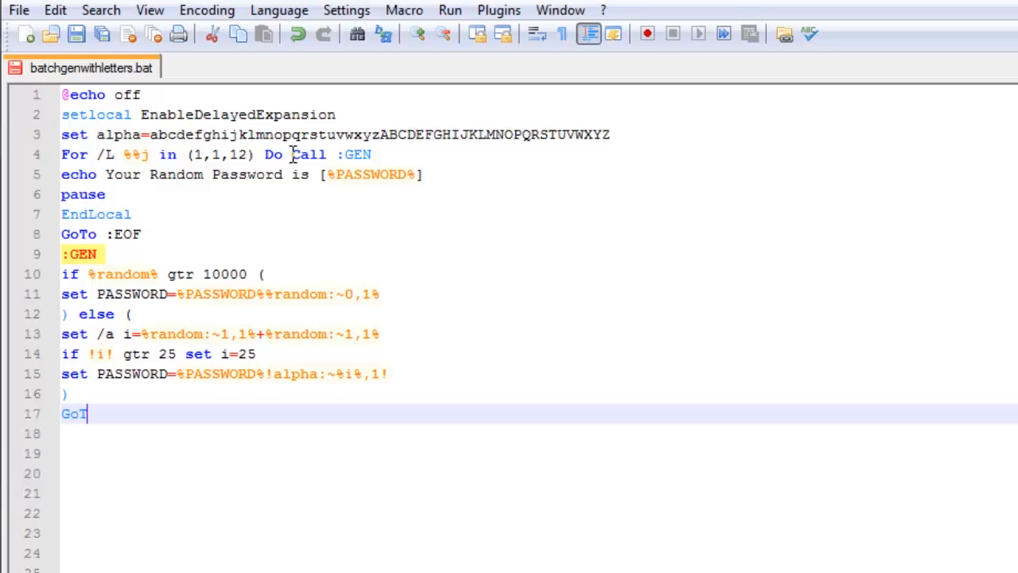
type("O :")
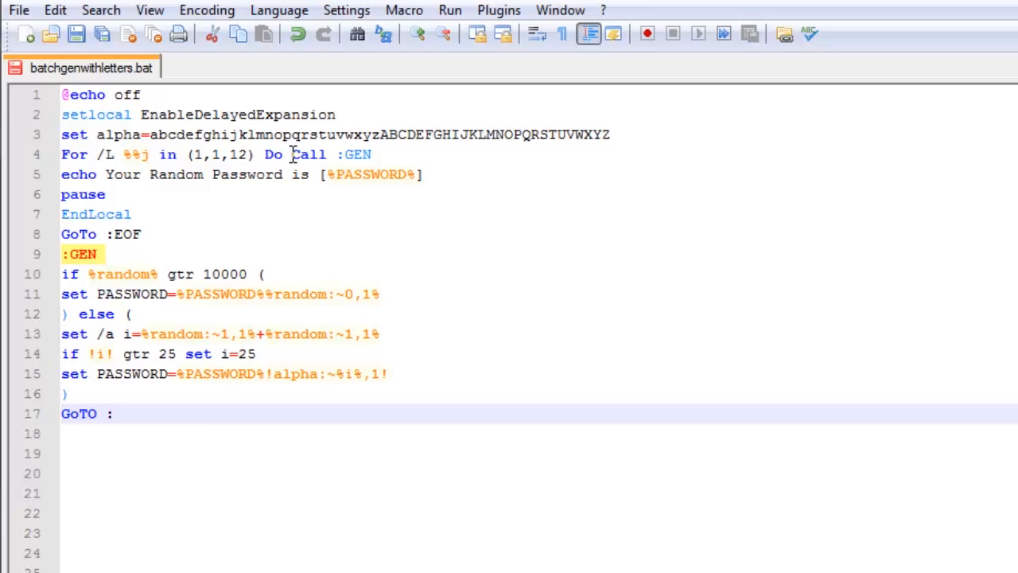
type("EOF")
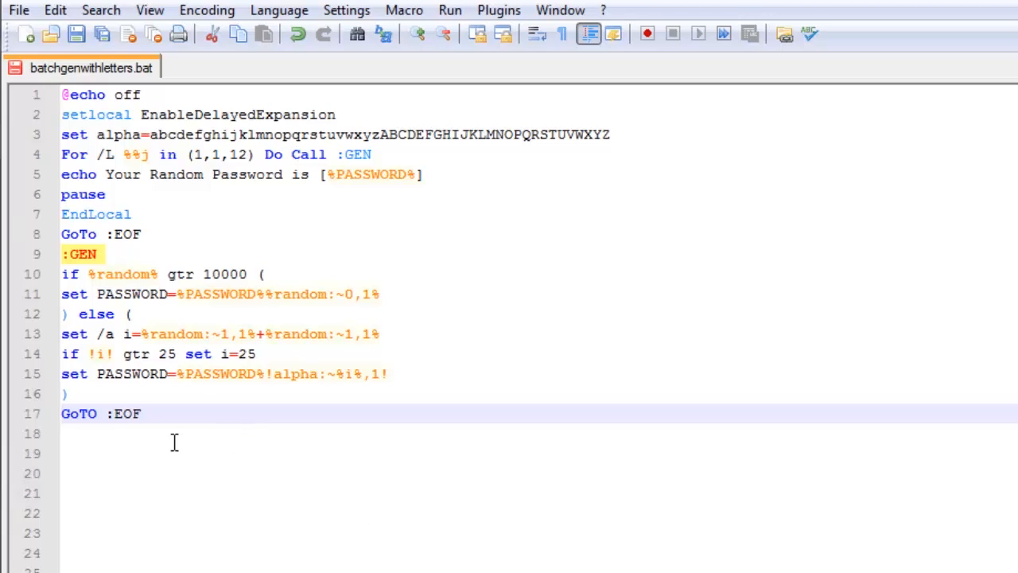
mouse_move(222, 334)
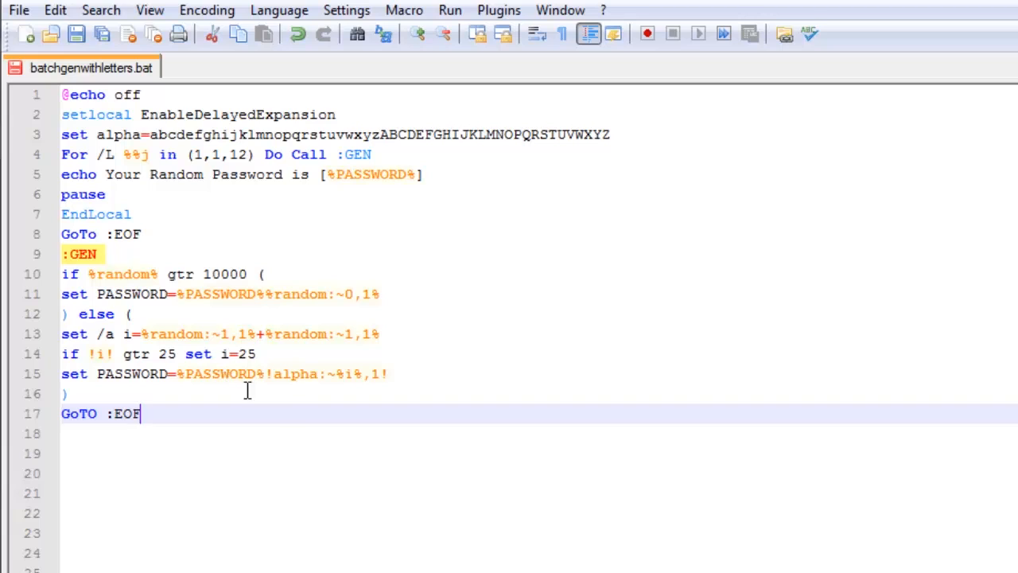
mouse_move(273, 438)
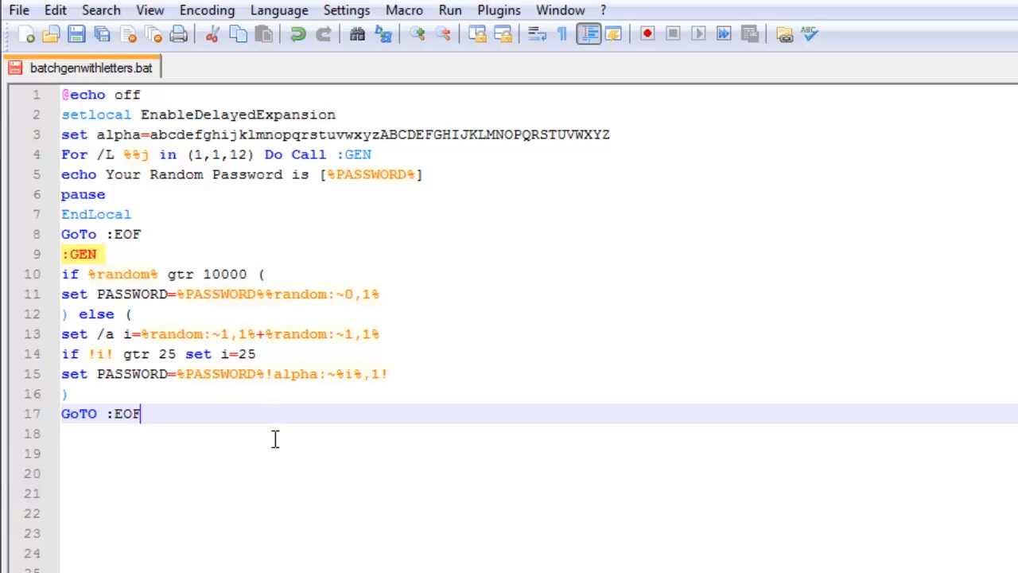
mouse_move(168, 104)
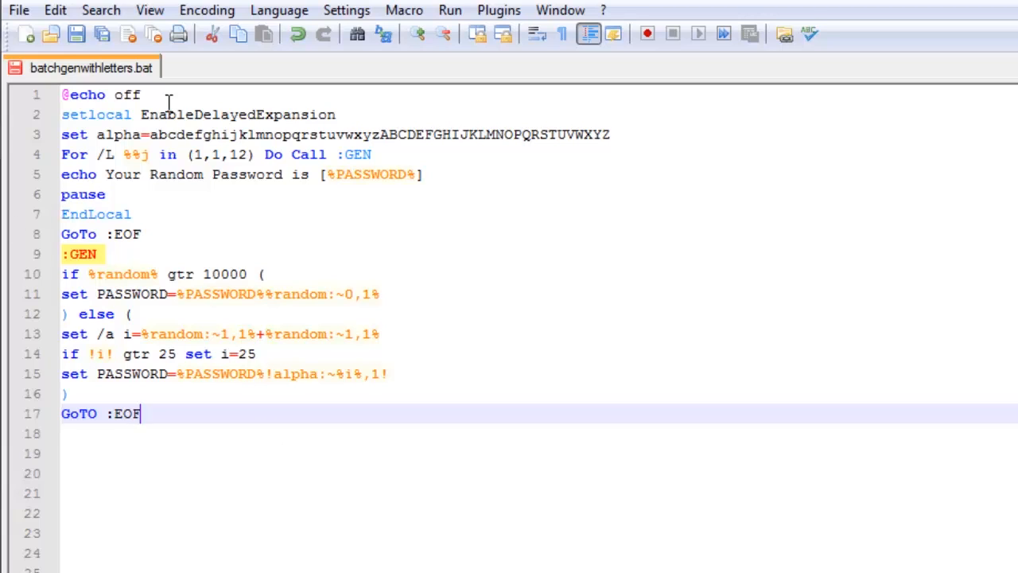
Step: Run the batch file from the desktop to see random 12-character passwords, then close cmd
left_click(19, 10)
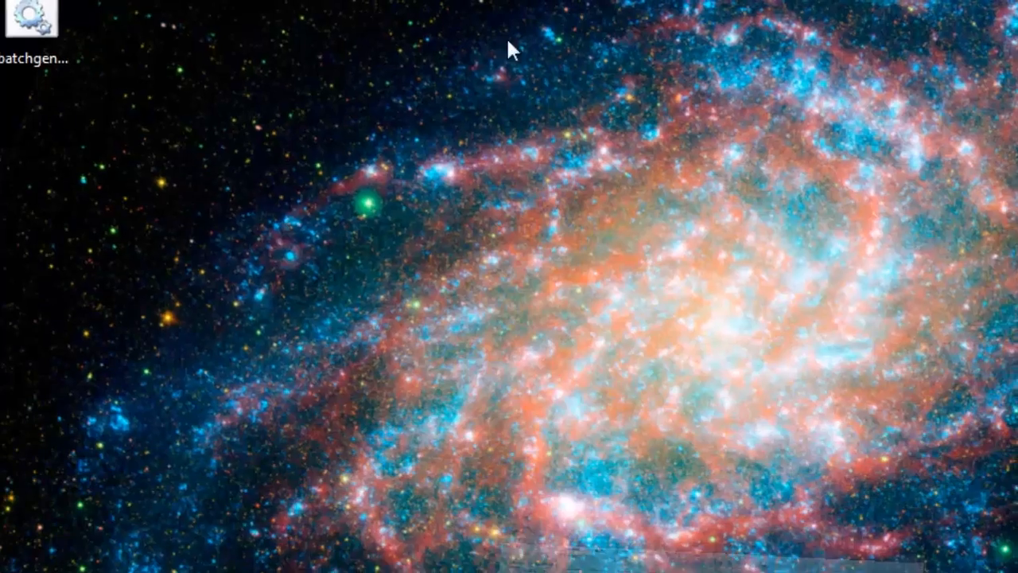
double_click(34, 24)
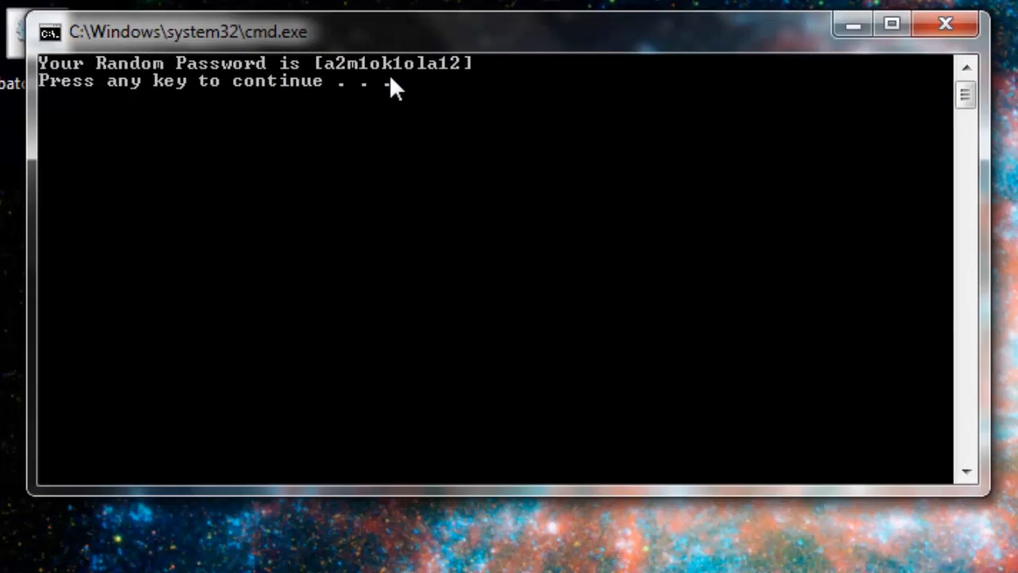
mouse_move(429, 88)
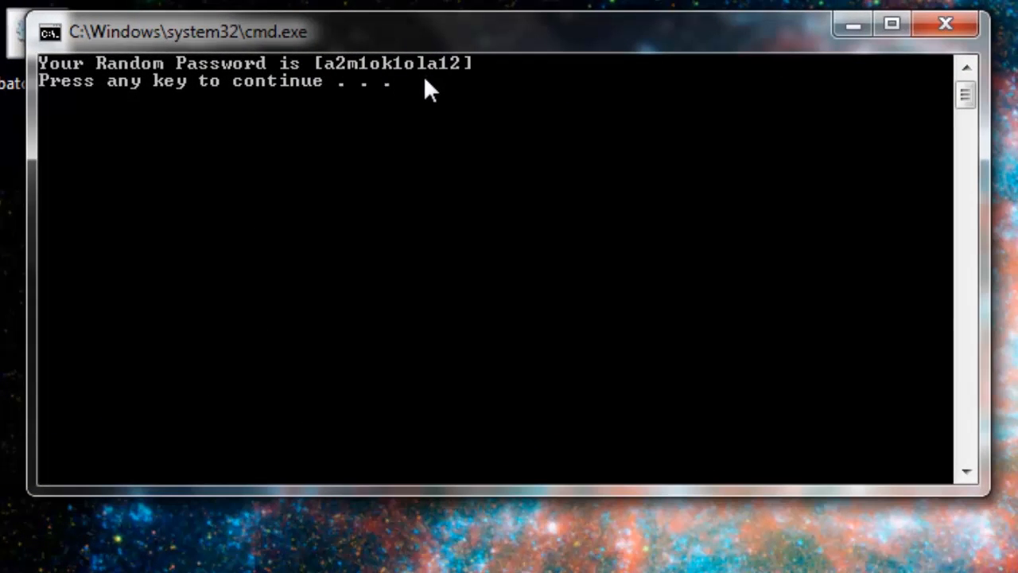
mouse_move(517, 89)
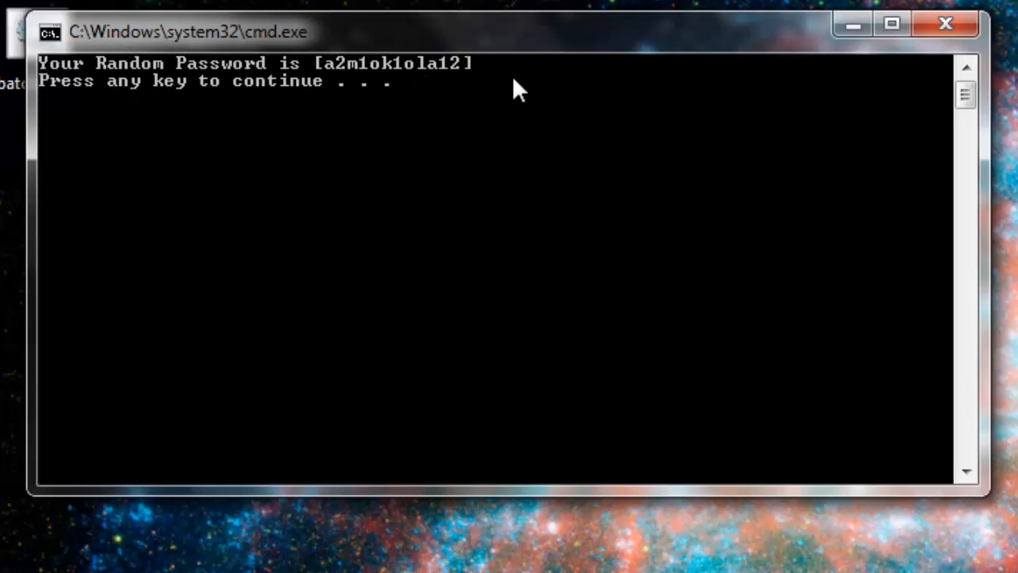
mouse_move(945, 24)
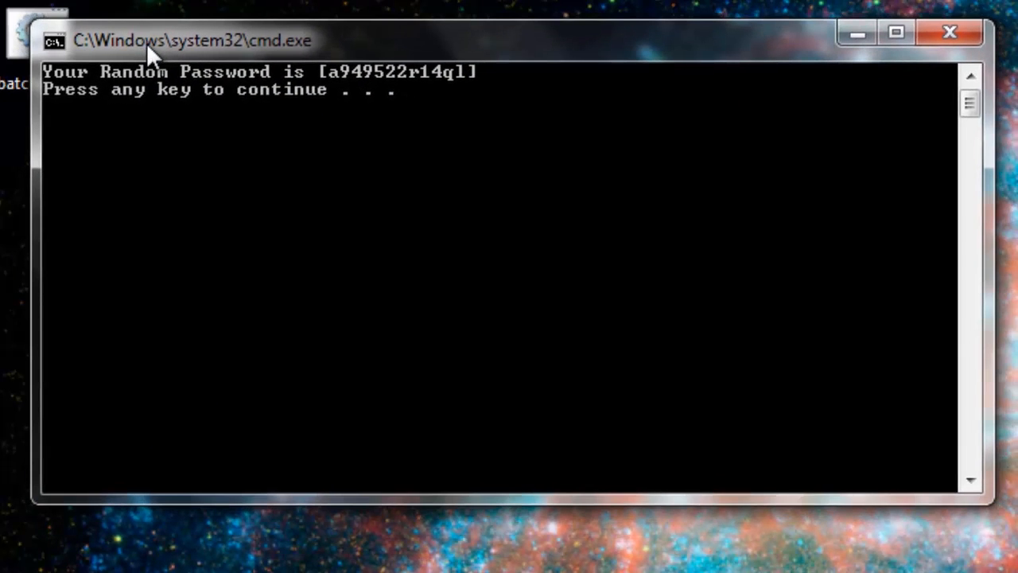
mouse_move(871, 76)
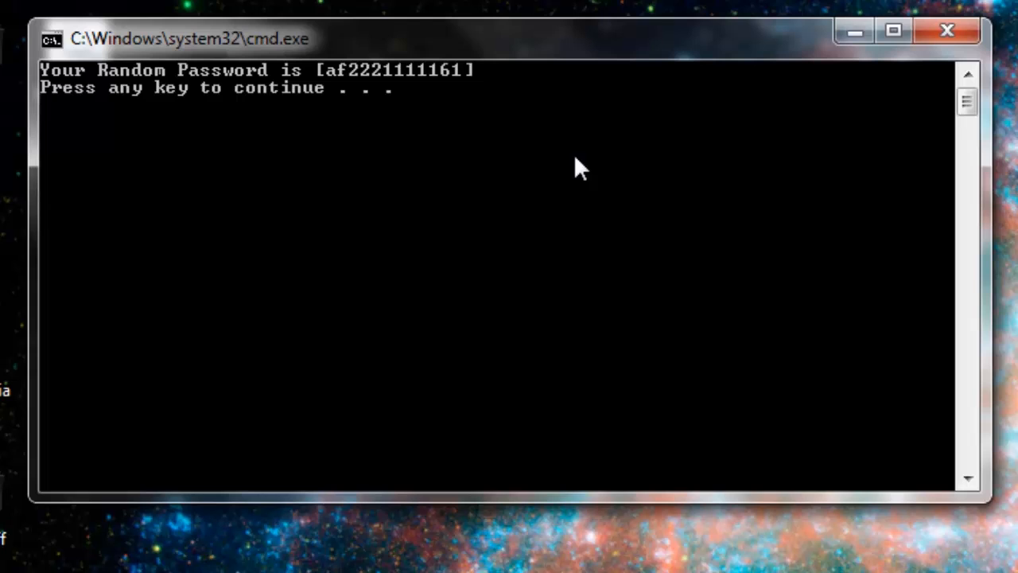
mouse_move(576, 175)
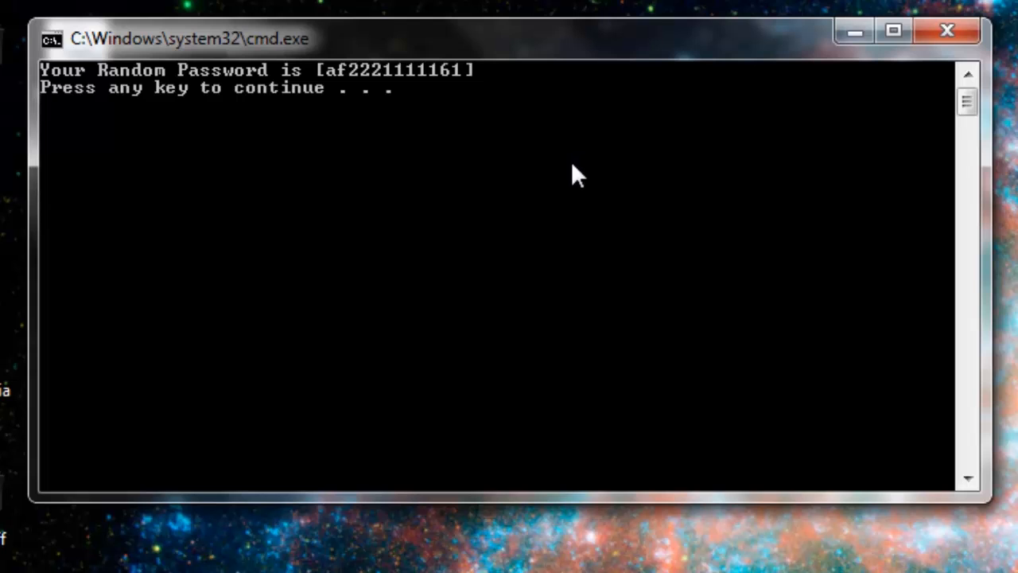
mouse_move(687, 416)
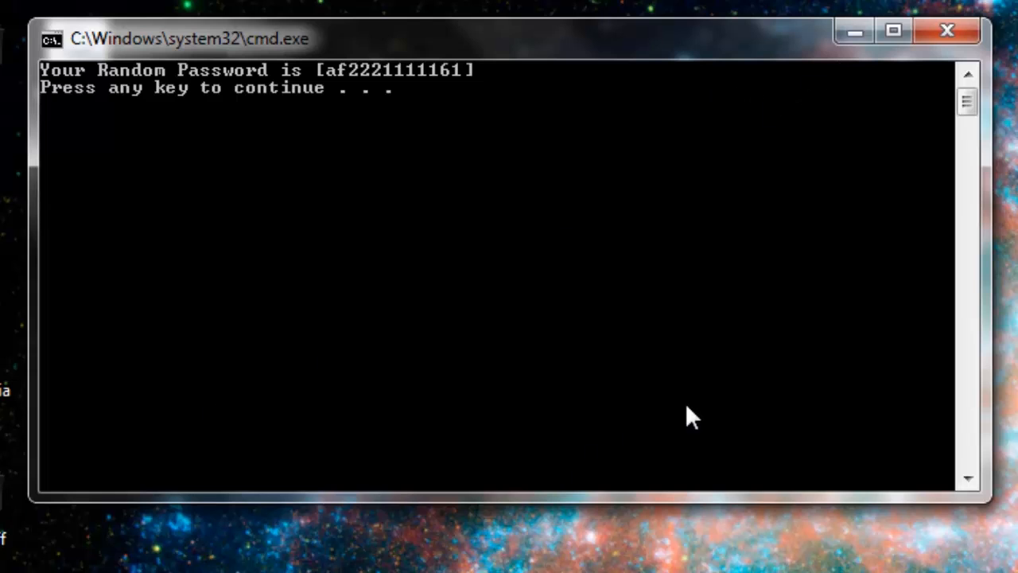
mouse_move(893, 270)
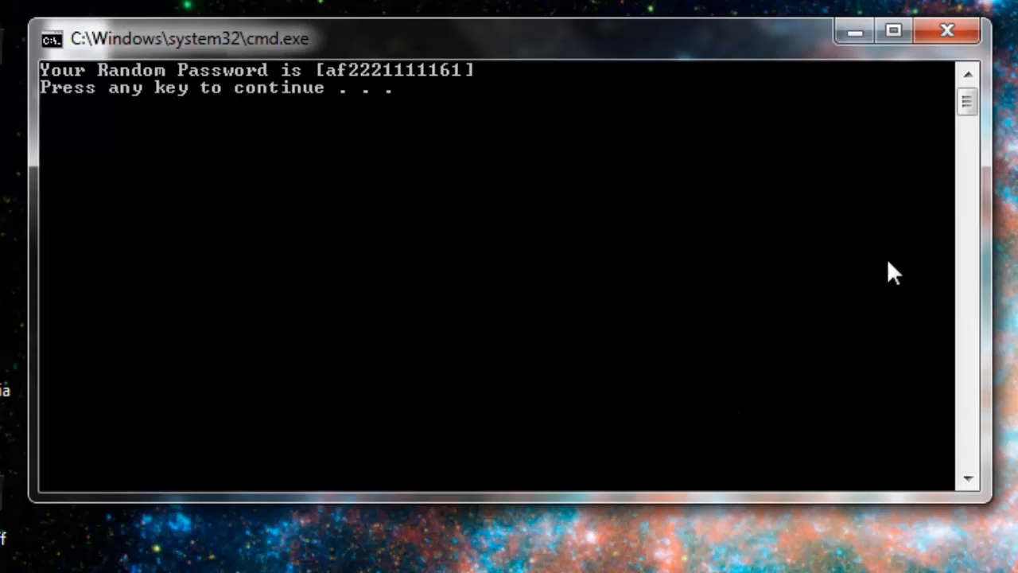
mouse_move(946, 30)
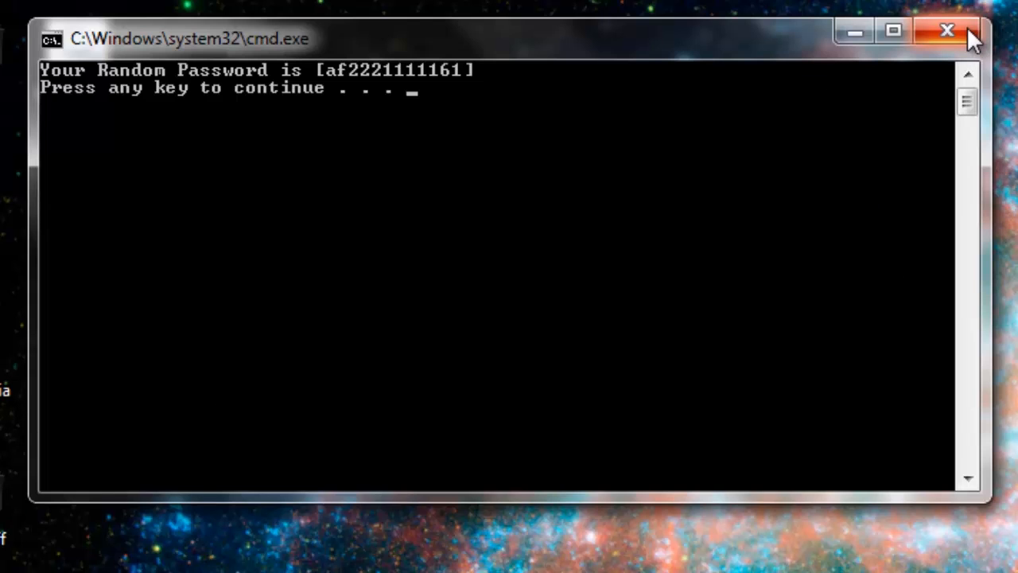
mouse_move(948, 31)
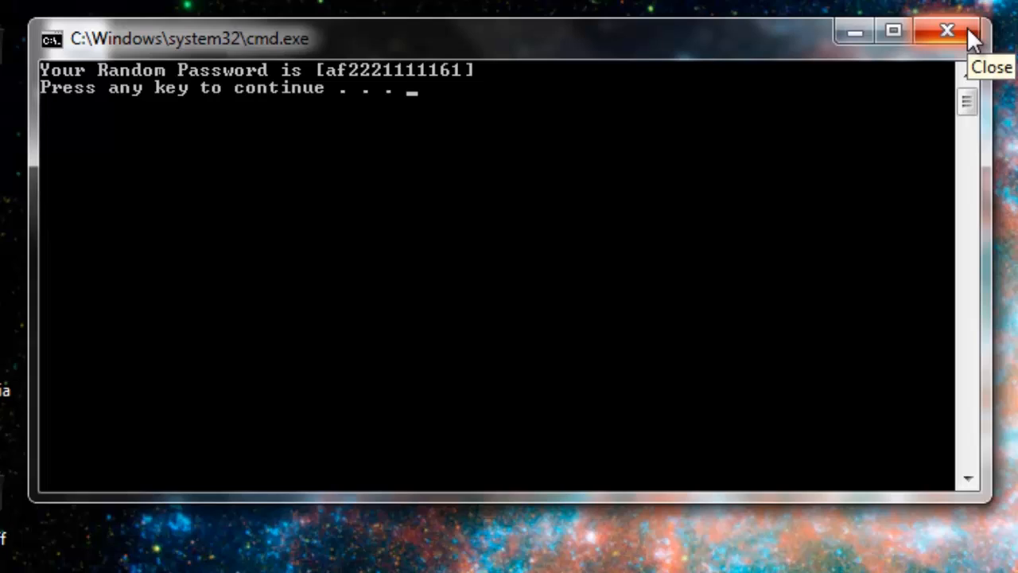
left_click(946, 30)
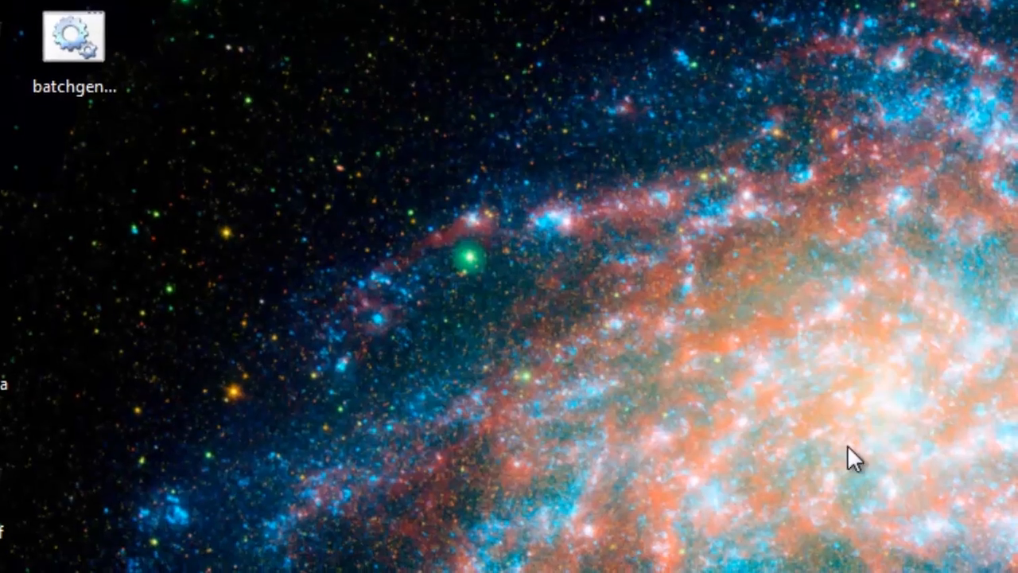
Step: Reopen the script, delete the final GoTO :EOF line and add a space after alpha=
double_click(75, 34)
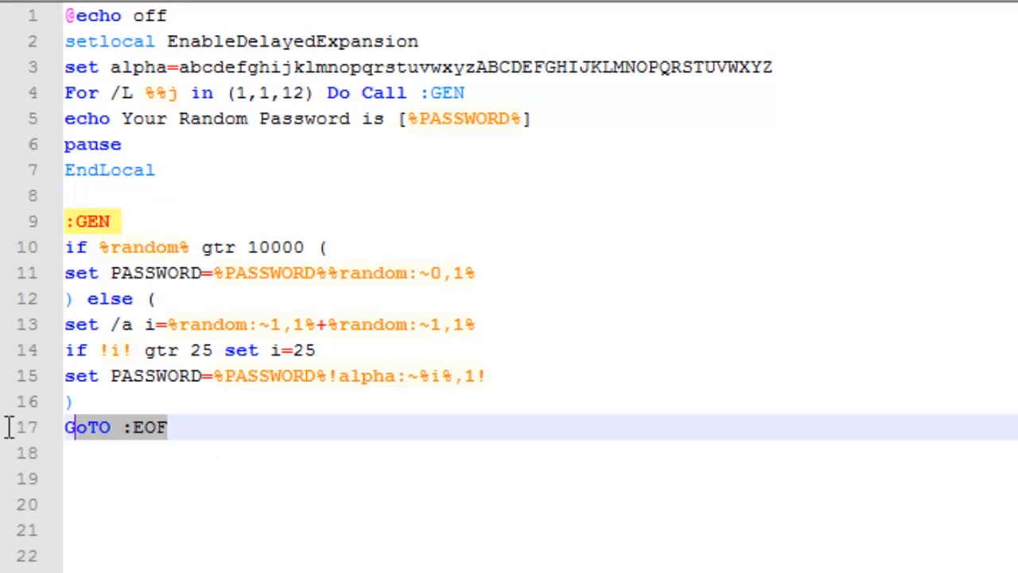
key("Delete")
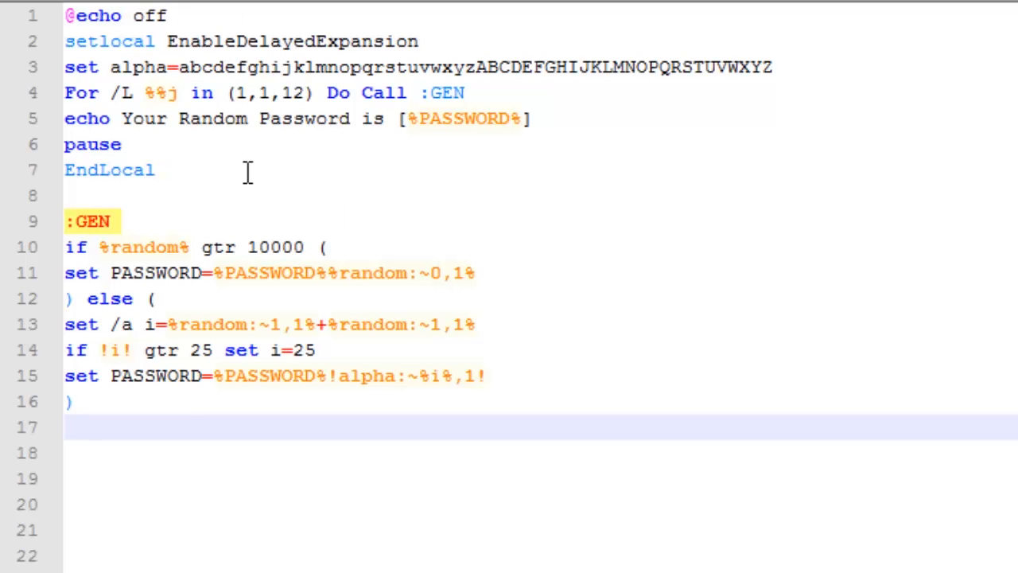
mouse_move(287, 103)
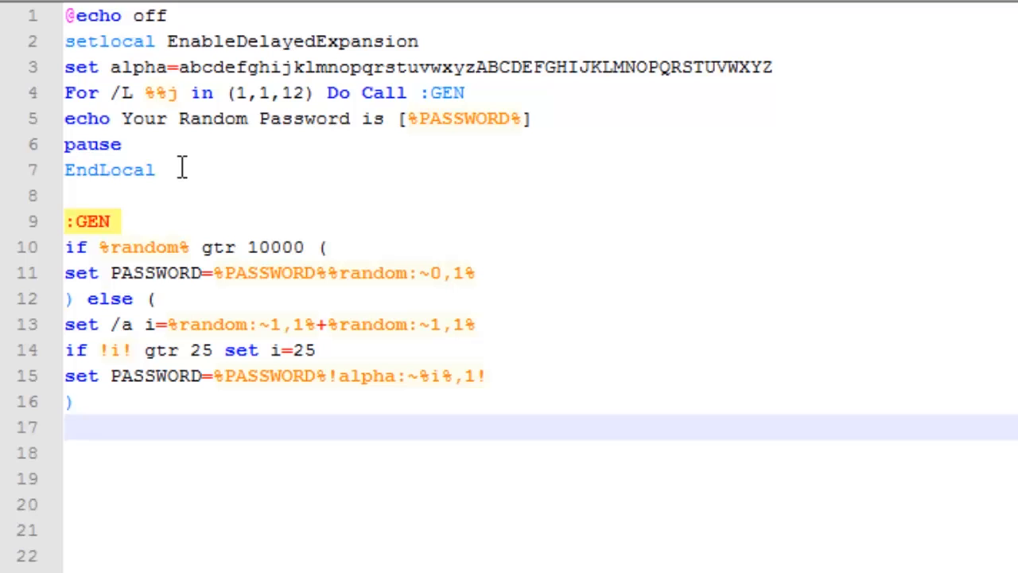
mouse_move(477, 93)
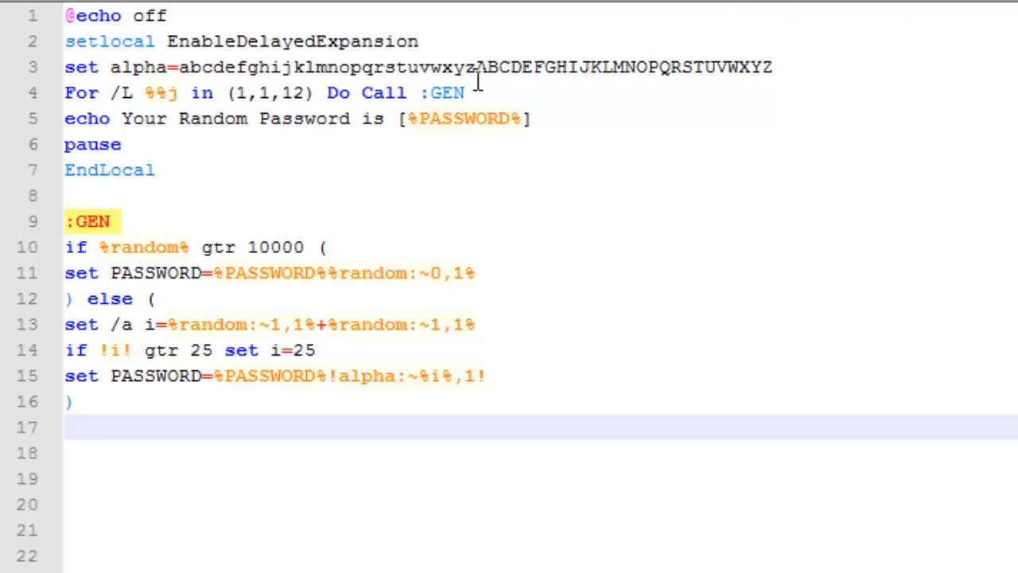
left_click(177, 67)
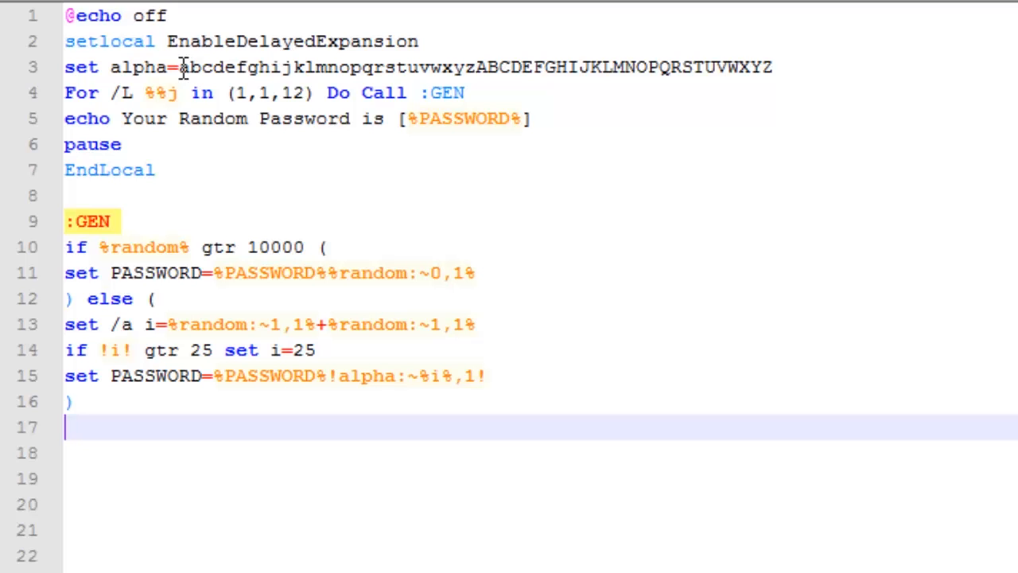
mouse_move(278, 76)
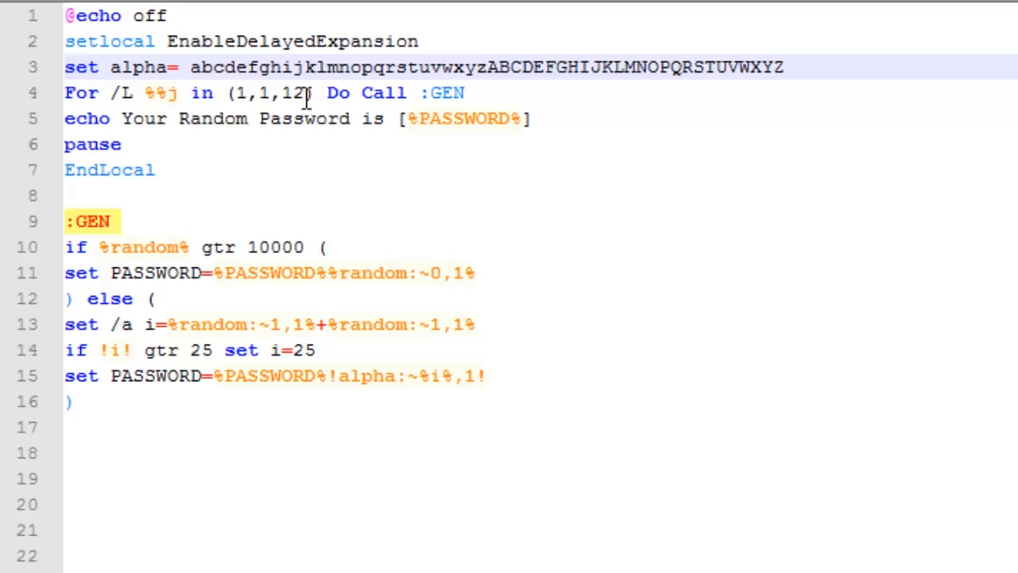
Step: Change the loop end from 12 to 13 and add spaces inside [ %PASSWORD% ]
key("Backspace")
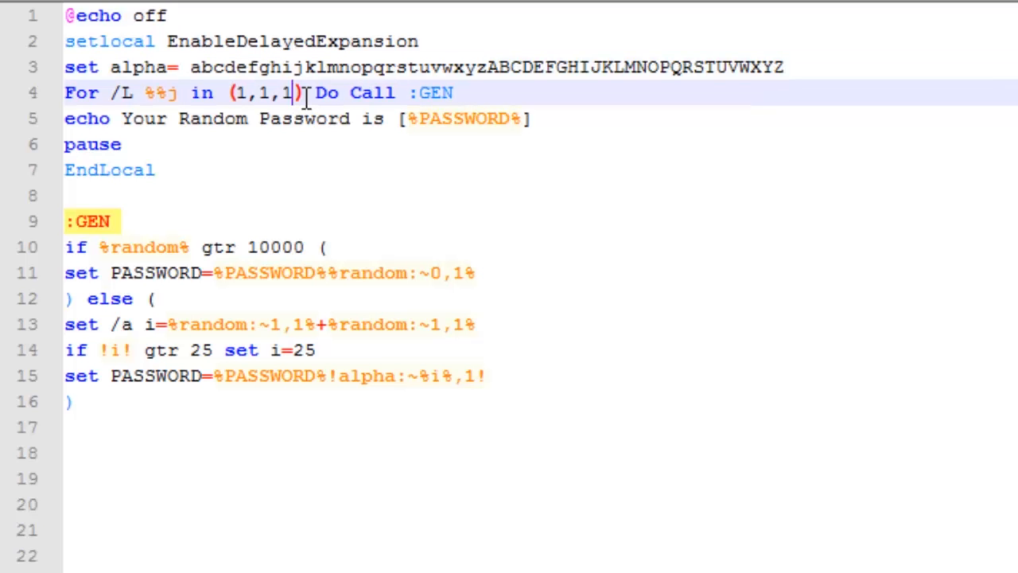
type("3")
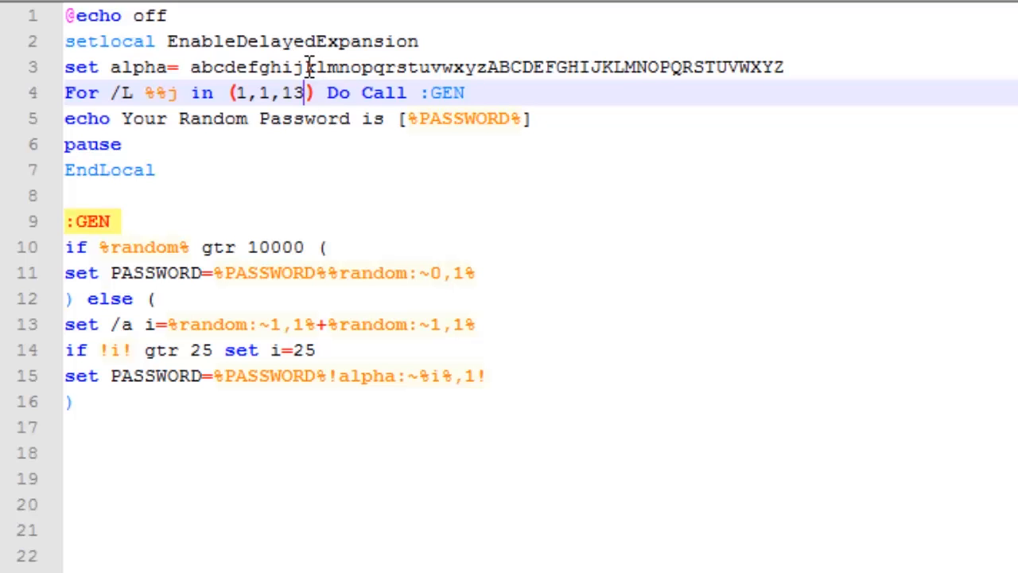
left_click(181, 67)
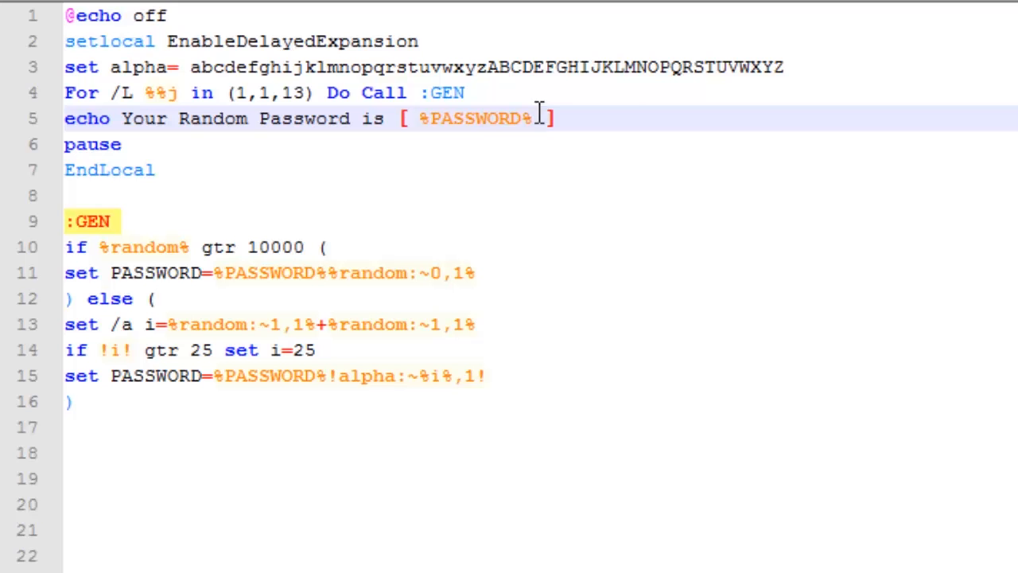
mouse_move(172, 137)
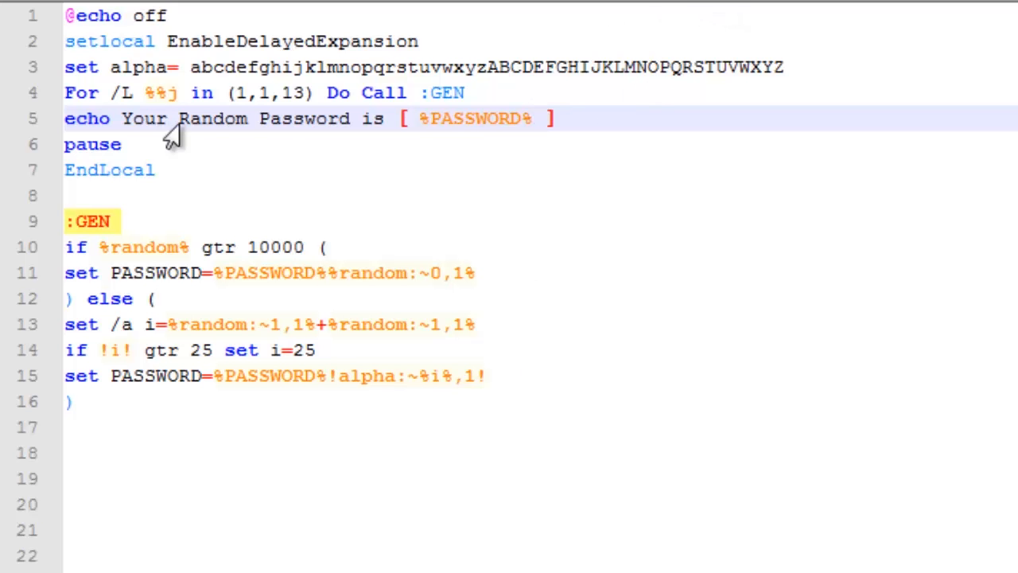
mouse_move(140, 19)
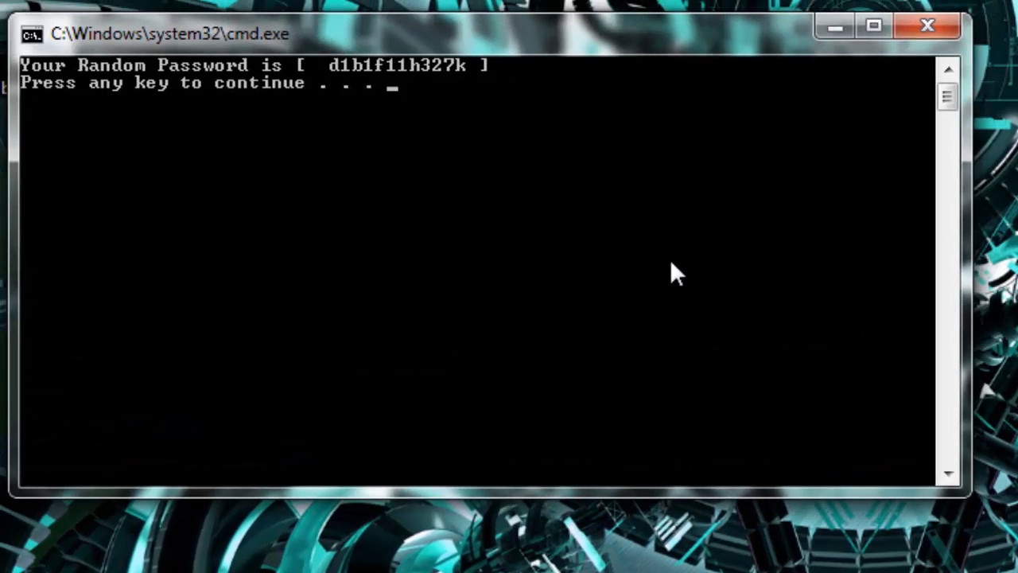
mouse_move(394, 79)
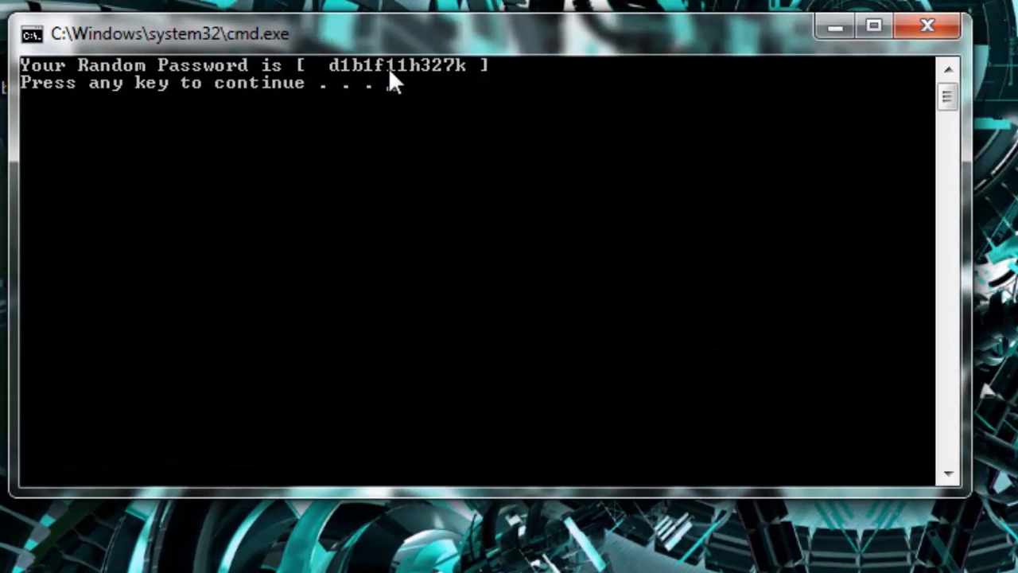
mouse_move(477, 88)
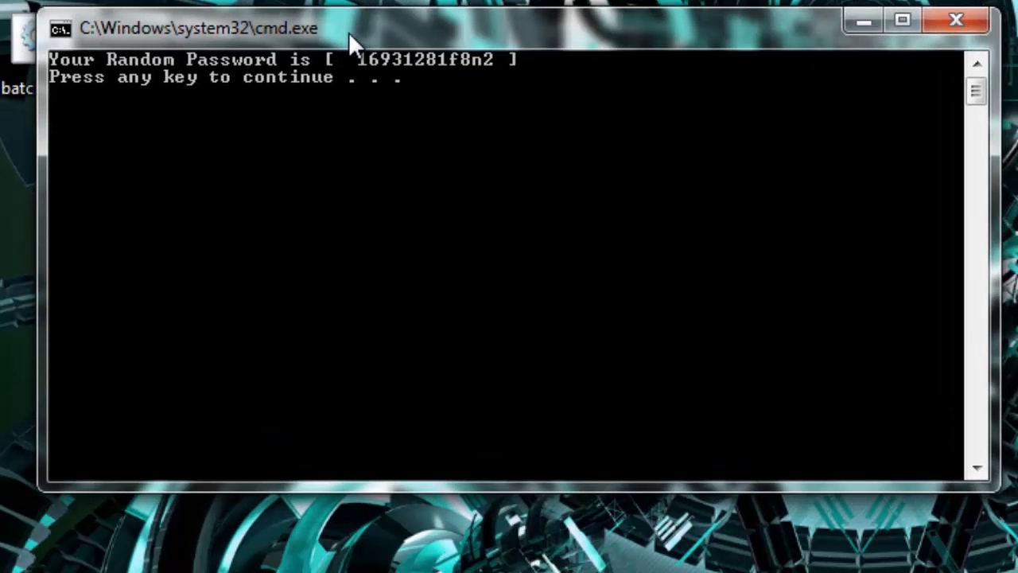
mouse_move(416, 183)
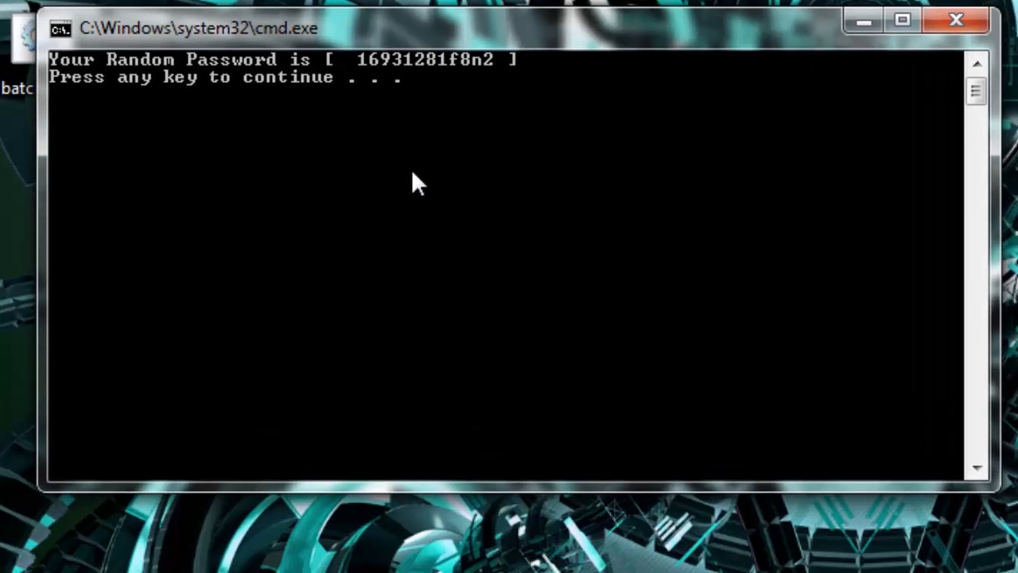